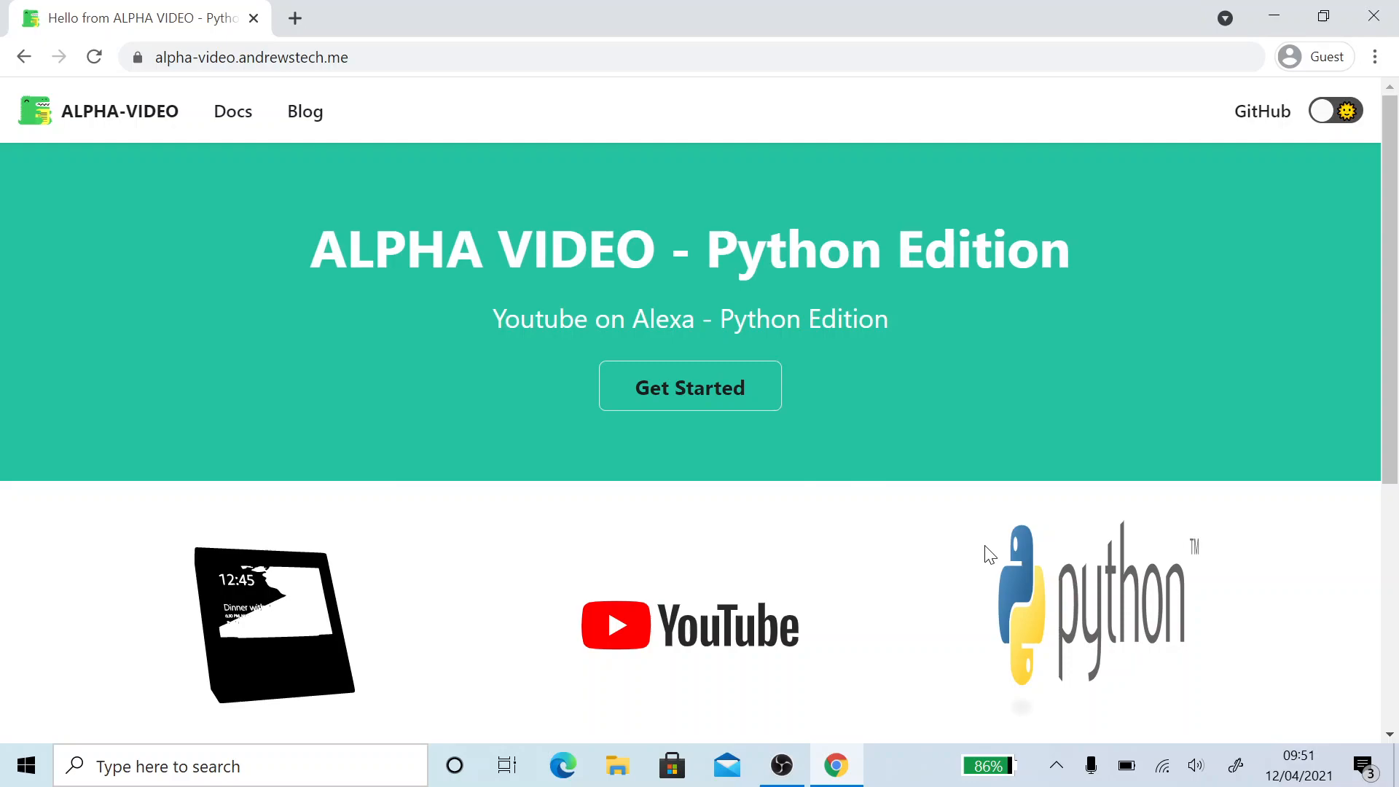
{"action": "mouse_move", "coordinate": [688, 386]}
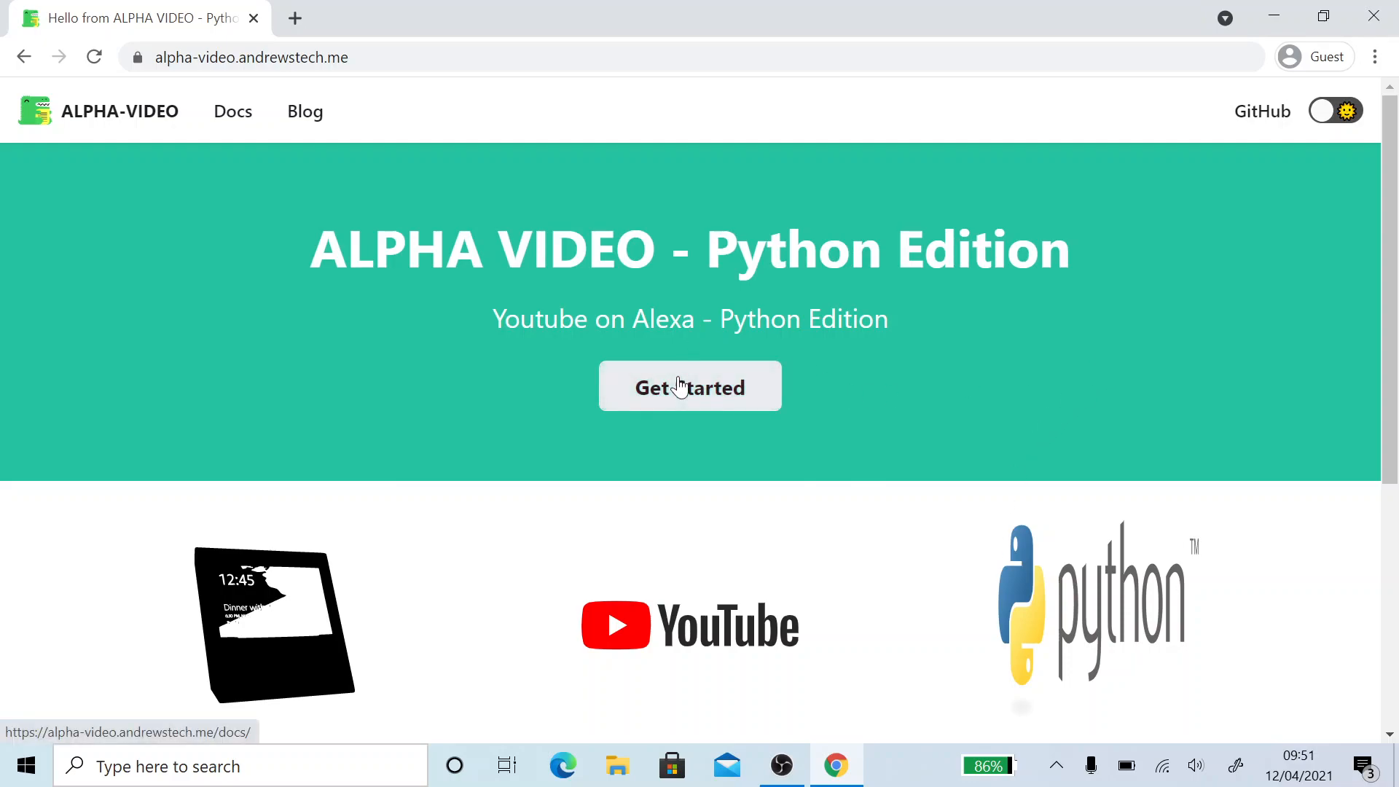
- Open the Alpha Video docs from Get Started at the Docker prerequisites page
{"action": "left_click", "coordinate": [688, 386]}
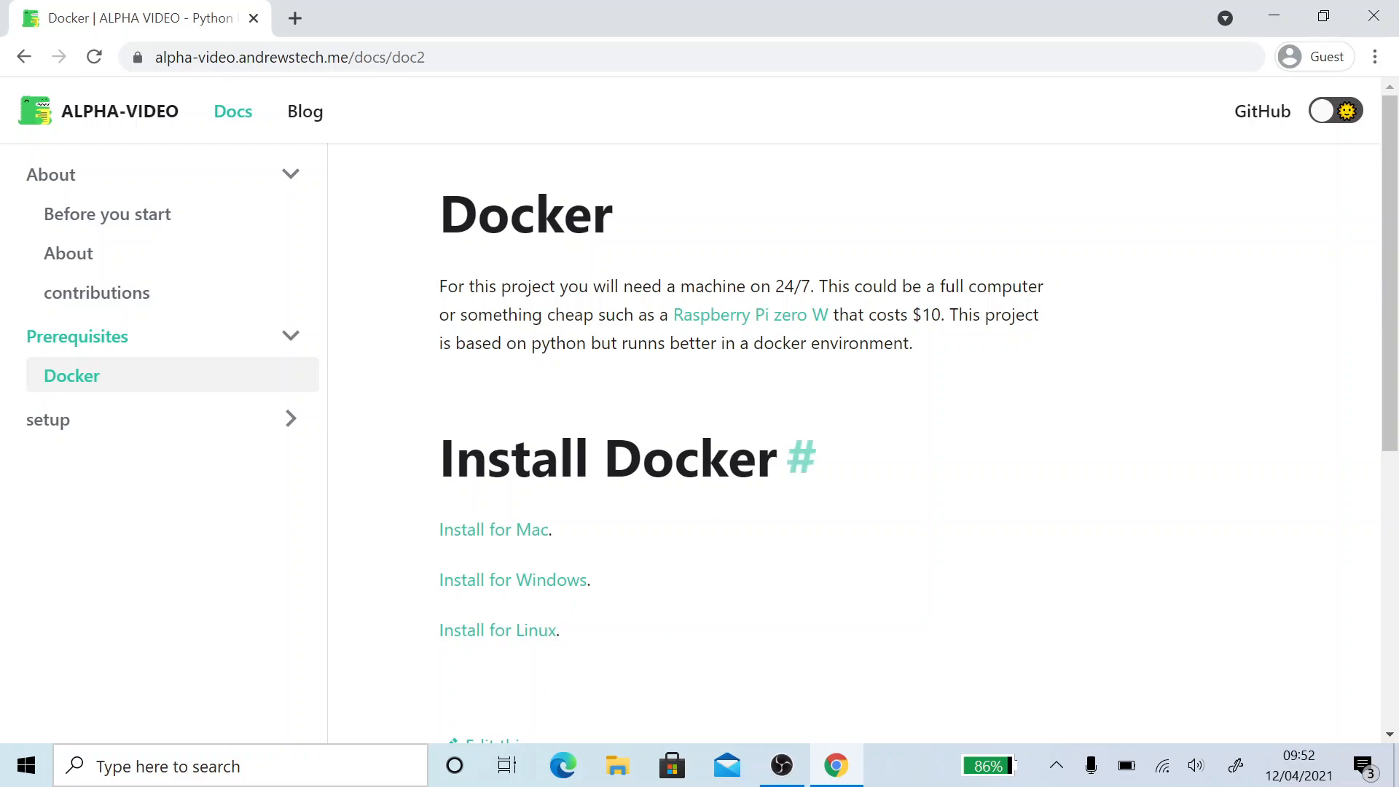
- Download Docker Desktop for Windows and expand the docs' setup section
{"action": "scroll", "scroll_direction": "down", "scroll_amount": 3}
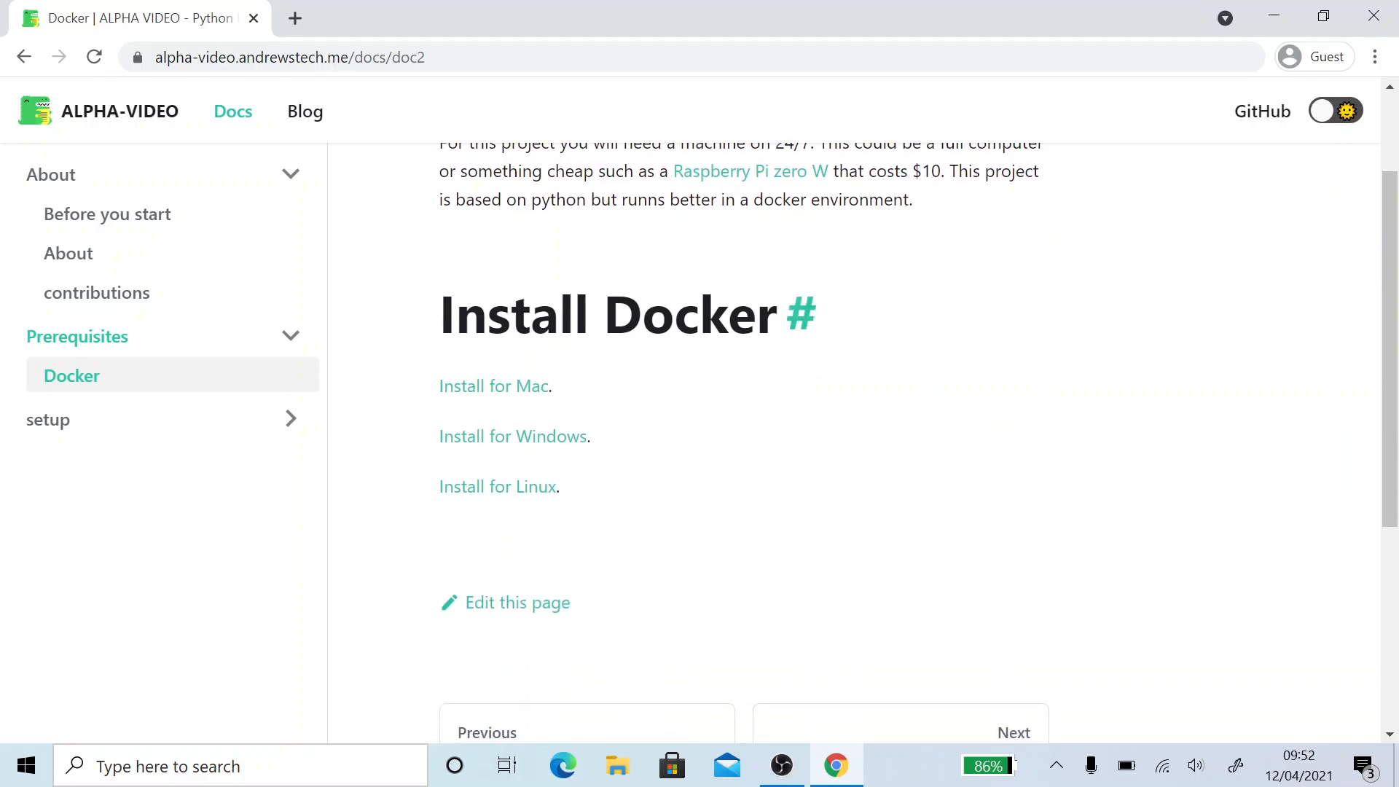
{"action": "mouse_move", "coordinate": [493, 385]}
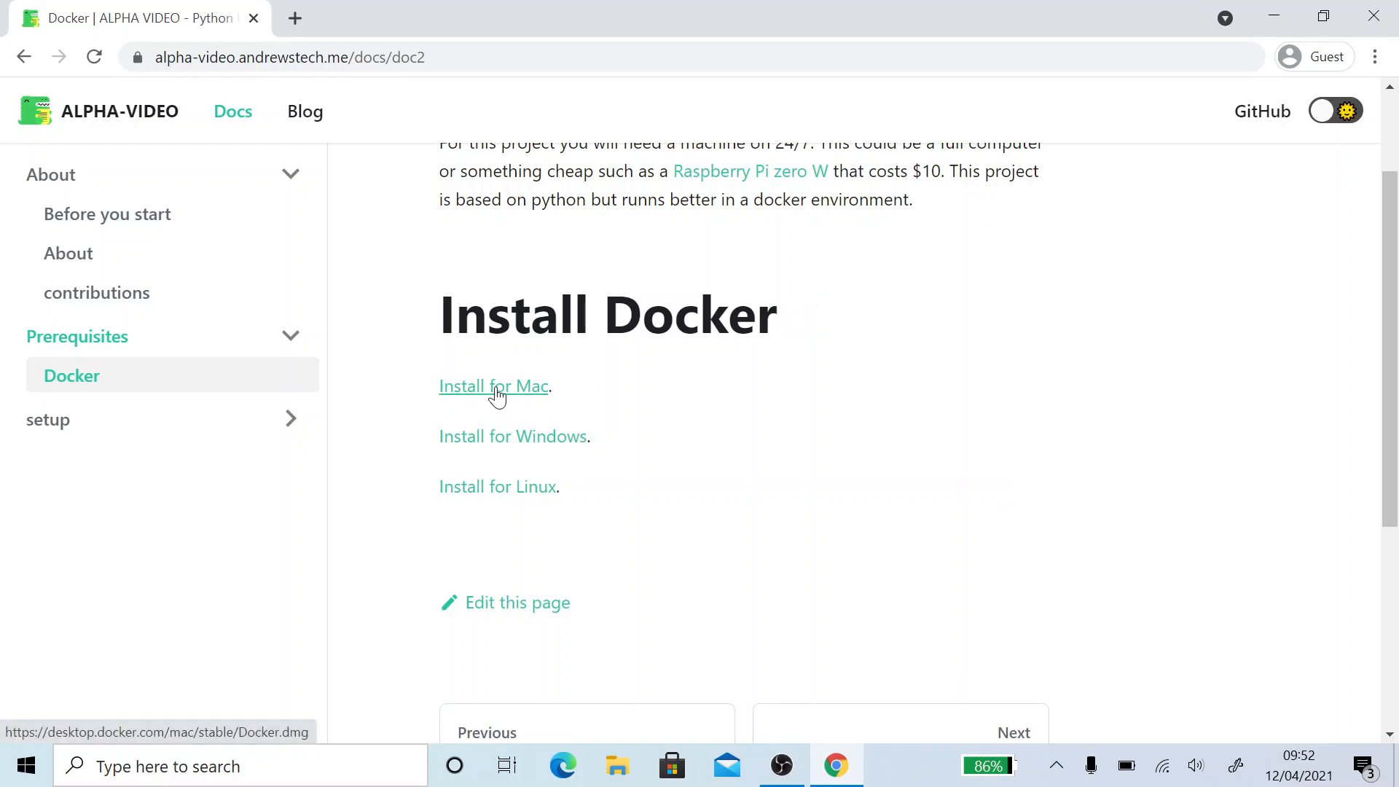
{"action": "mouse_move", "coordinate": [769, 381]}
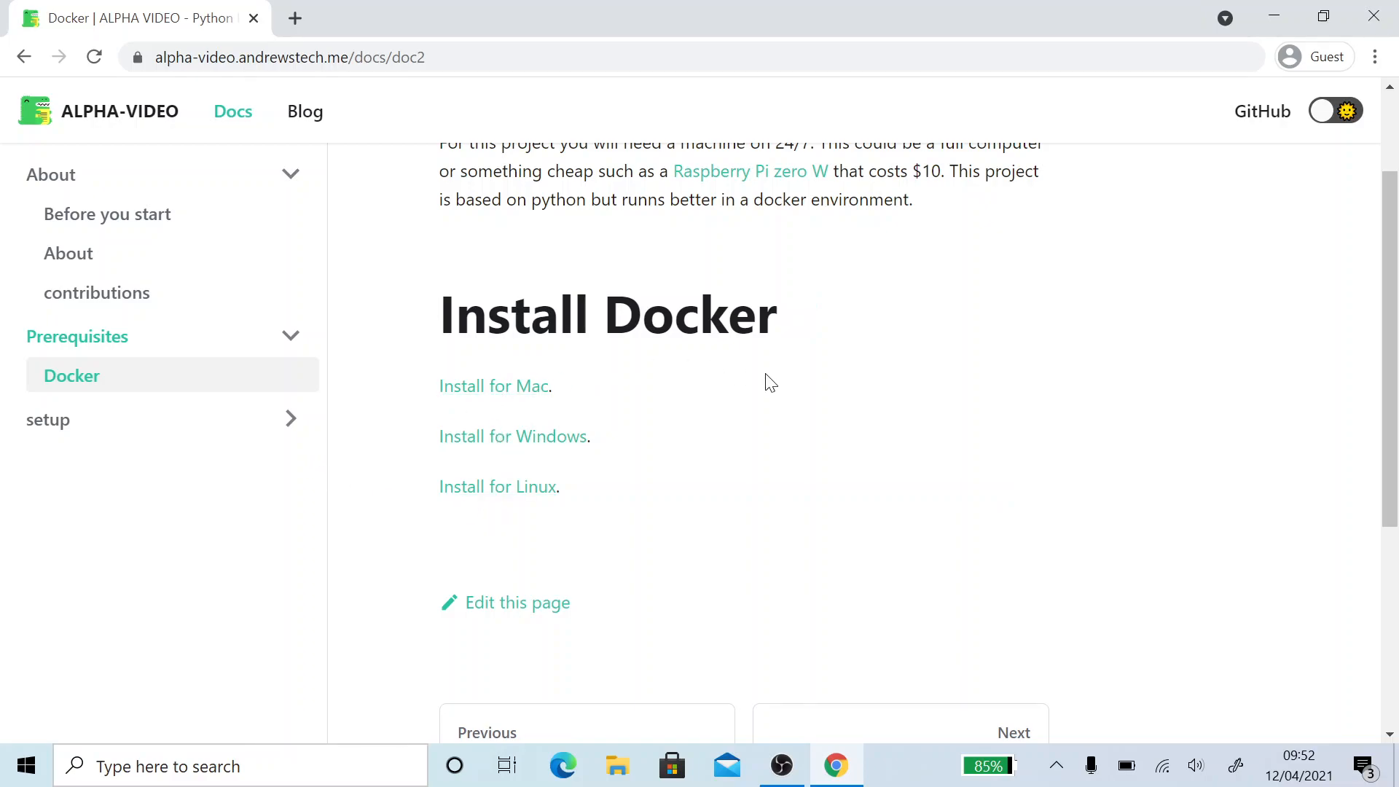
{"action": "mouse_move", "coordinate": [512, 444]}
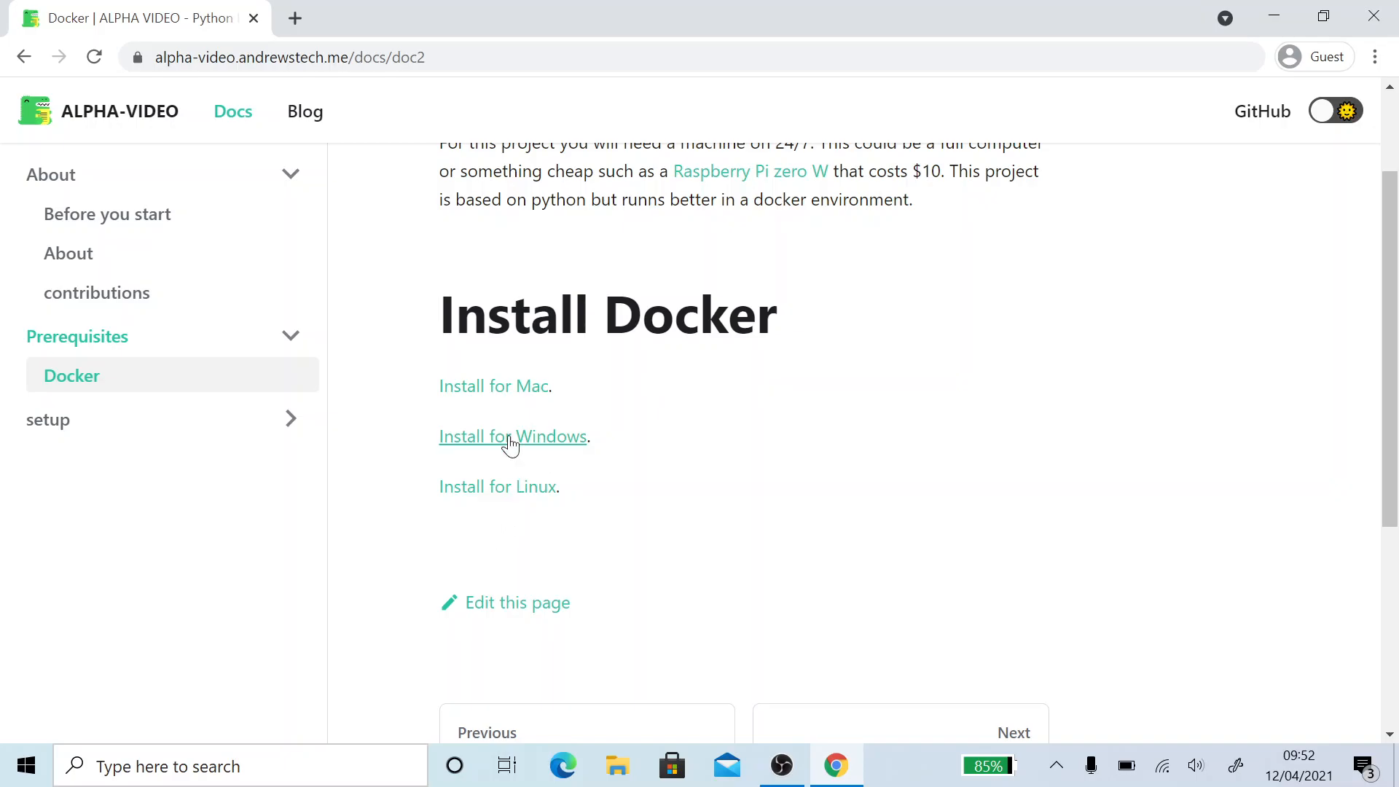
{"action": "left_click", "coordinate": [512, 436]}
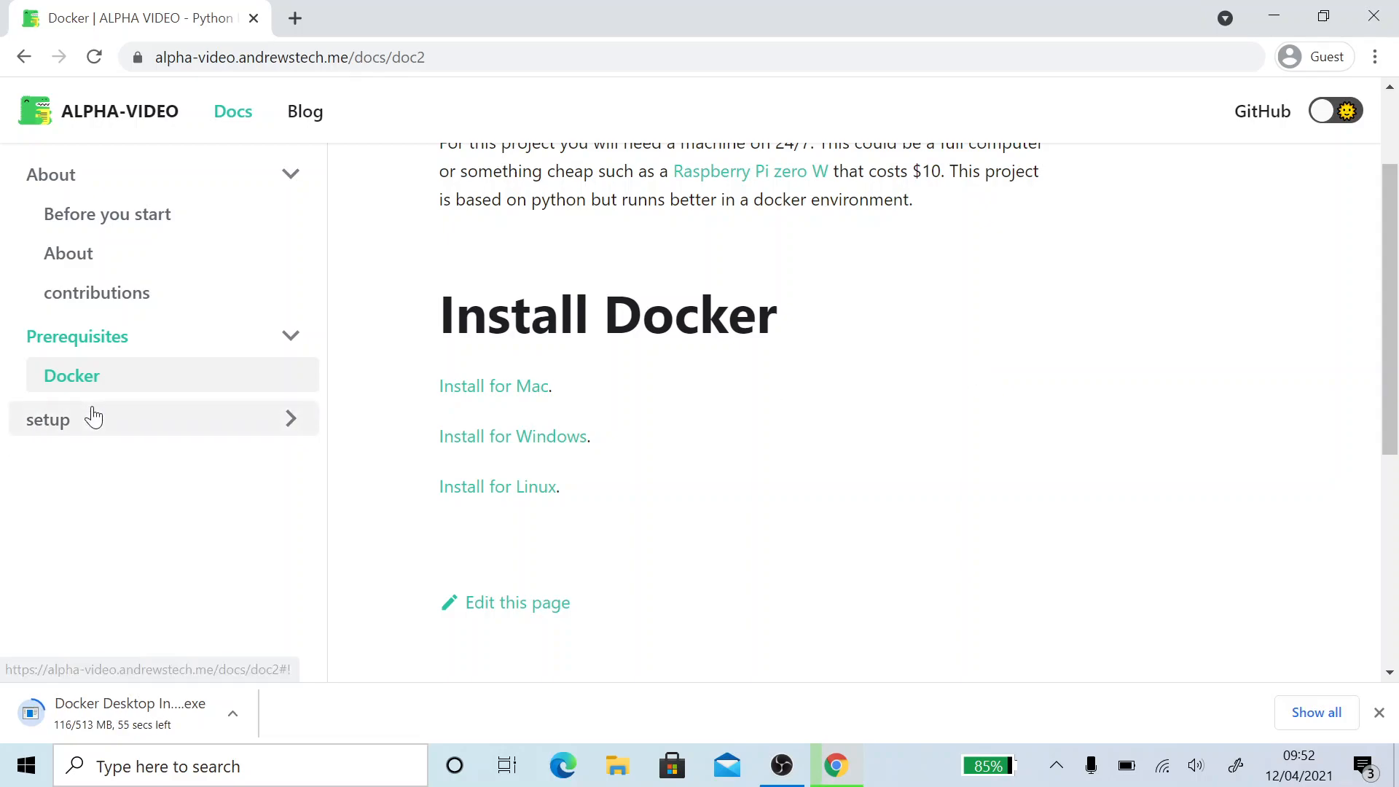
{"action": "left_click", "coordinate": [49, 419]}
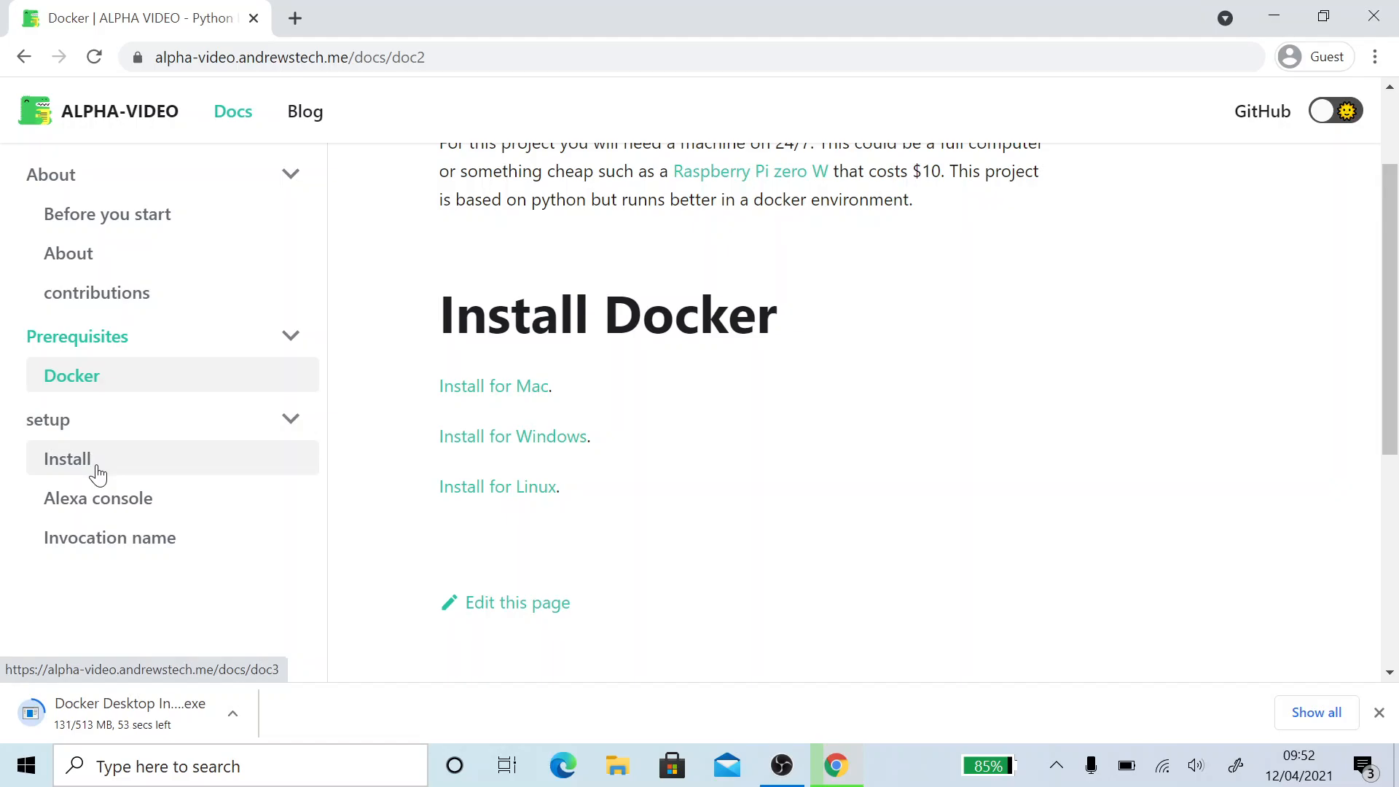
- Copy the docker run command from the setup Install page
{"action": "left_click", "coordinate": [67, 458]}
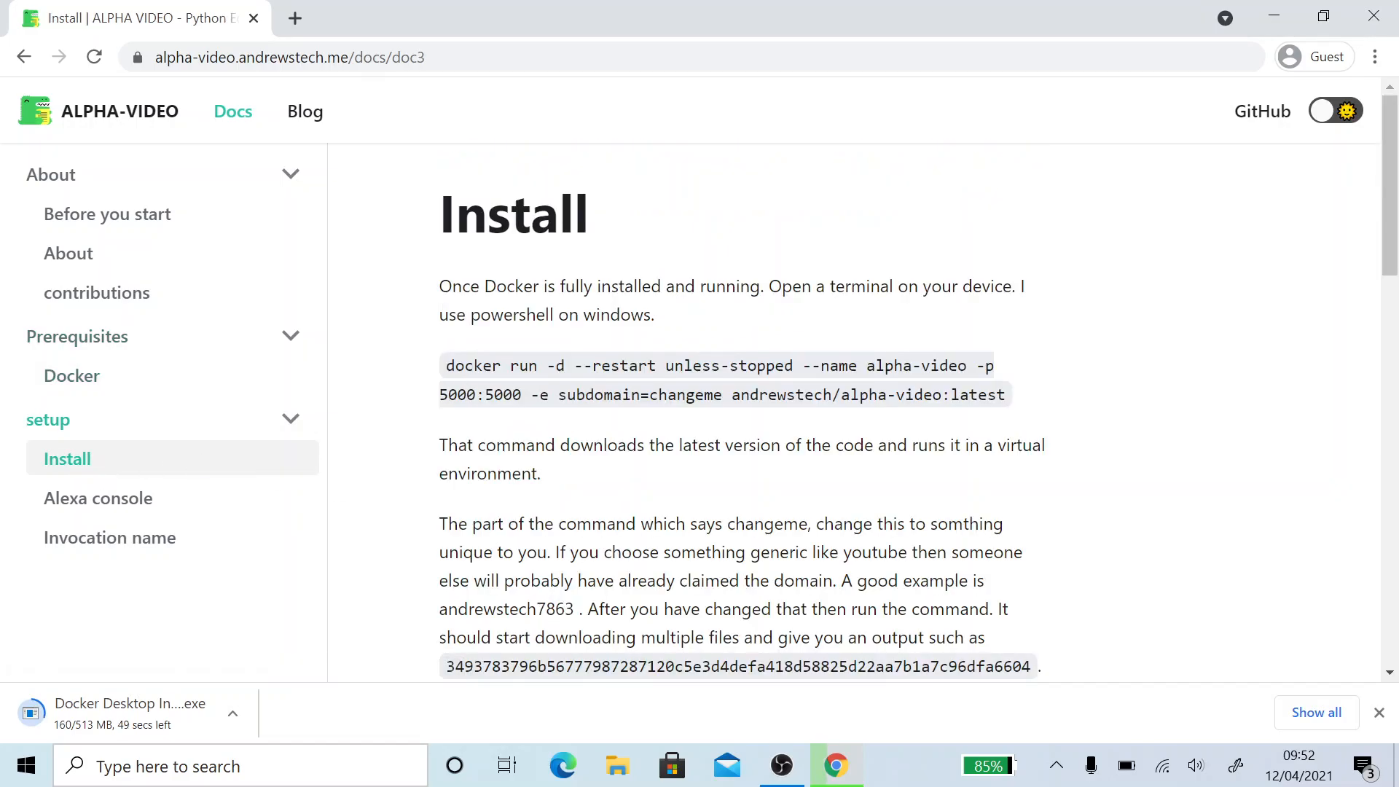
{"action": "left_click_drag", "start_coordinate": [446, 365], "coordinate": [1005, 394]}
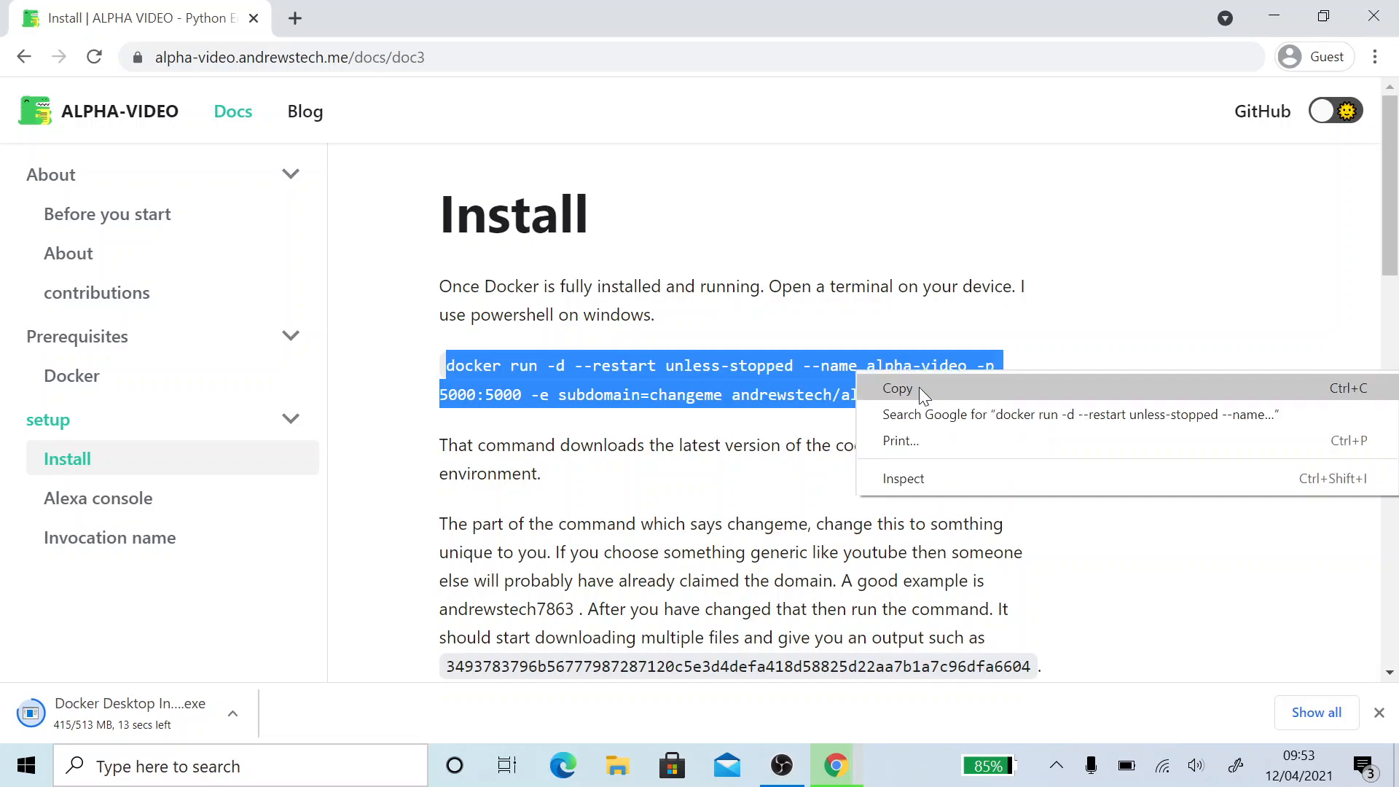
{"action": "mouse_move", "coordinate": [918, 414]}
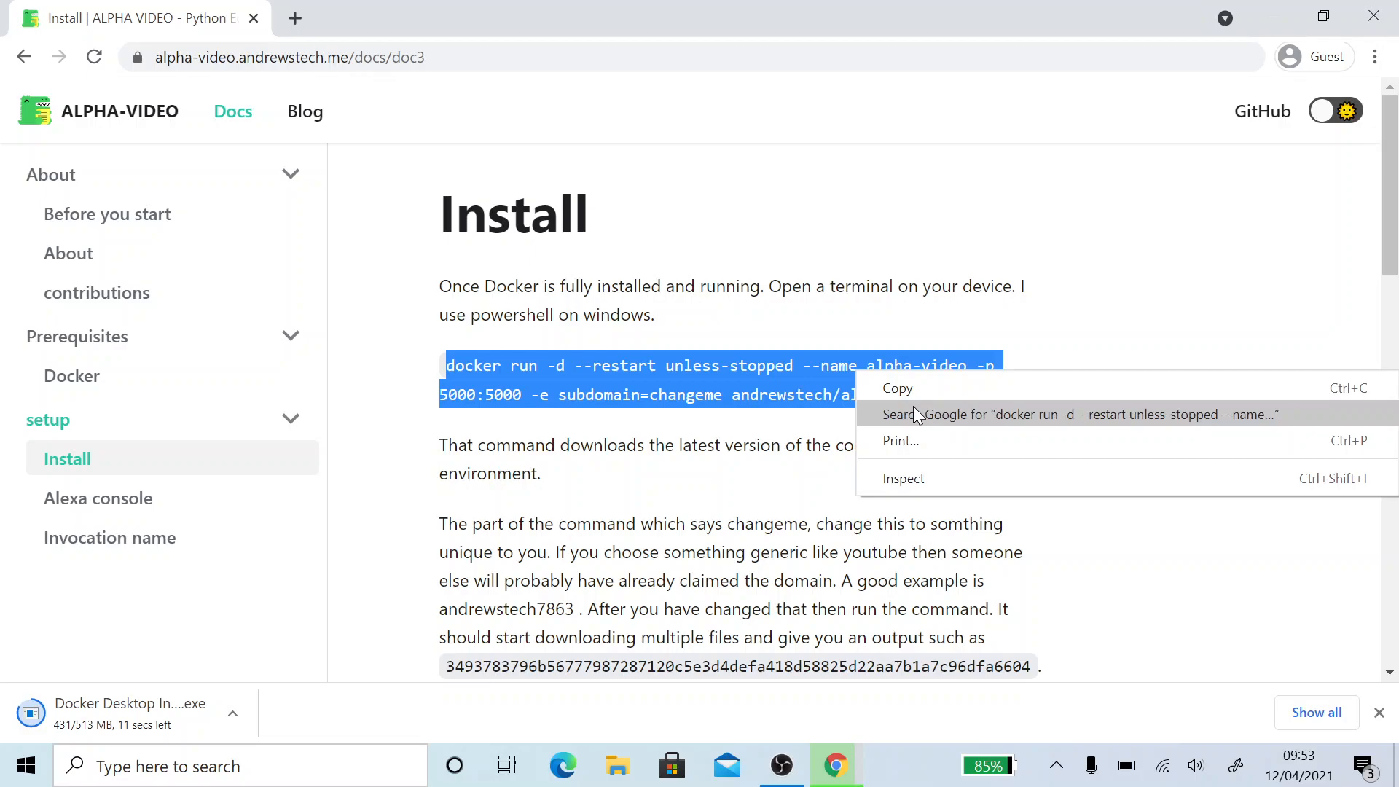
{"action": "mouse_move", "coordinate": [909, 402]}
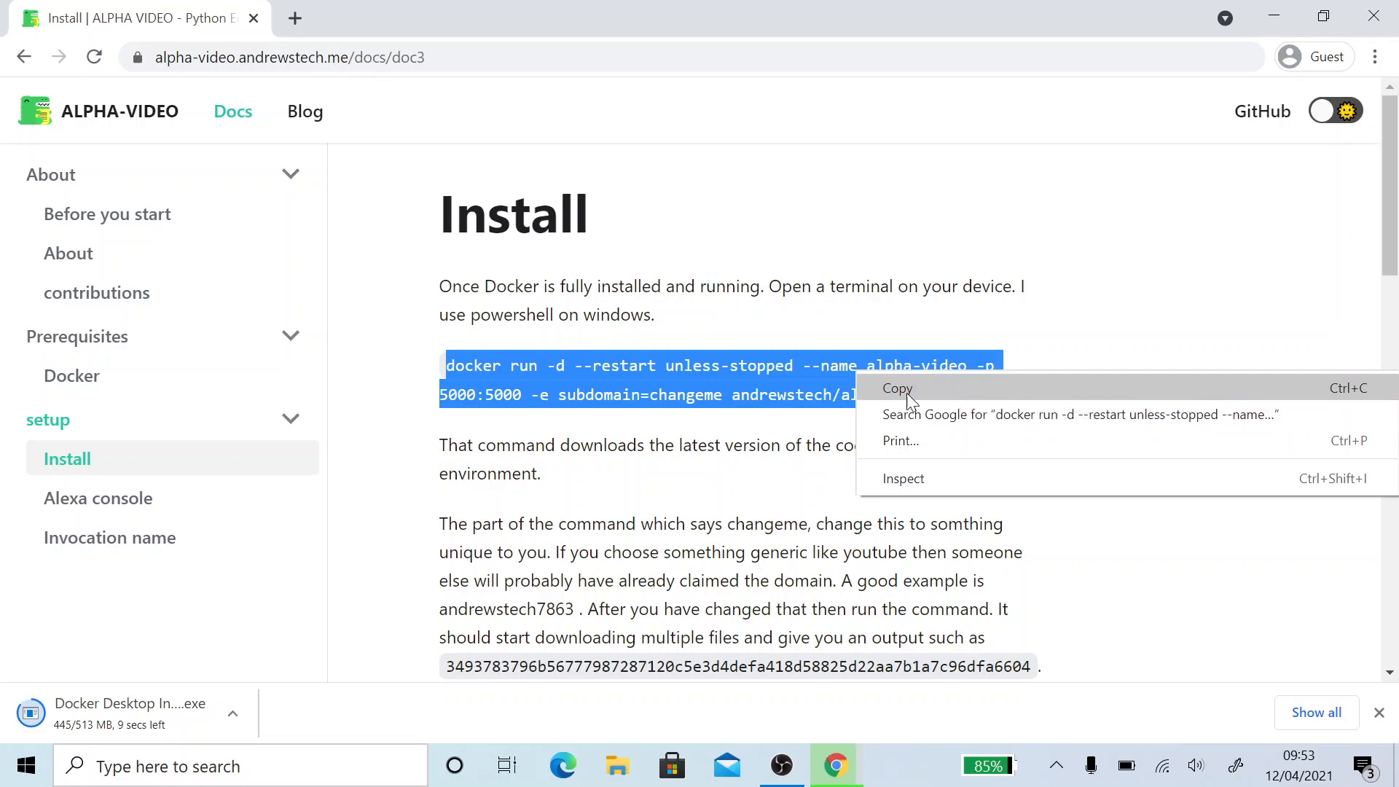
{"action": "left_click", "coordinate": [897, 389]}
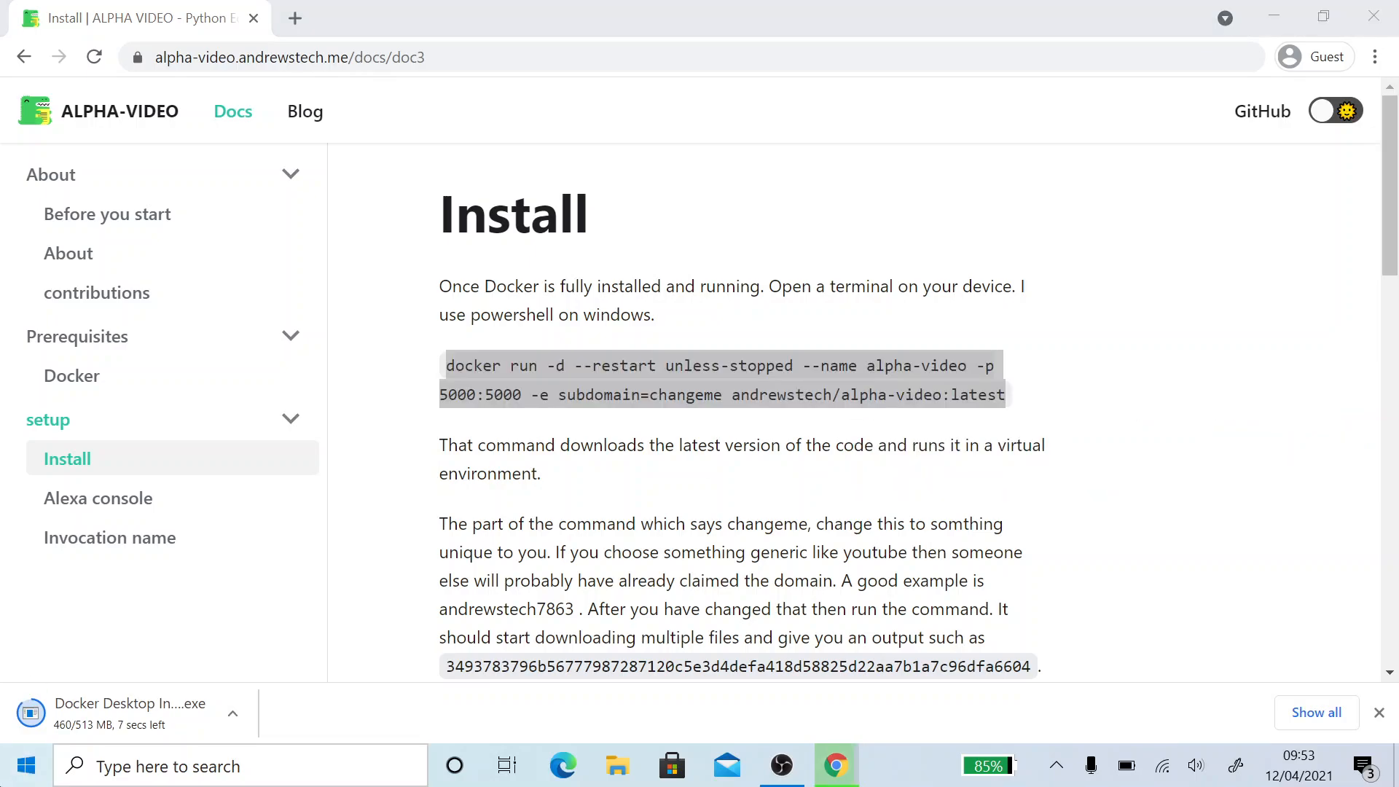
{"action": "left_click", "coordinate": [24, 766]}
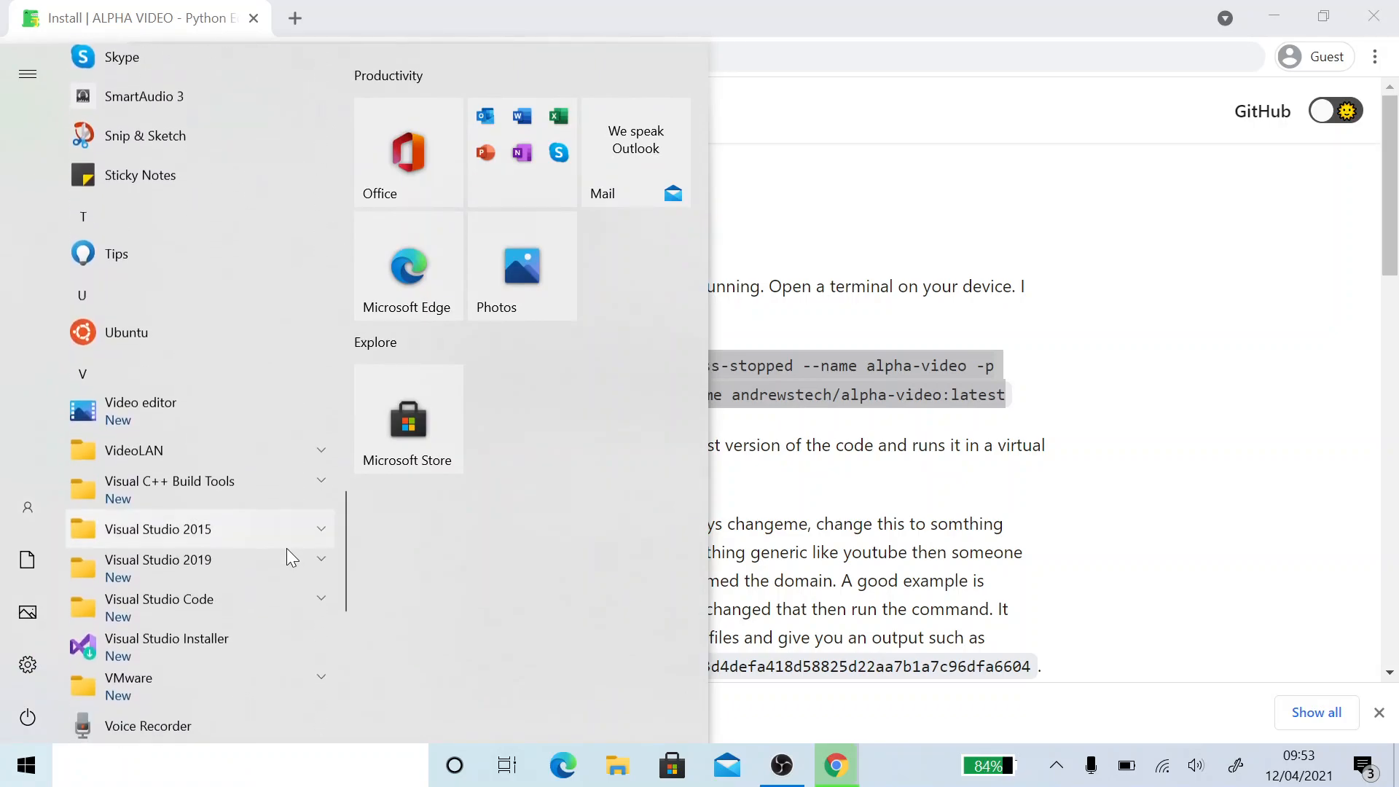
- Find Windows PowerShell in the Start menu and show its administrator launch option
{"action": "scroll", "scroll_direction": "down", "scroll_amount": 3}
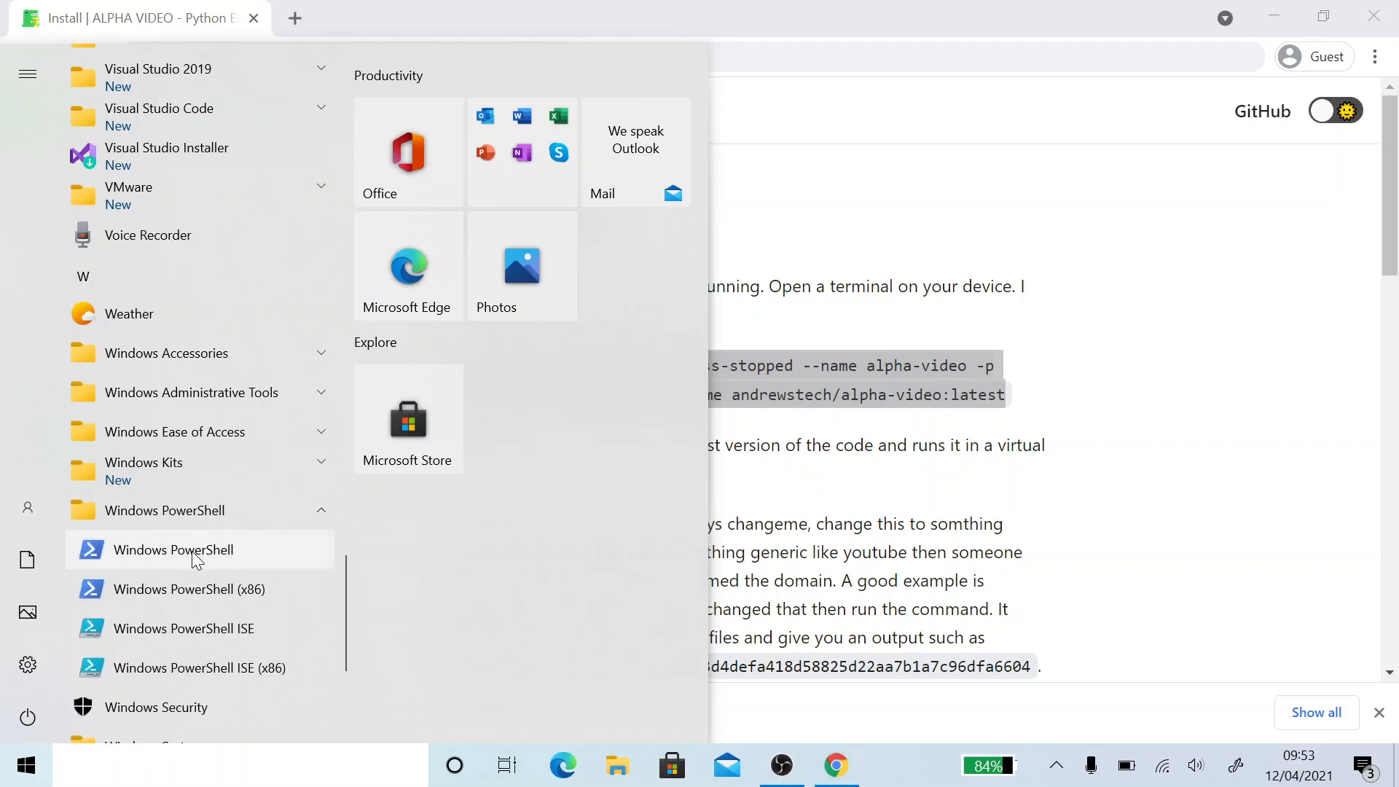
{"action": "right_click", "coordinate": [174, 550]}
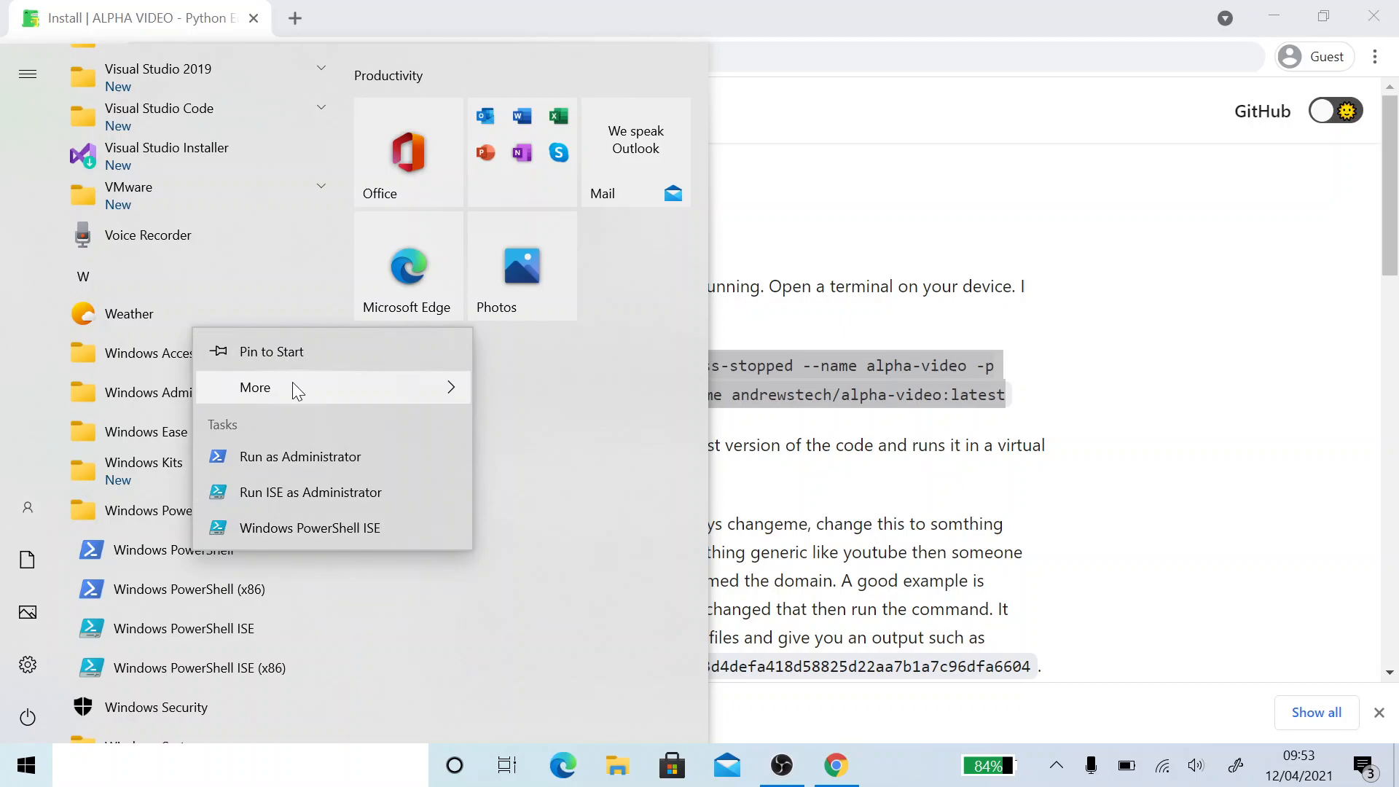
{"action": "mouse_move", "coordinate": [300, 456]}
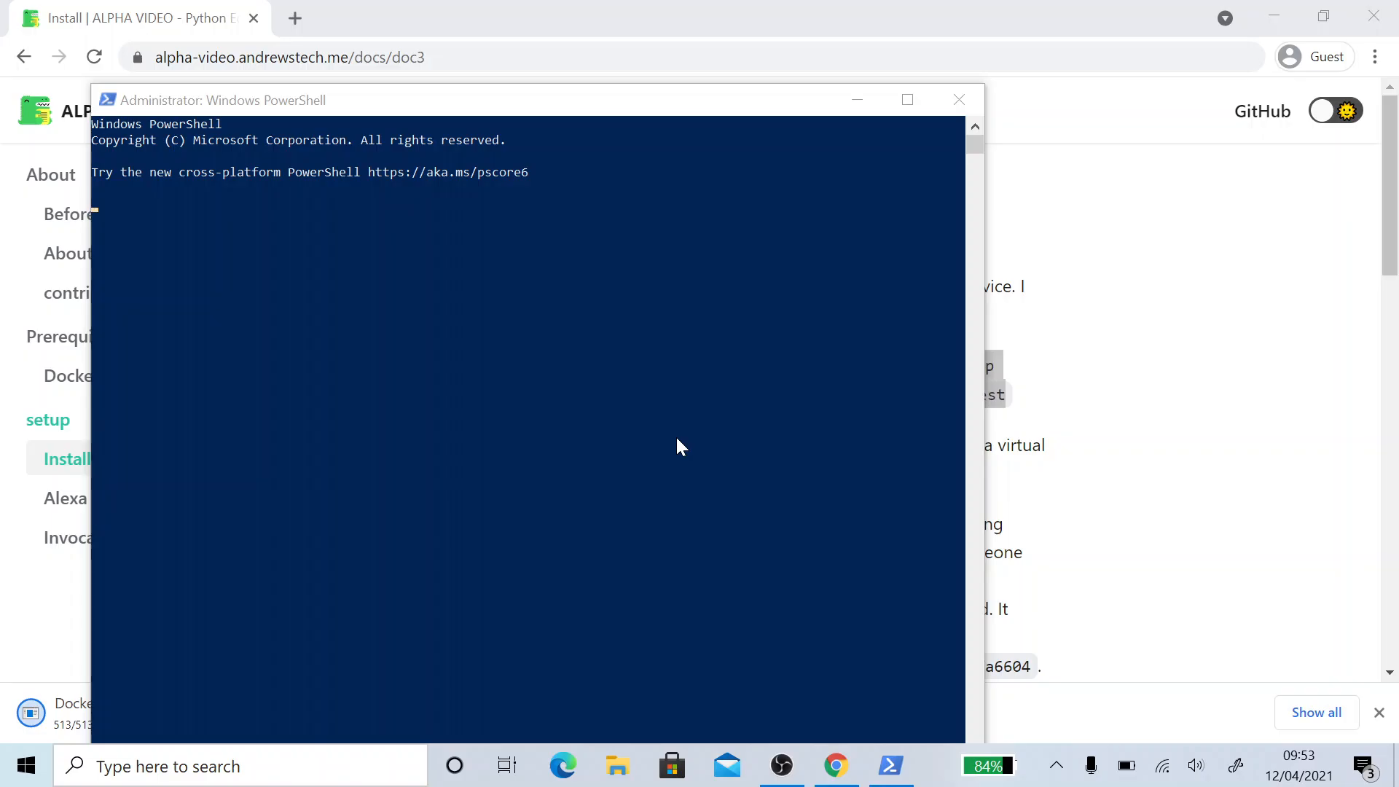
- Run the alpha-video docker run command with subdomain andrewstechyoutube in maximized PowerShell
{"action": "type", "text": "docker run -d --restart unless-stopped --name alpha-video -p 5000:5000 -e subdomain=changeme andrewstech/alpha-video:latest"}
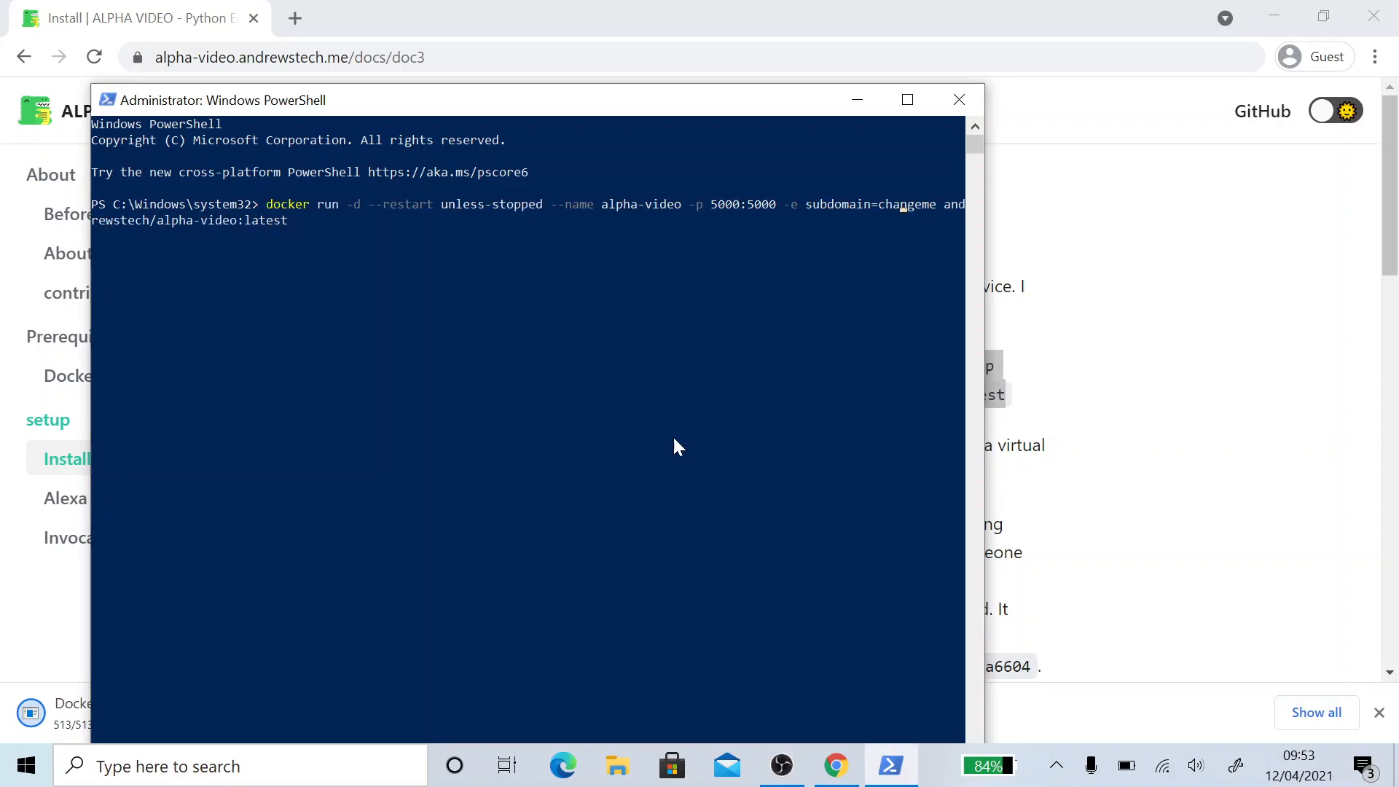
{"action": "type", "text": "_"}
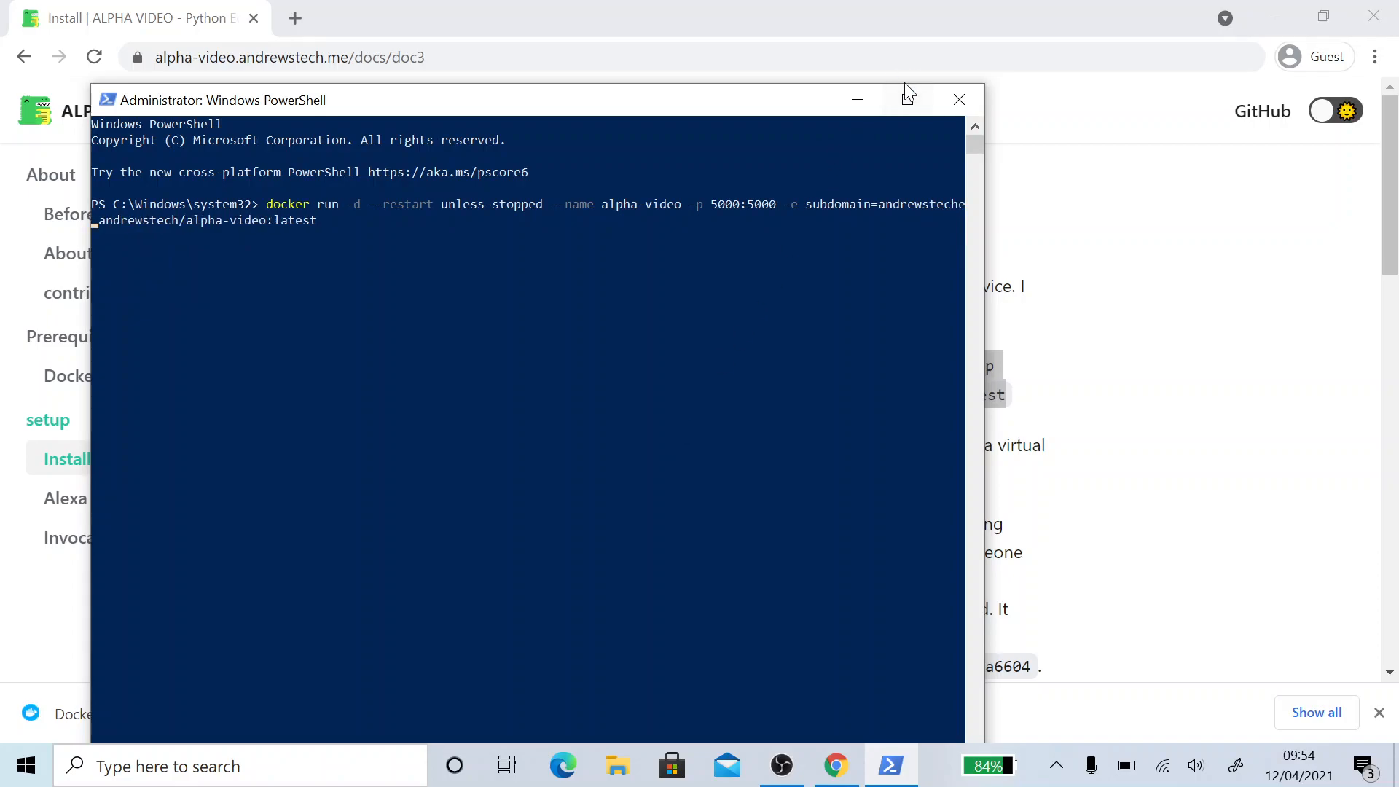
{"action": "left_click", "coordinate": [908, 99]}
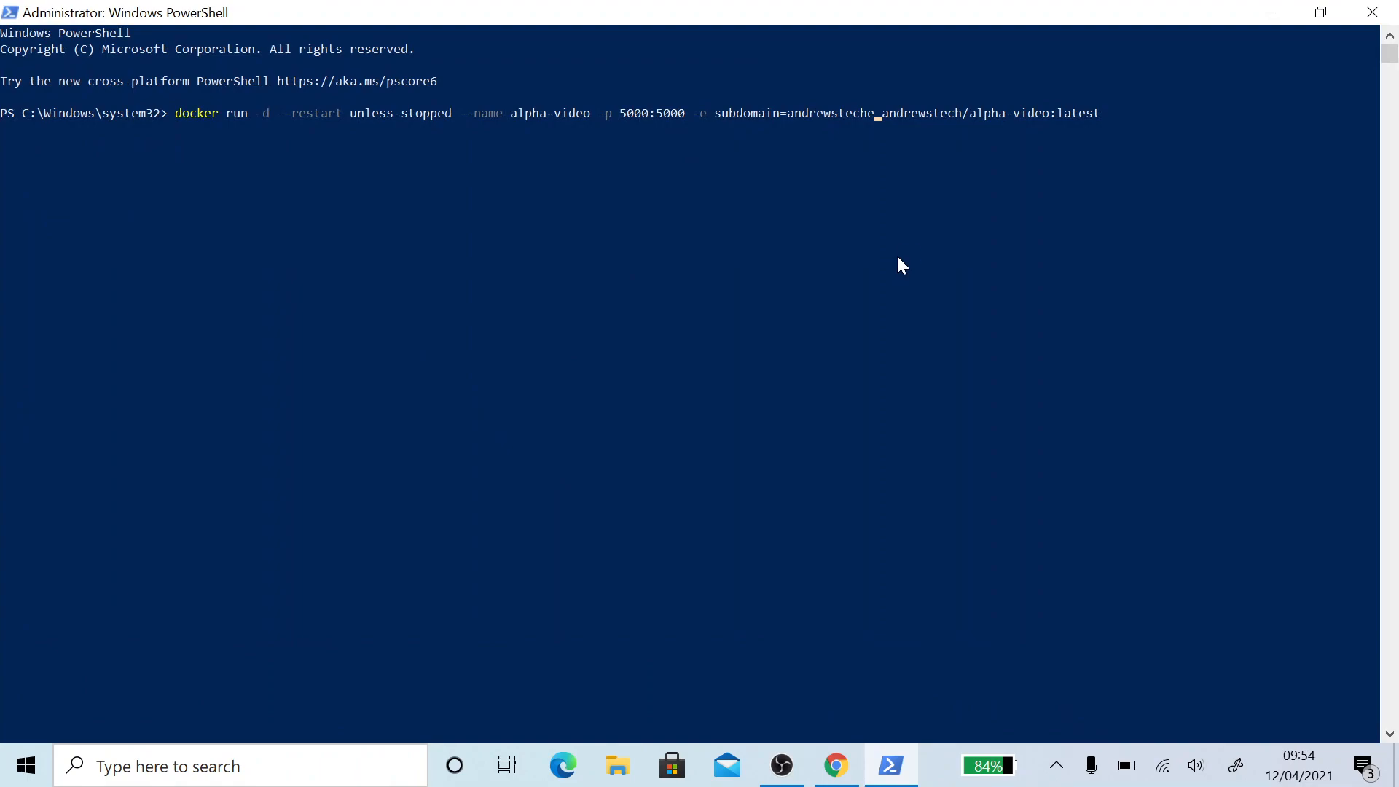
{"action": "type", "text": "youtub"}
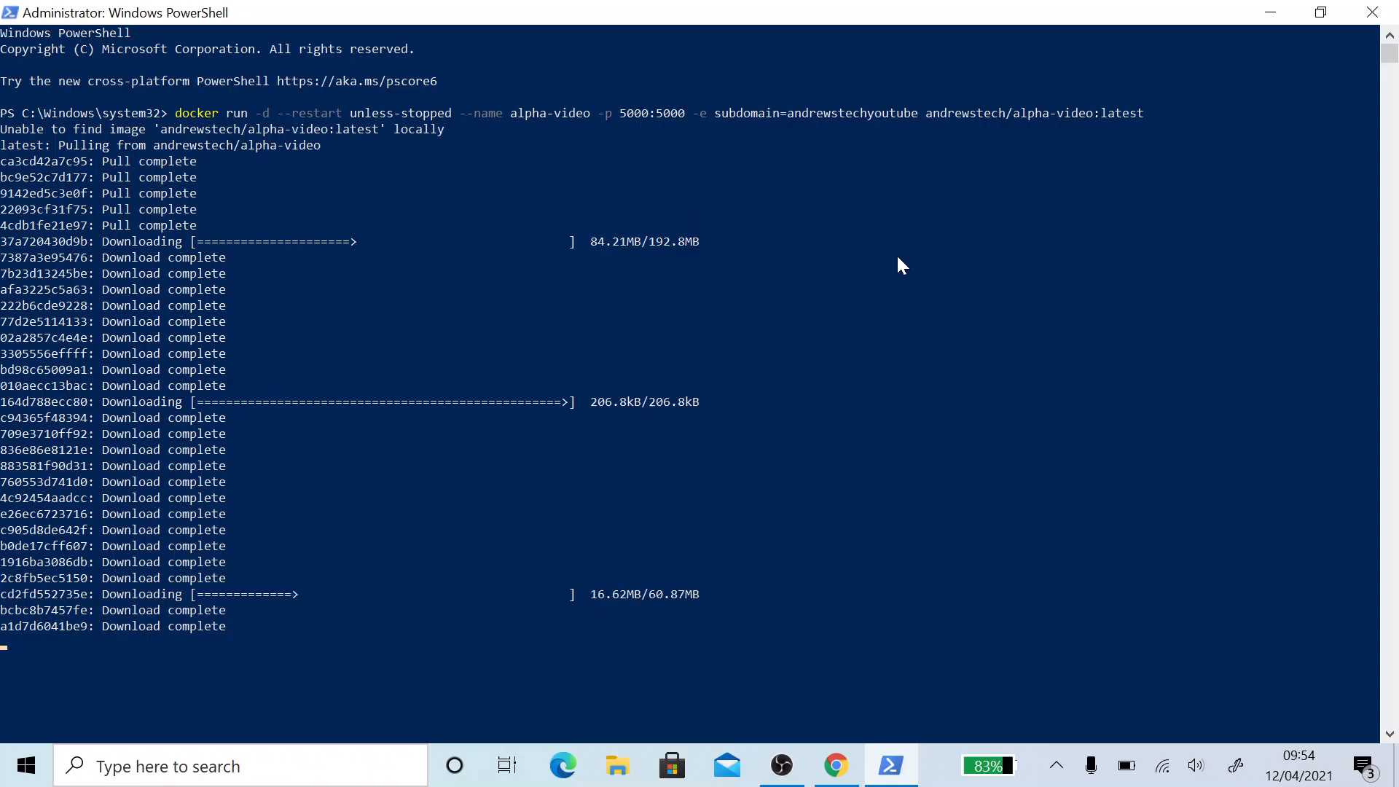
{"action": "mouse_move", "coordinate": [792, 280]}
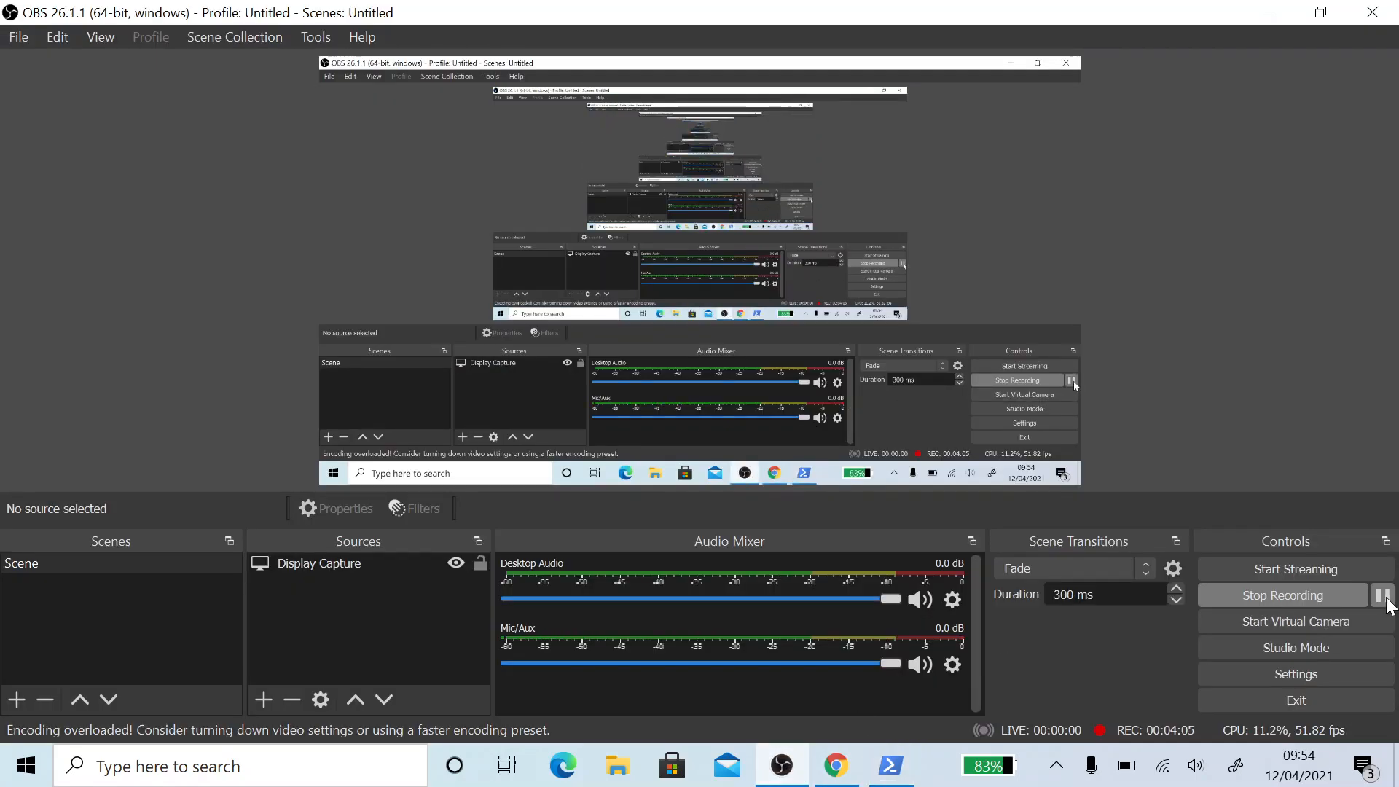
- Run 'docker container logs' on the new container ID and copy its loca.lt URL
{"action": "left_click", "coordinate": [834, 766]}
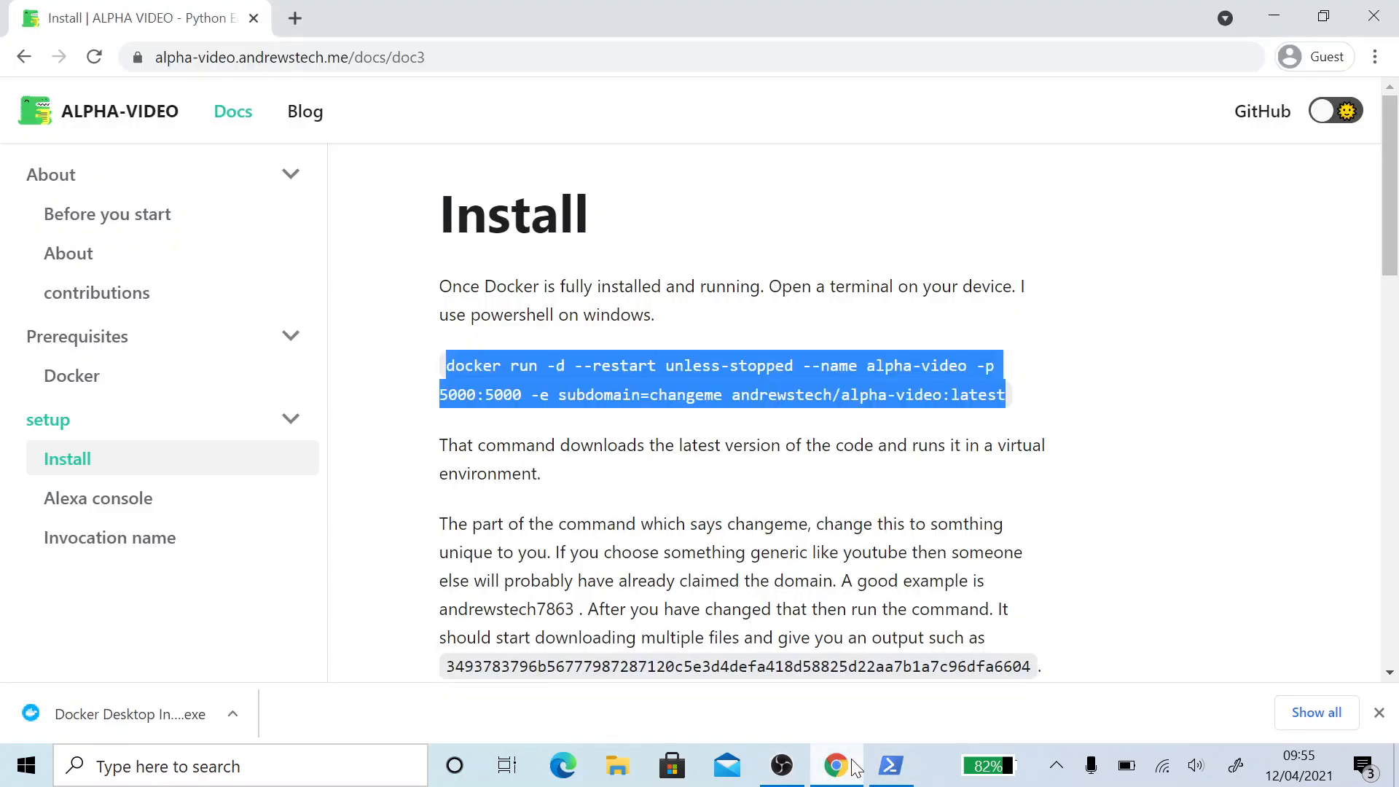
{"action": "left_click", "coordinate": [889, 764]}
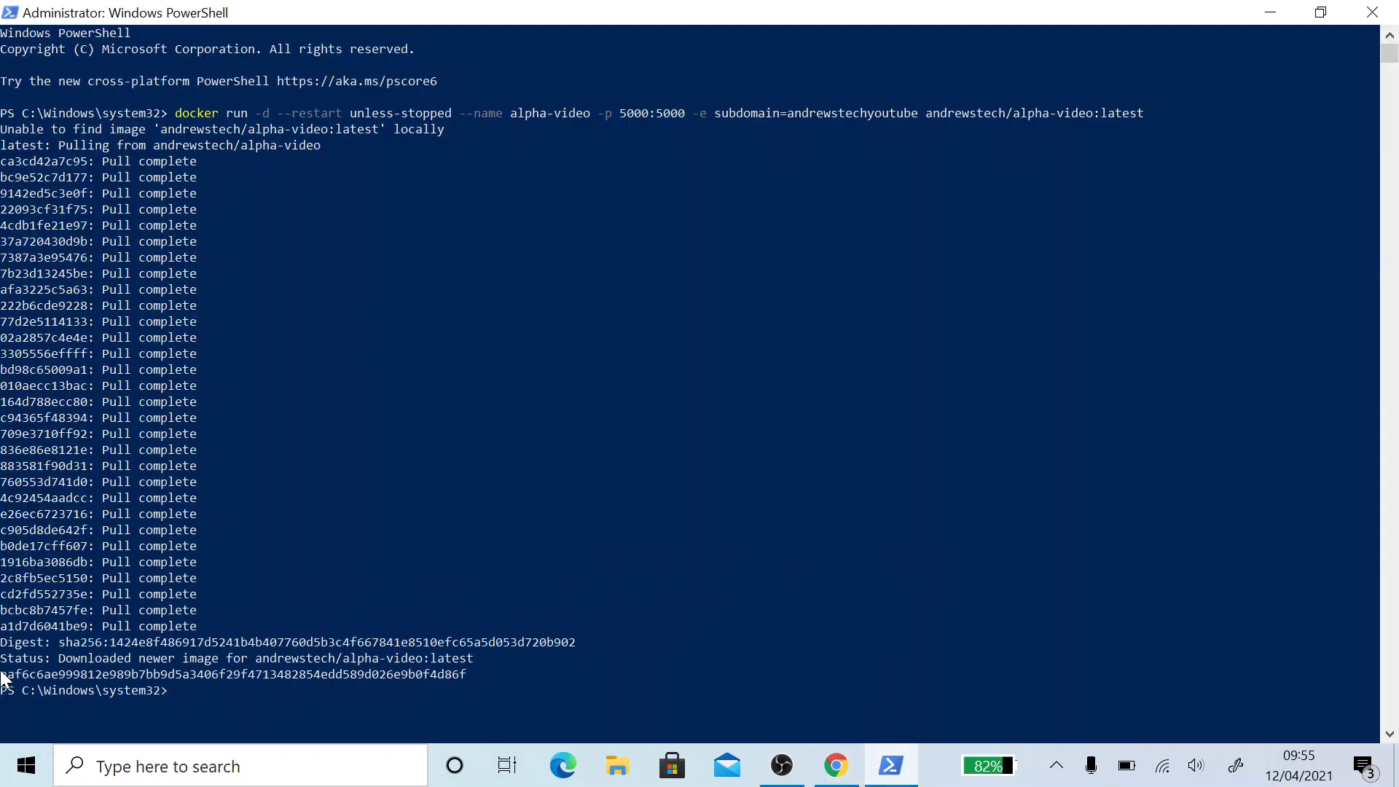
{"action": "mouse_move", "coordinate": [389, 691]}
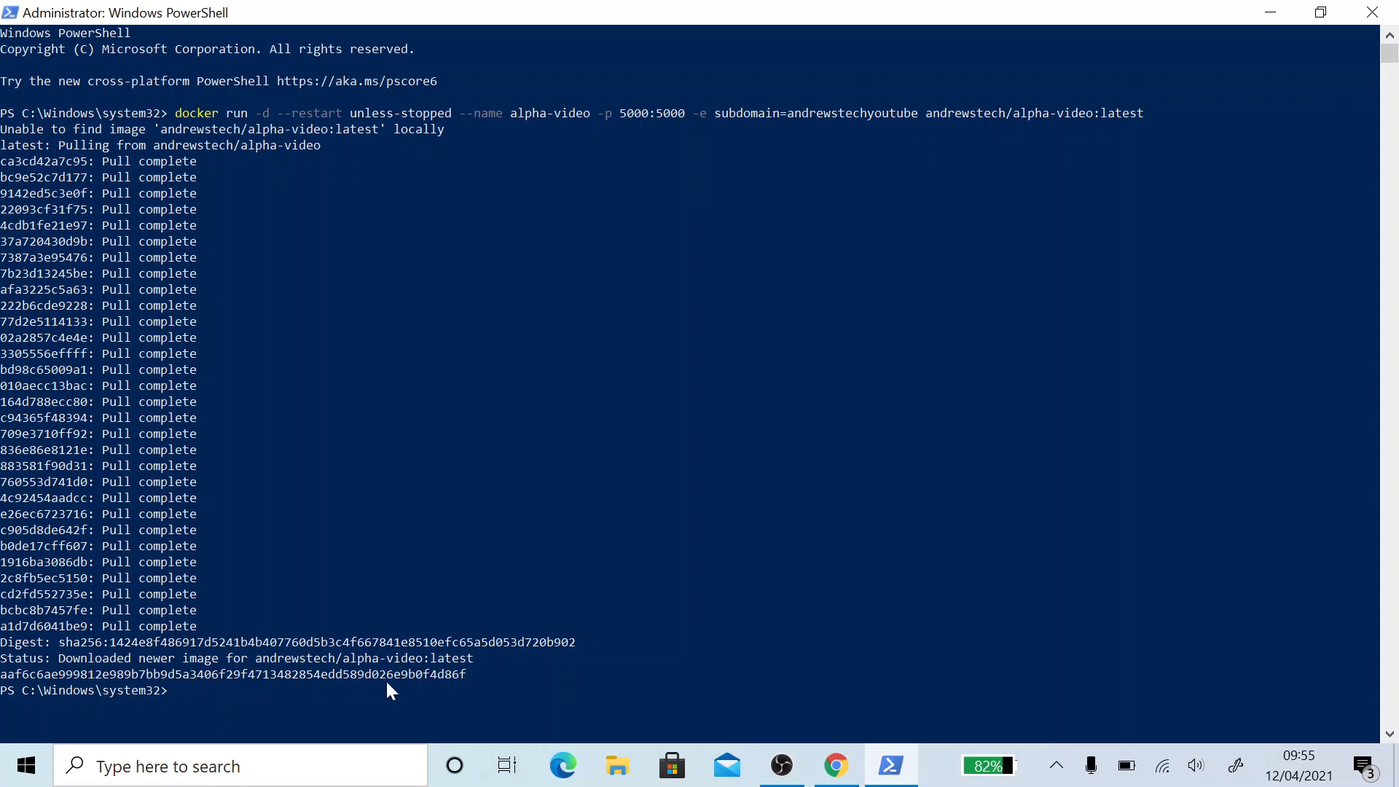
{"action": "mouse_move", "coordinate": [4, 680]}
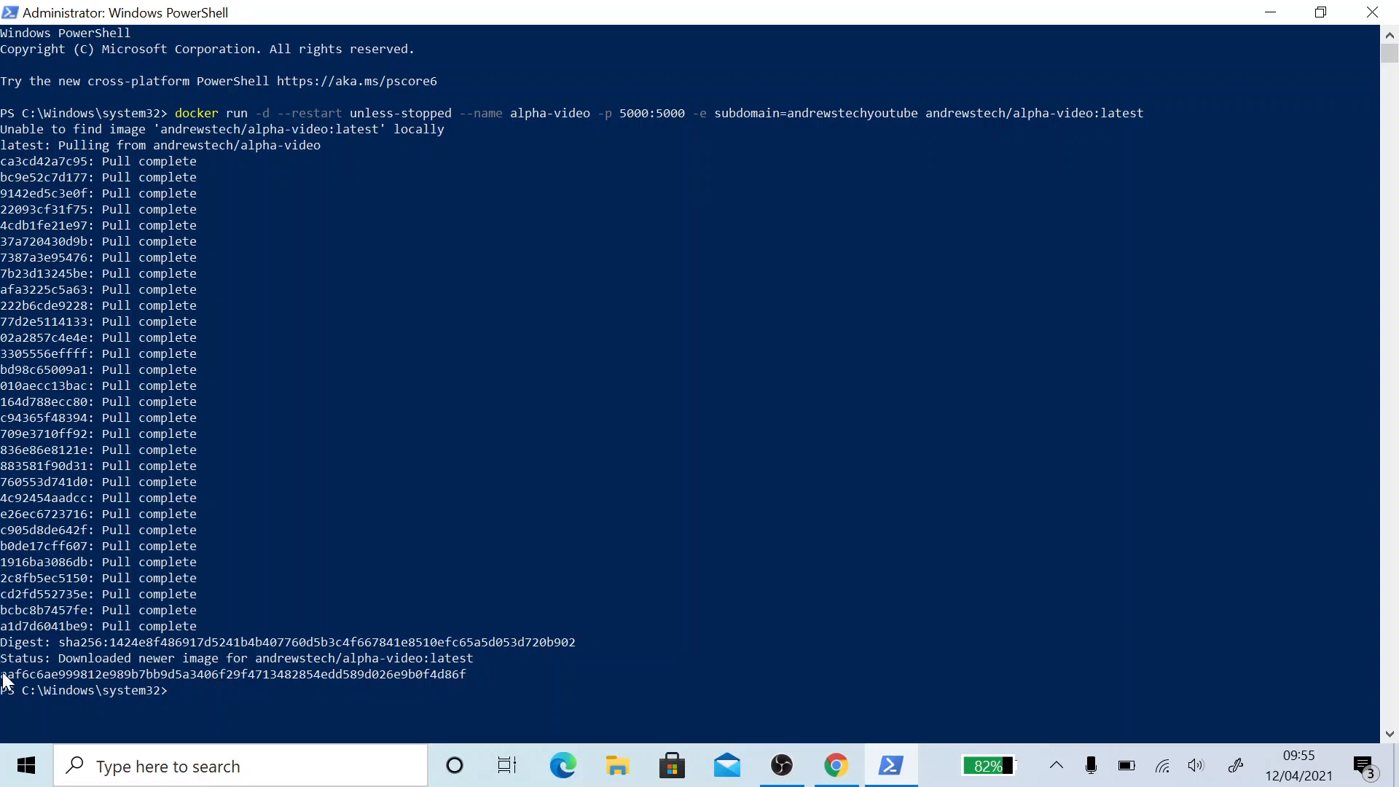
{"action": "left_click_drag", "start_coordinate": [0, 674], "coordinate": [392, 673]}
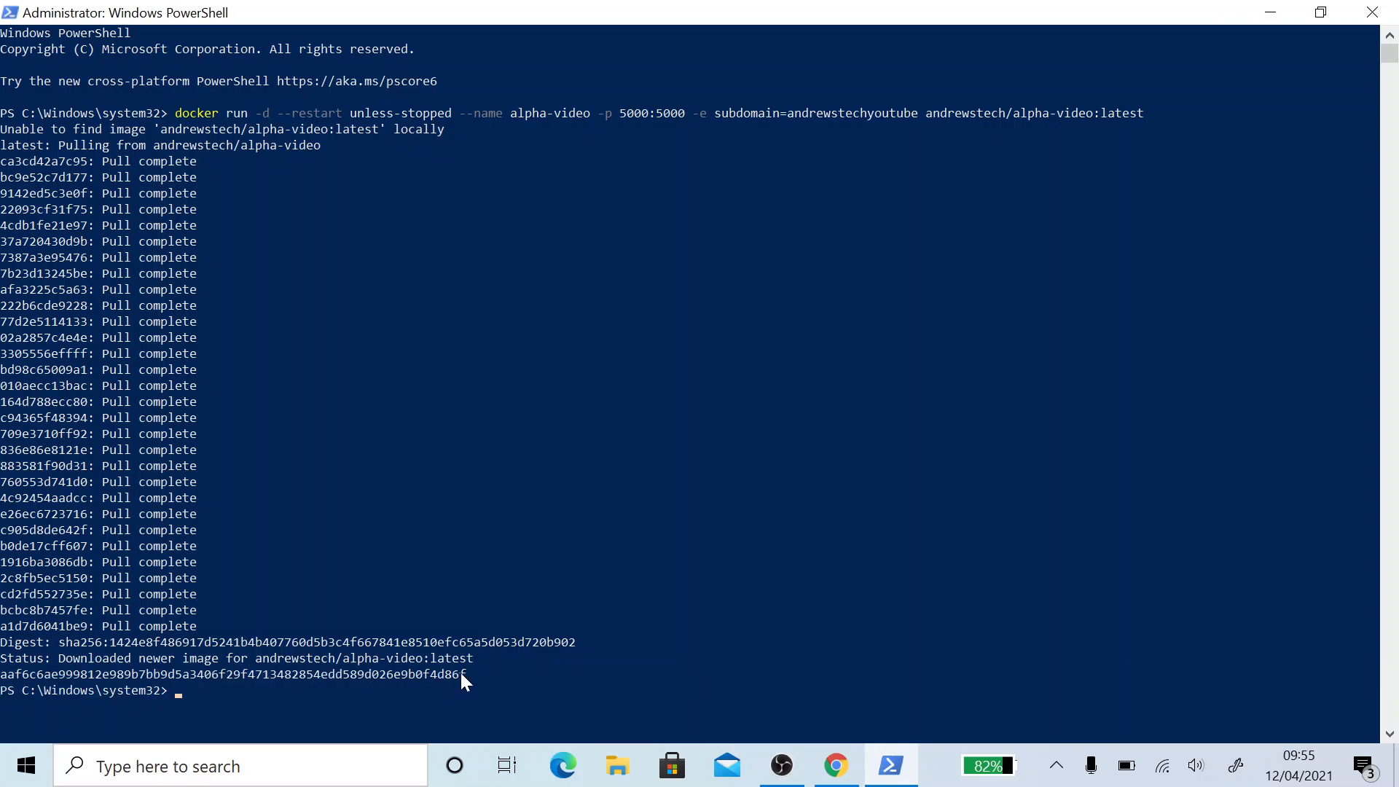
{"action": "type", "text": "docker cont"}
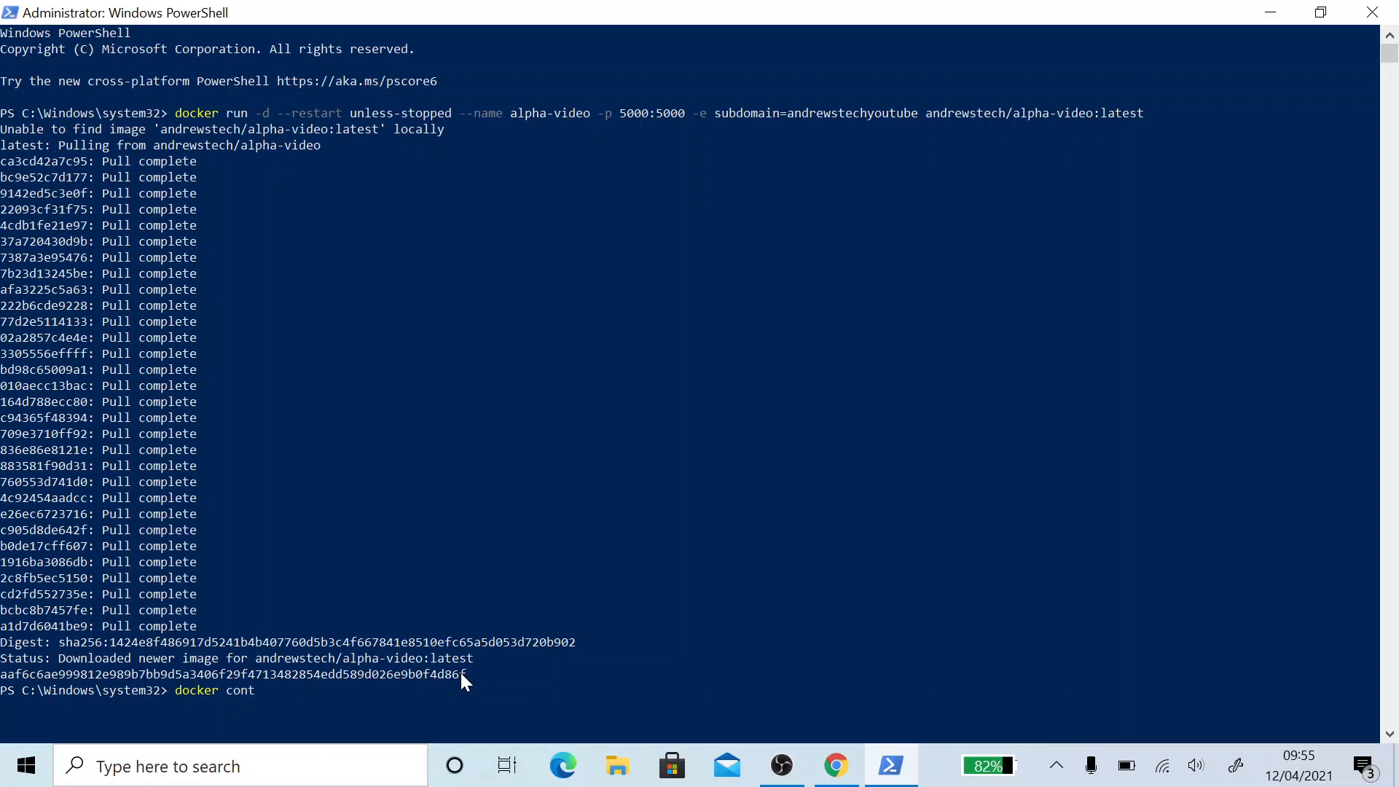
{"action": "type", "text": "ainer"}
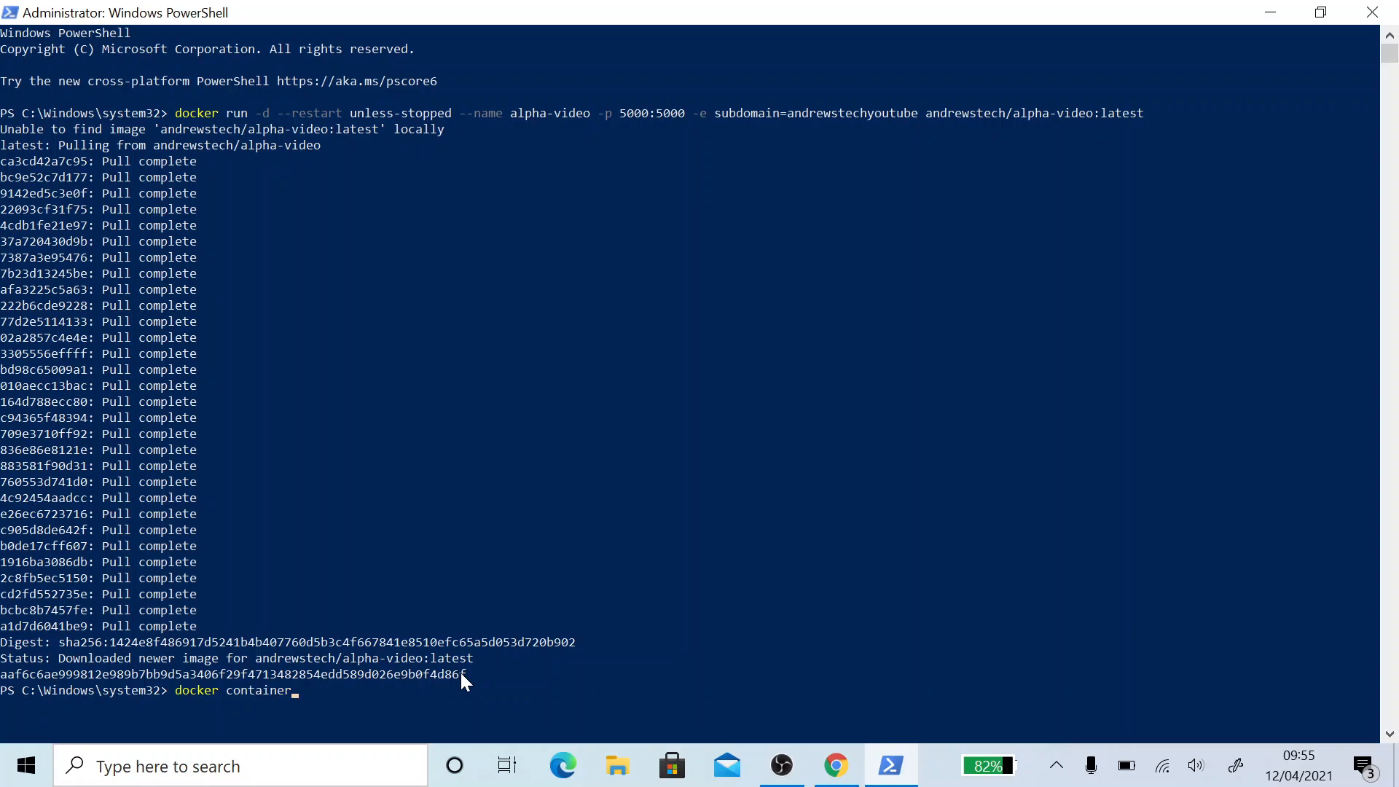
{"action": "type", "text": "logs aaf6c6ae999812e989b7bb9d5a3406f29f4713482854edd589d026e9b0f4d86f"}
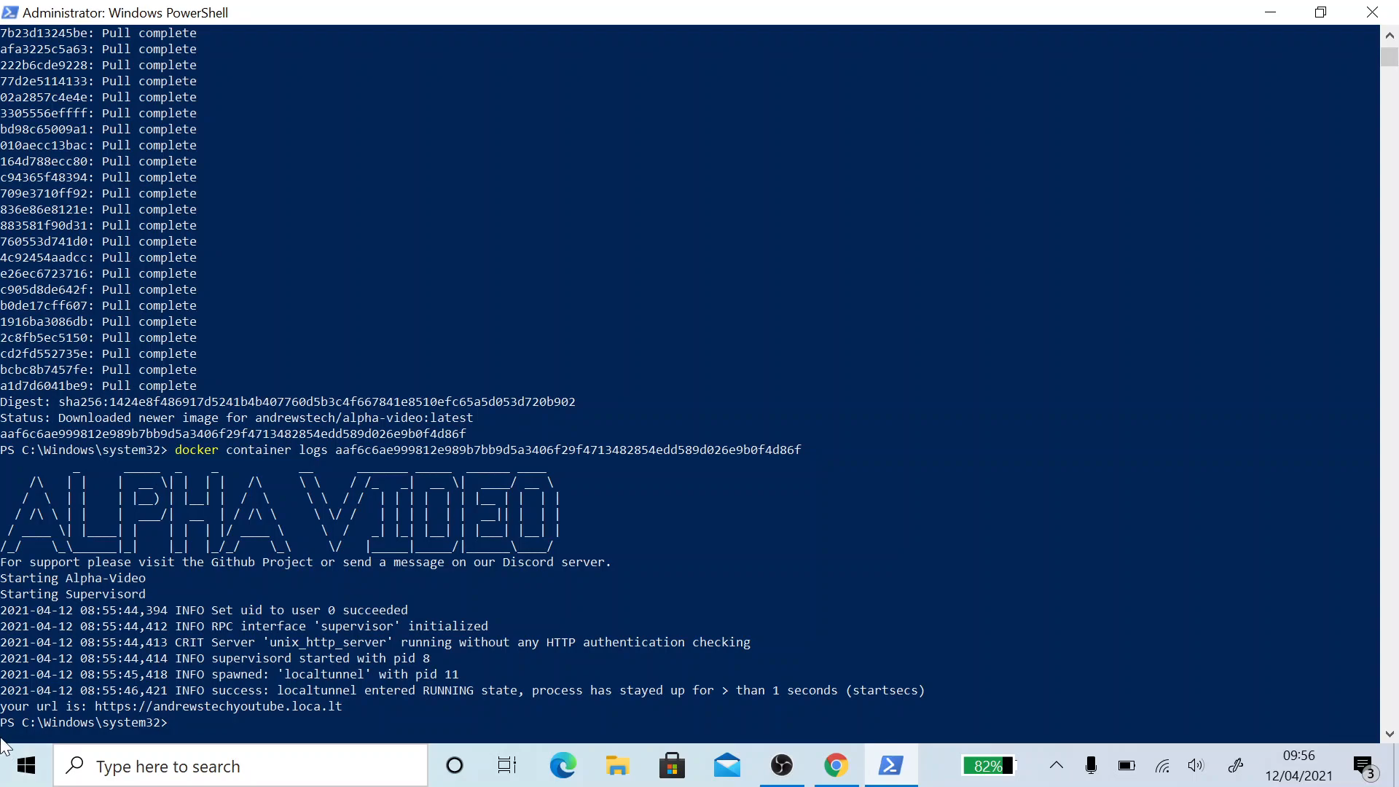
{"action": "mouse_move", "coordinate": [105, 718]}
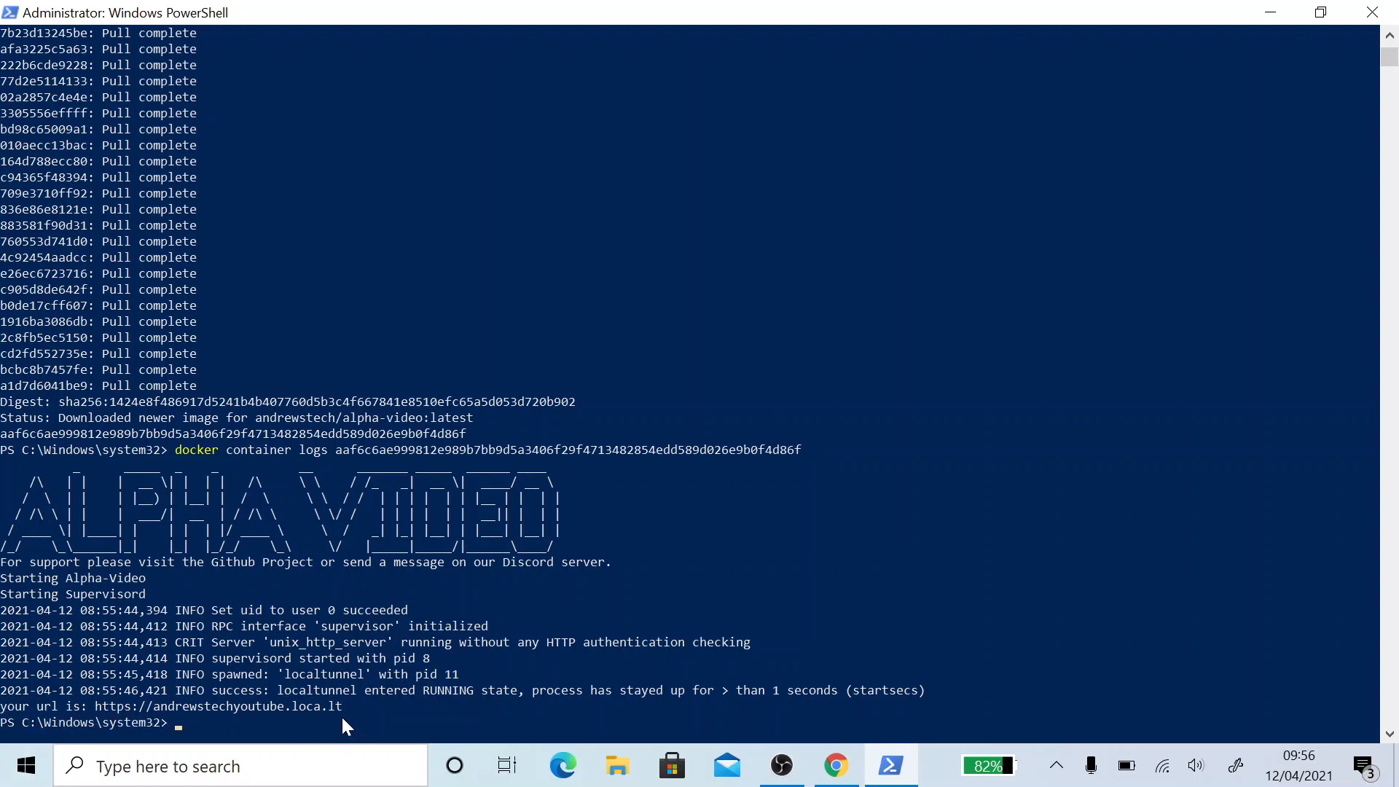
{"action": "left_click_drag", "start_coordinate": [114, 689], "coordinate": [342, 706]}
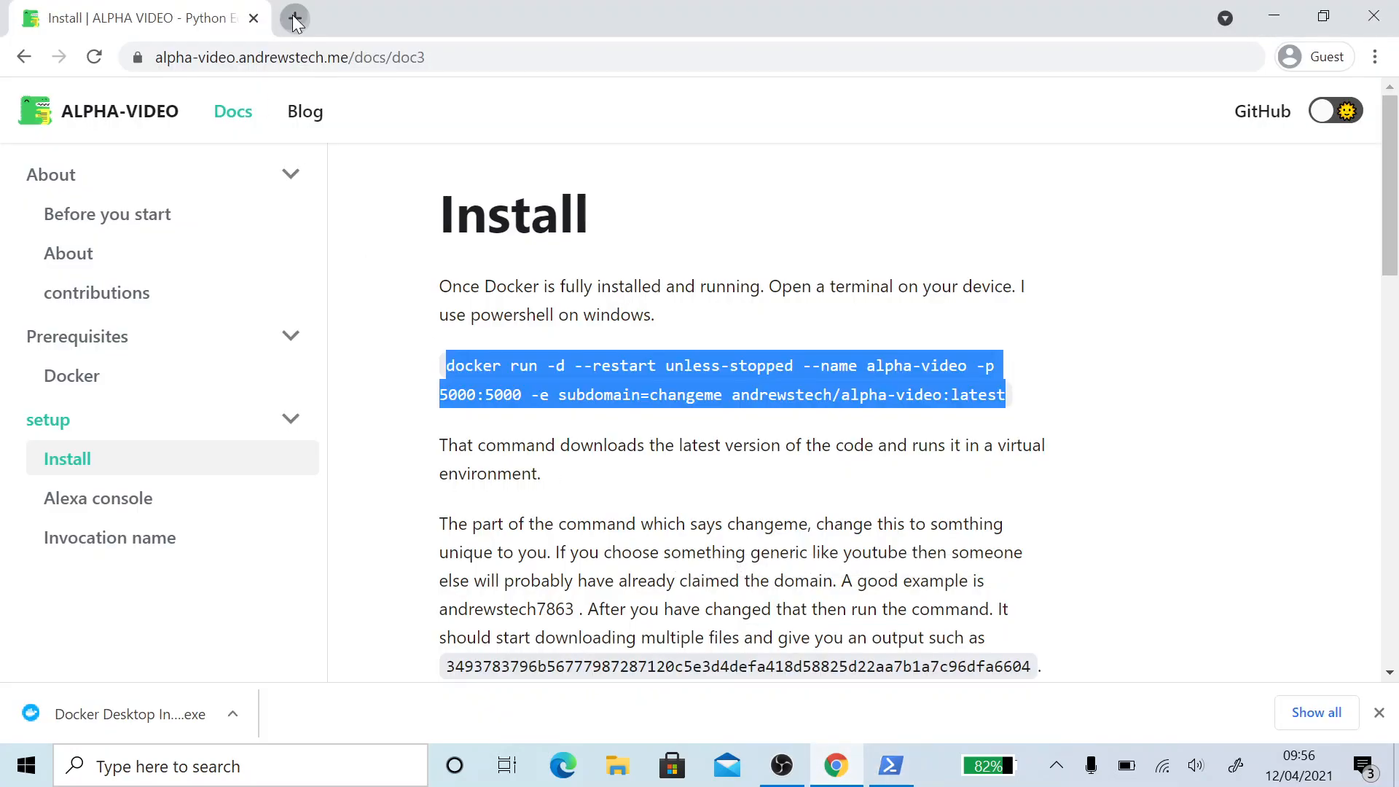
- Load the loca.lt URL in a new tab, then copy its /api address
{"action": "left_click", "coordinate": [295, 17]}
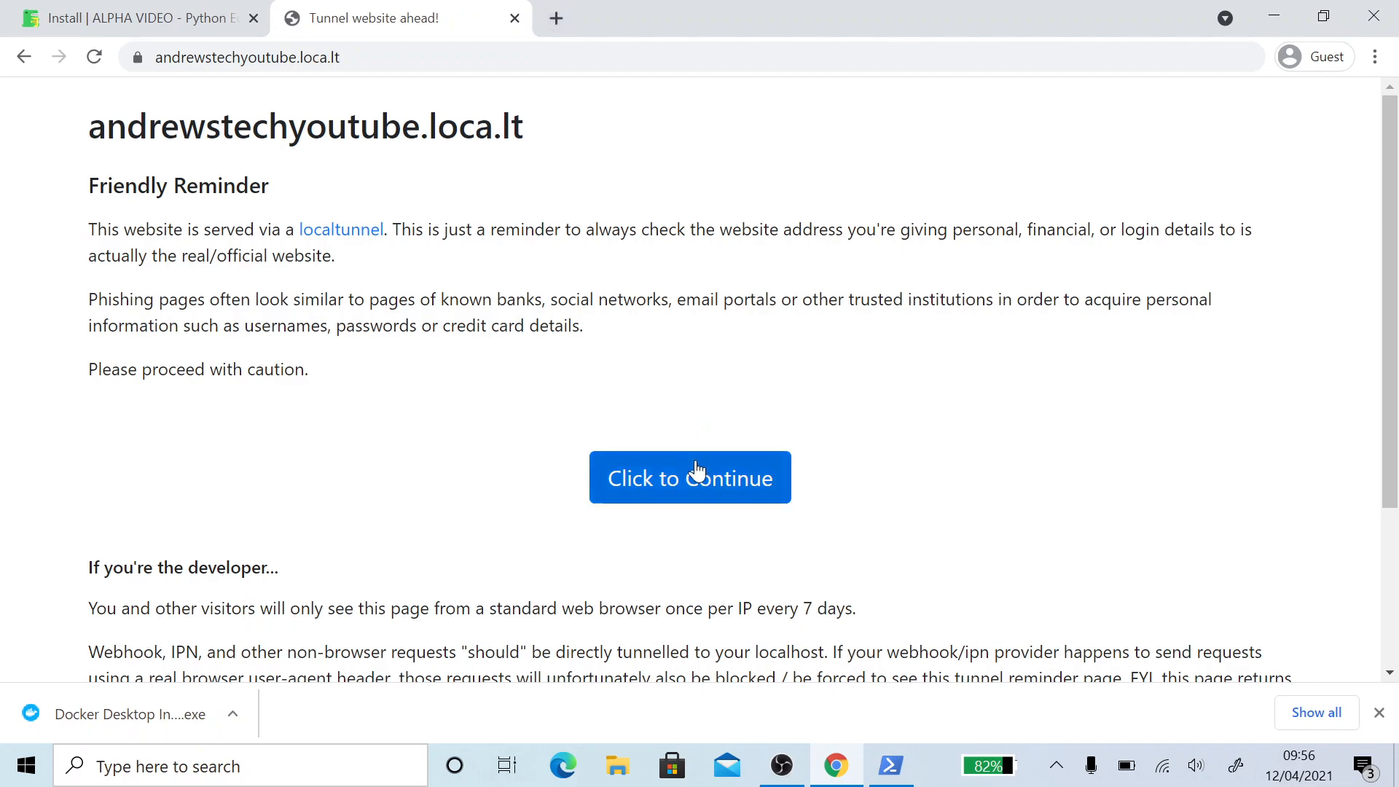
{"action": "left_click", "coordinate": [688, 477]}
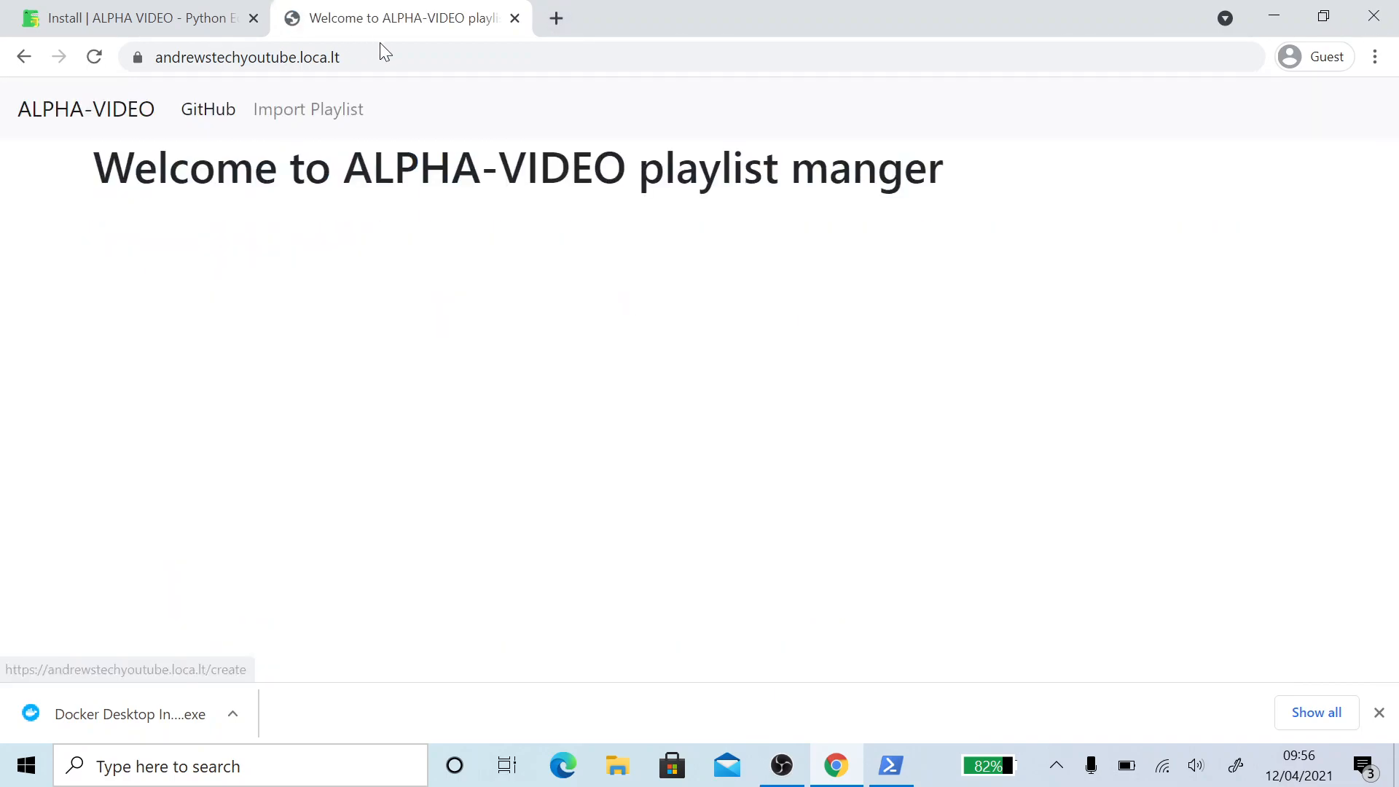
{"action": "mouse_move", "coordinate": [541, 140]}
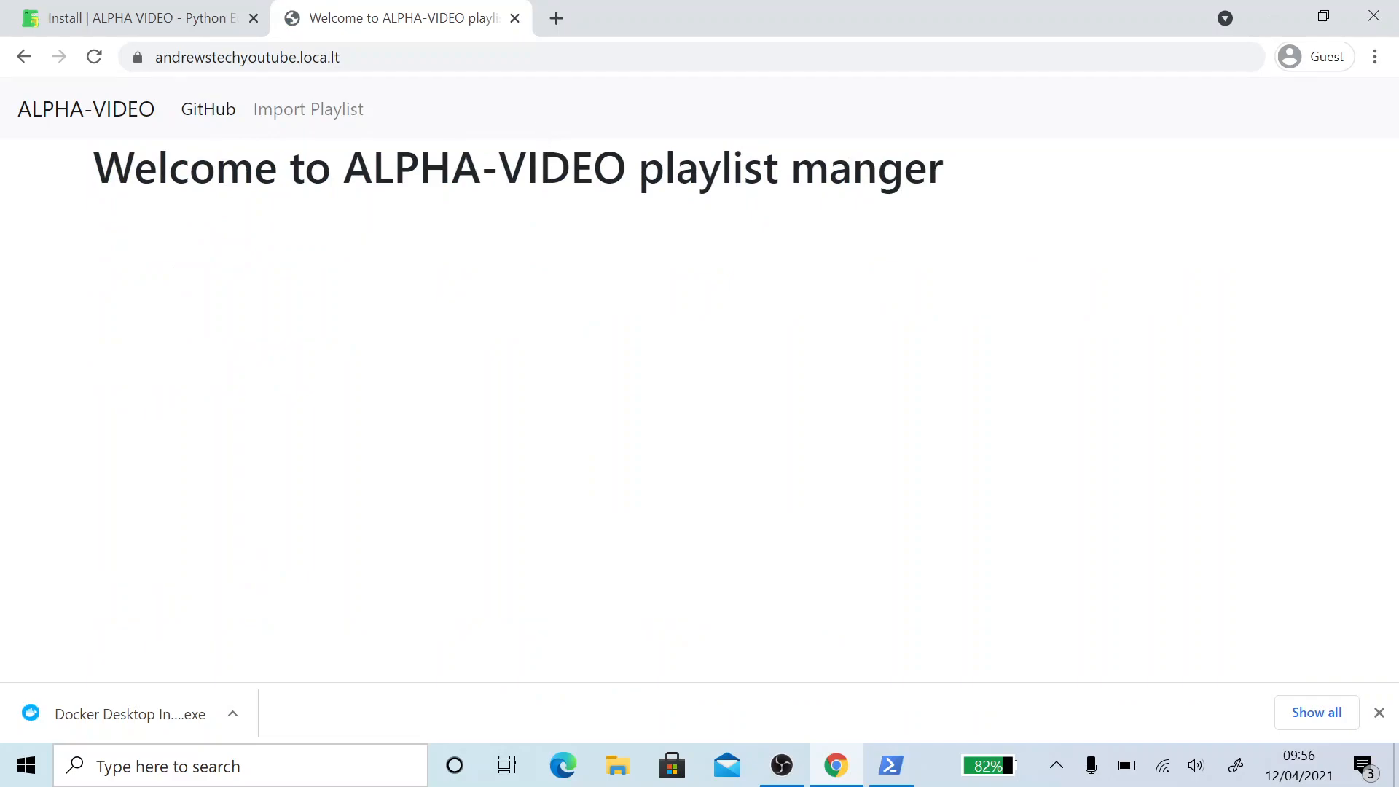
{"action": "mouse_move", "coordinate": [531, 195]}
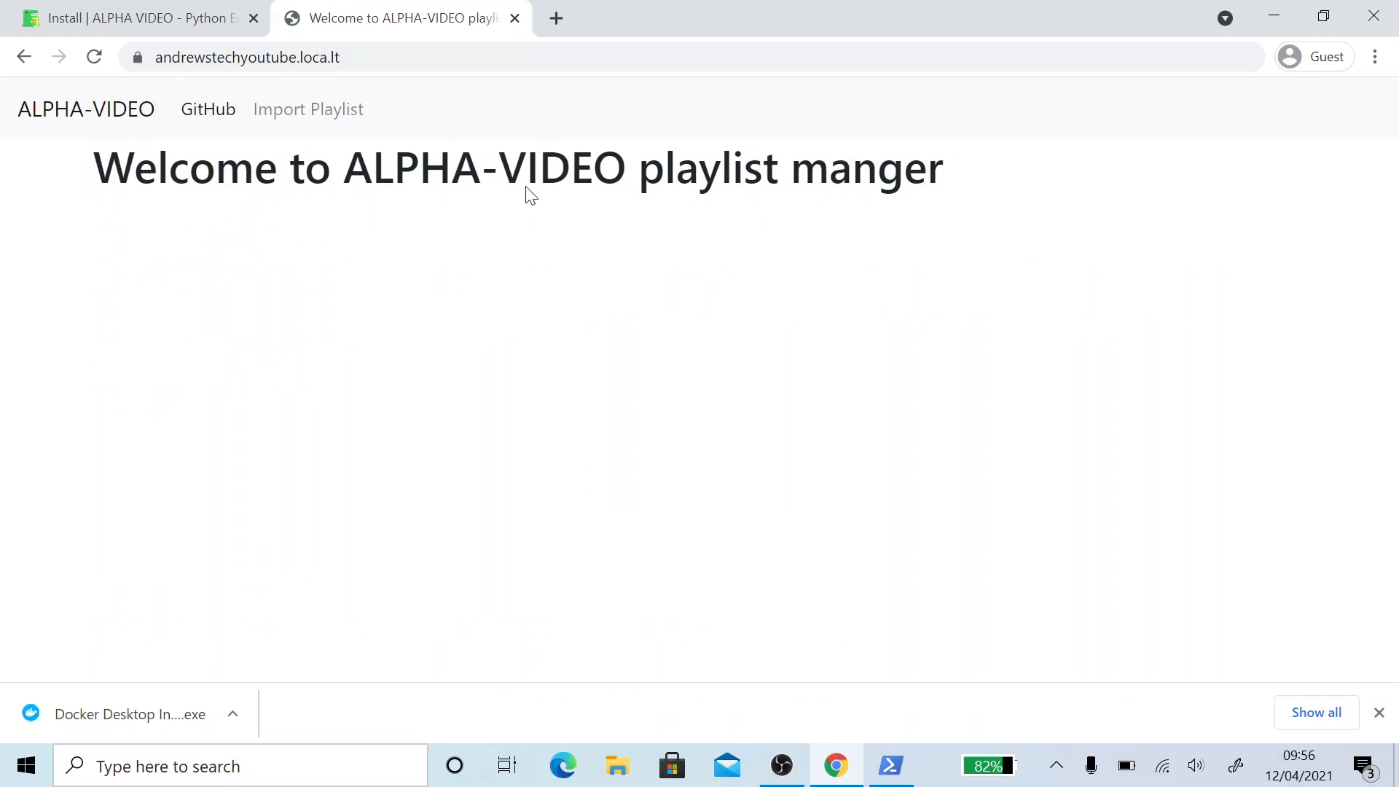
{"action": "mouse_move", "coordinate": [730, 84]}
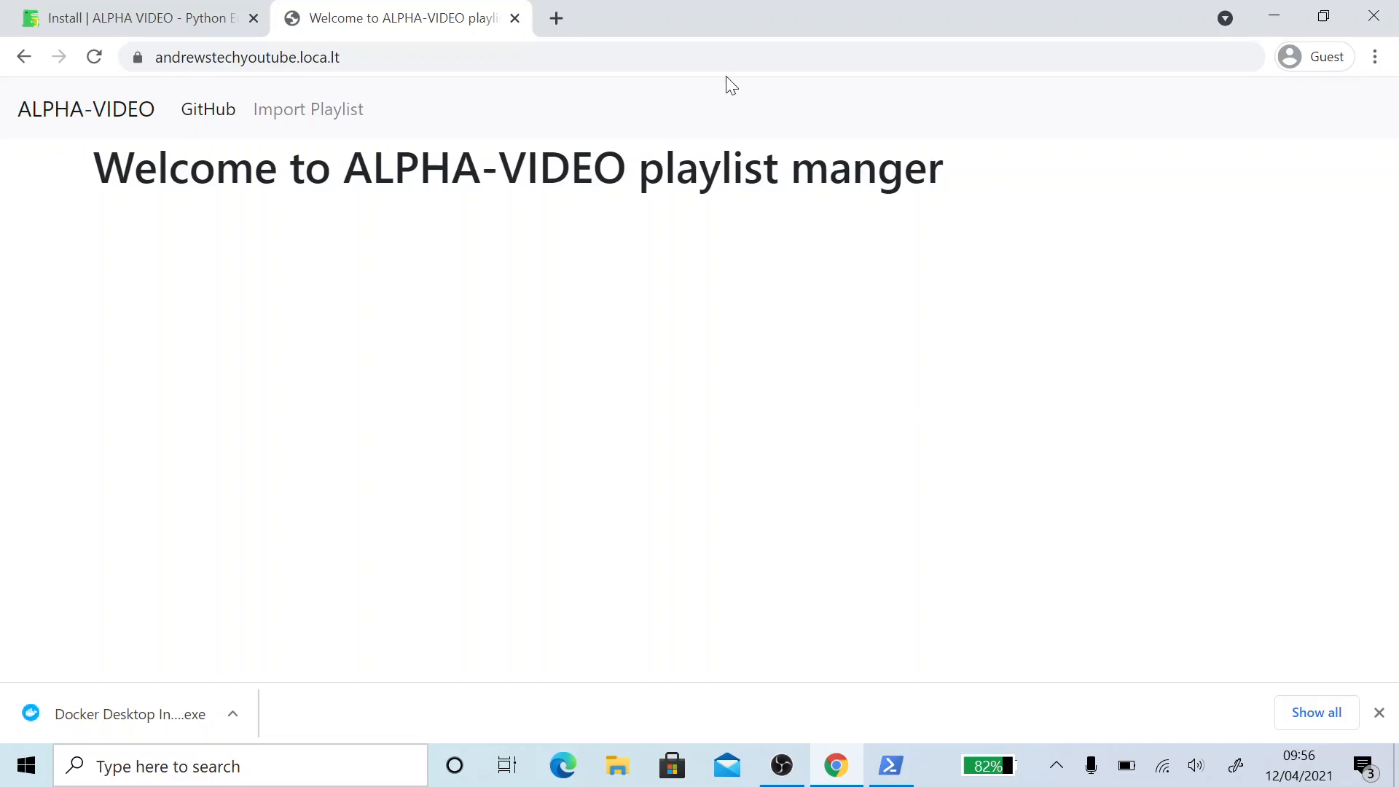
{"action": "type", "text": "/api"}
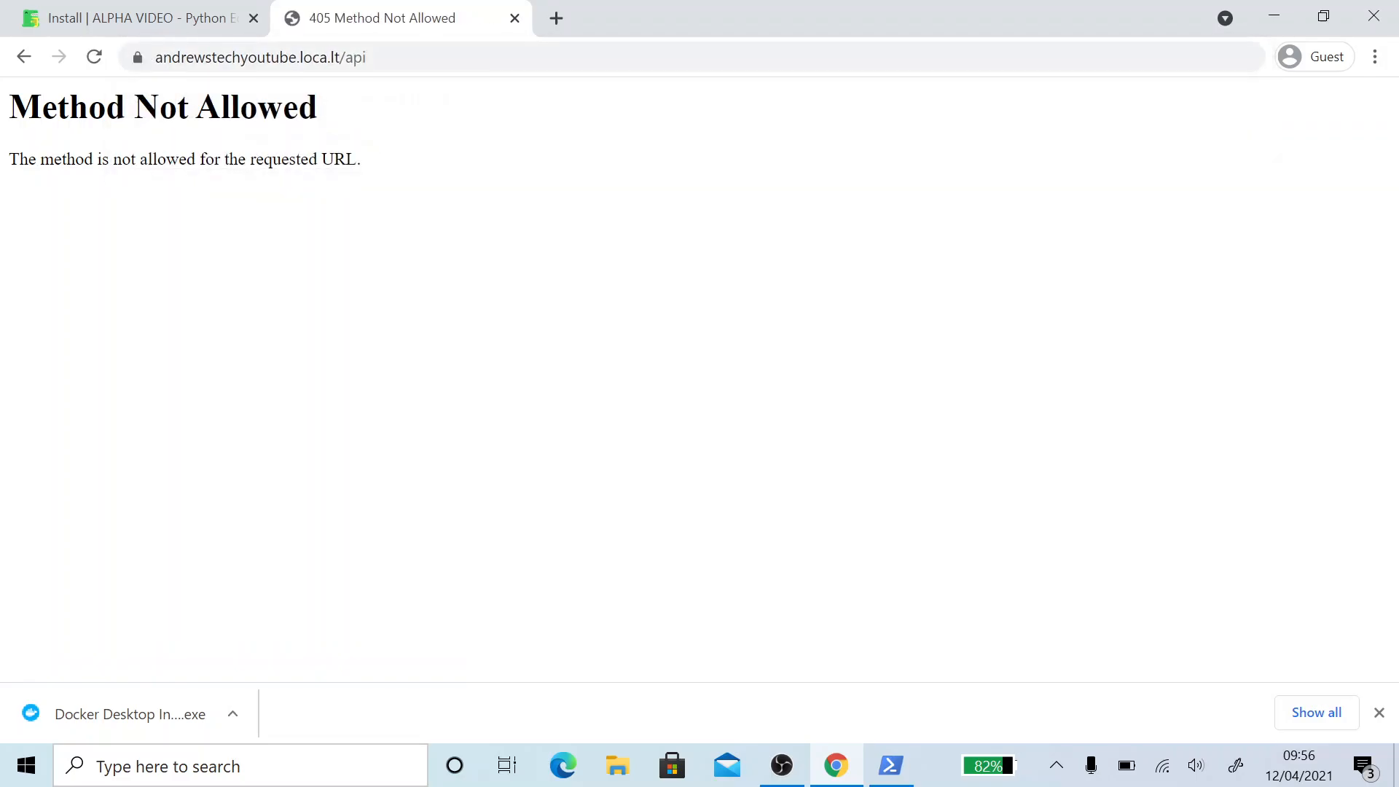
{"action": "left_click", "coordinate": [259, 57]}
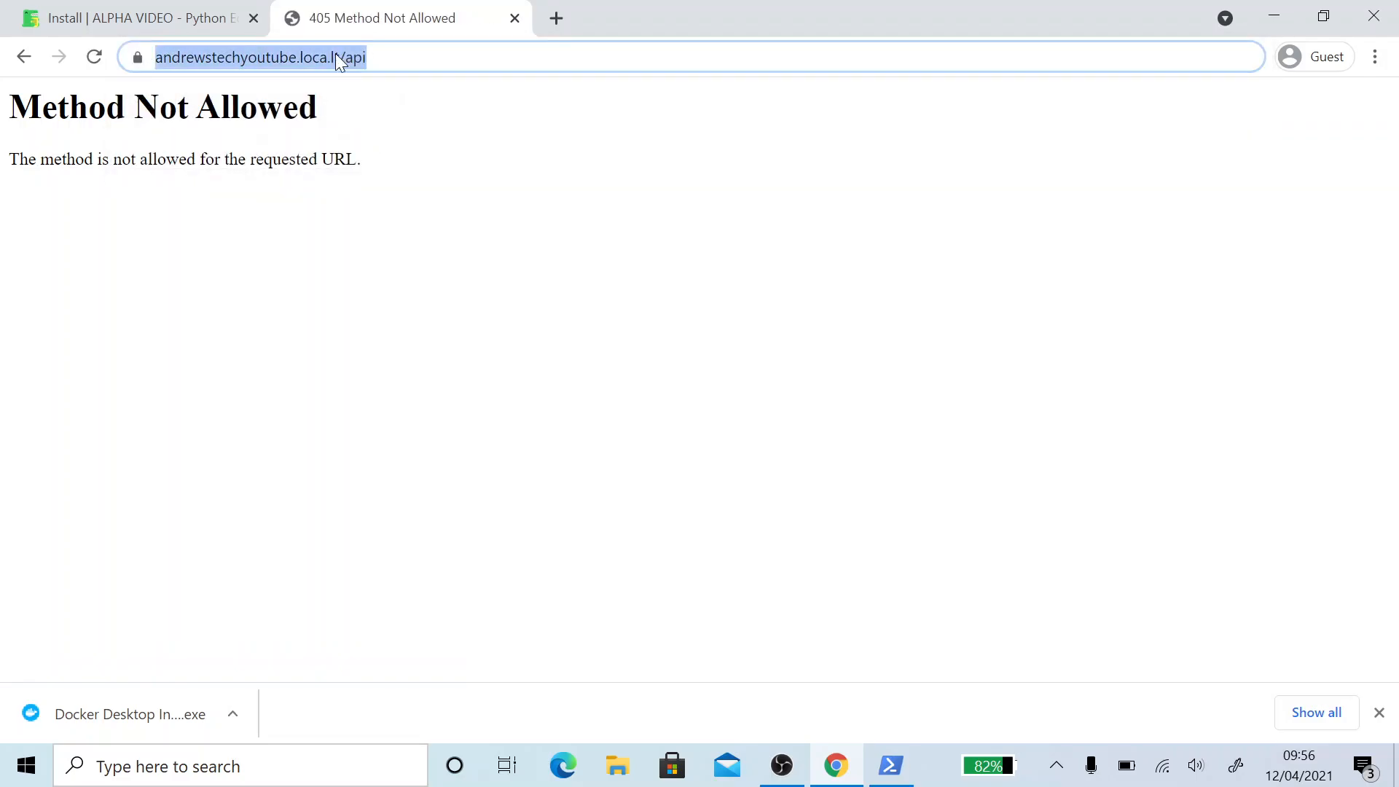
{"action": "left_click", "coordinate": [134, 17]}
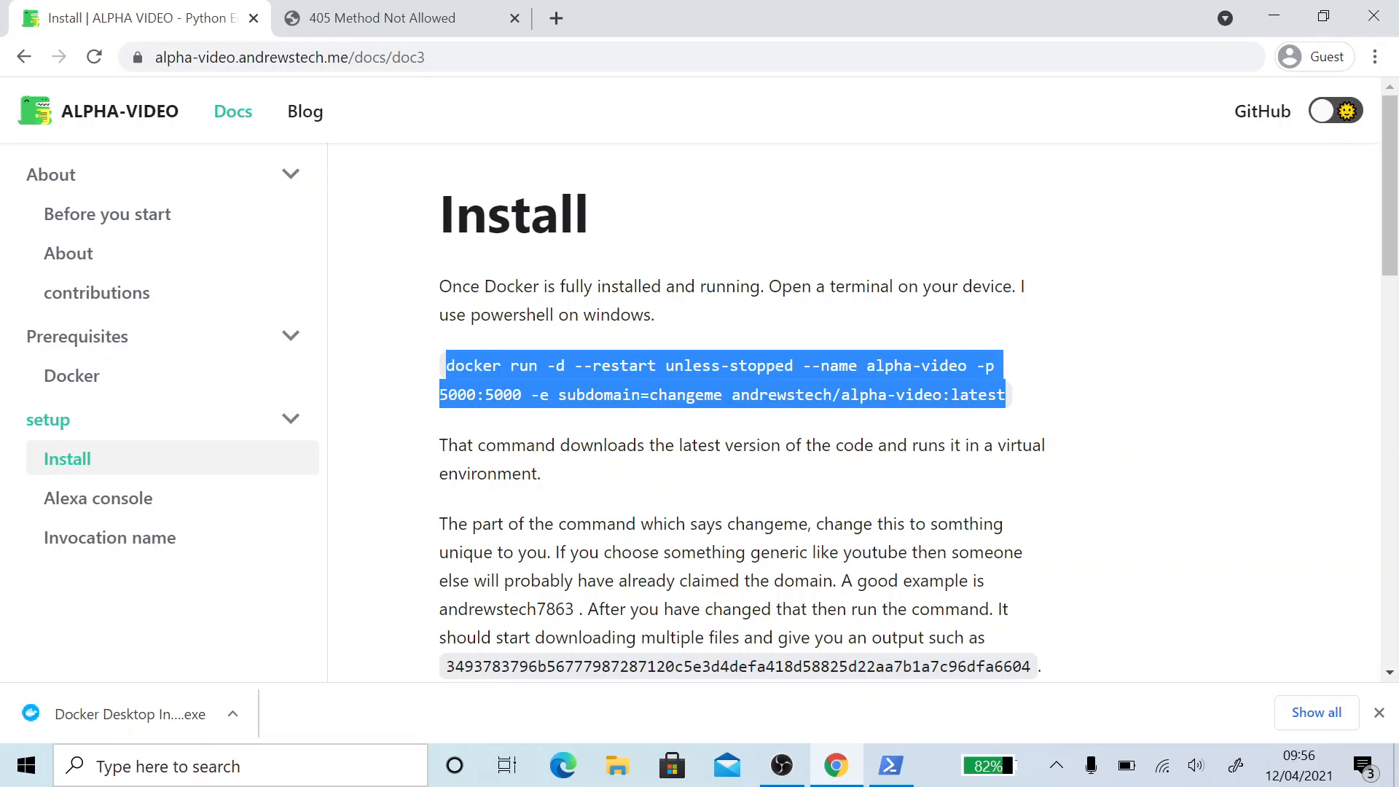
{"action": "left_click", "coordinate": [98, 498]}
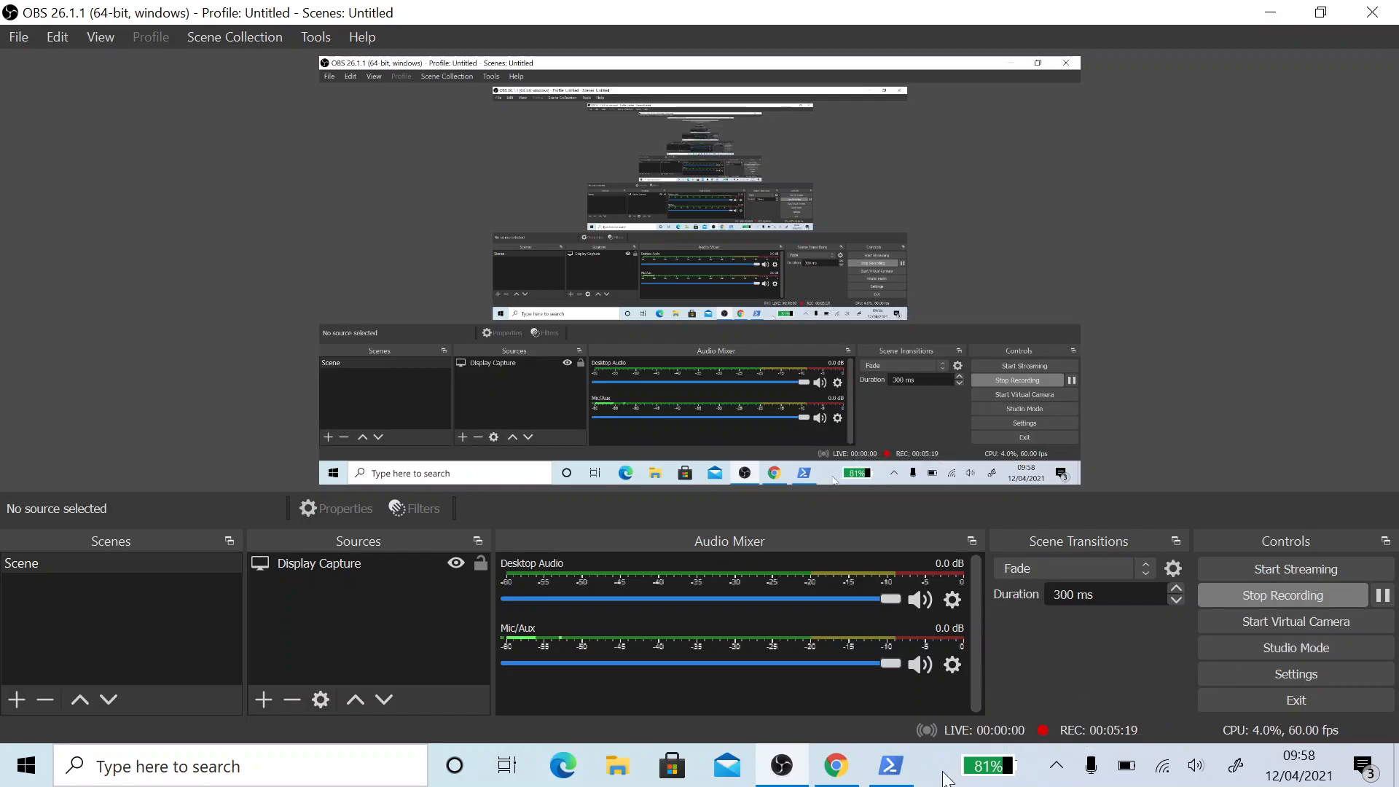
- Open the Alexa Developer Console from the docs and begin creating a new skill
{"action": "left_click", "coordinate": [834, 766]}
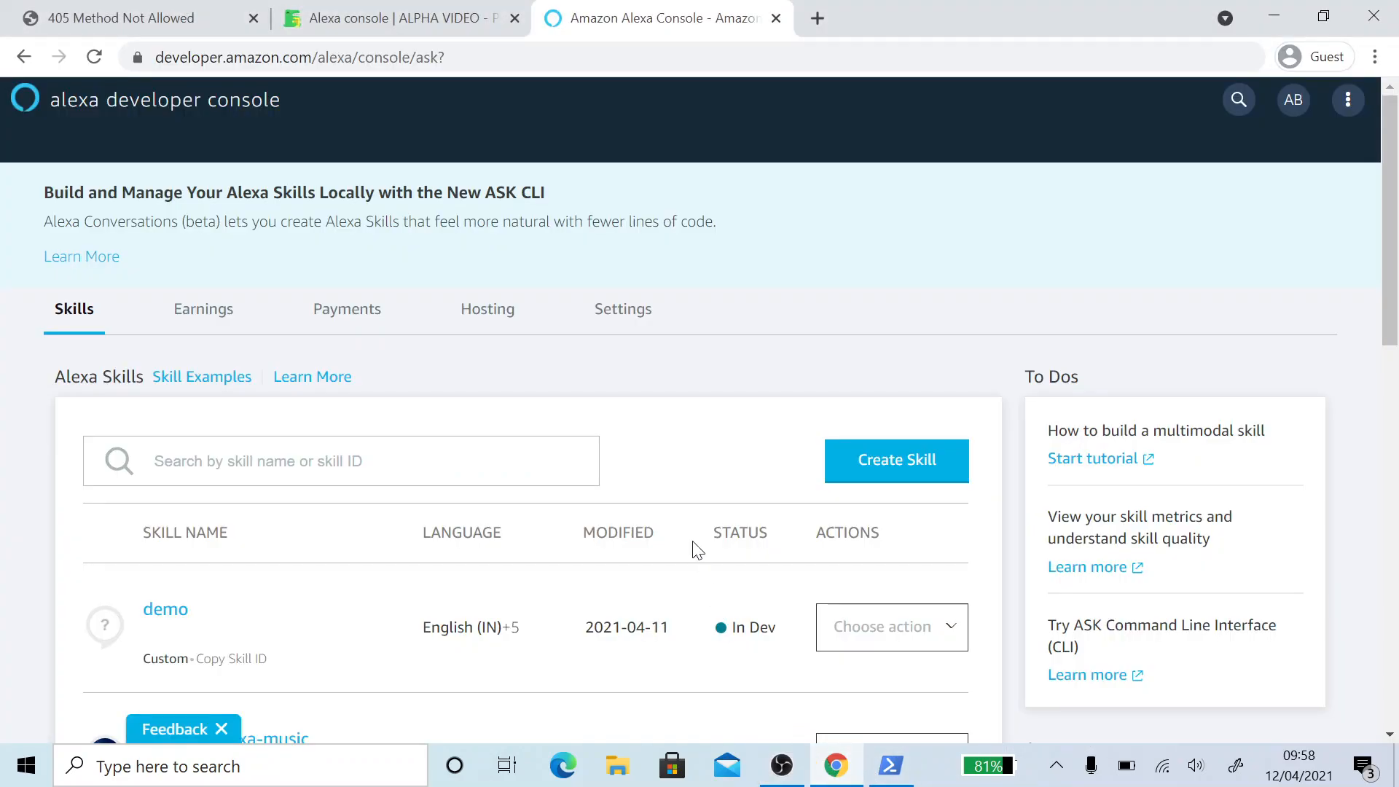
{"action": "mouse_move", "coordinate": [643, 486]}
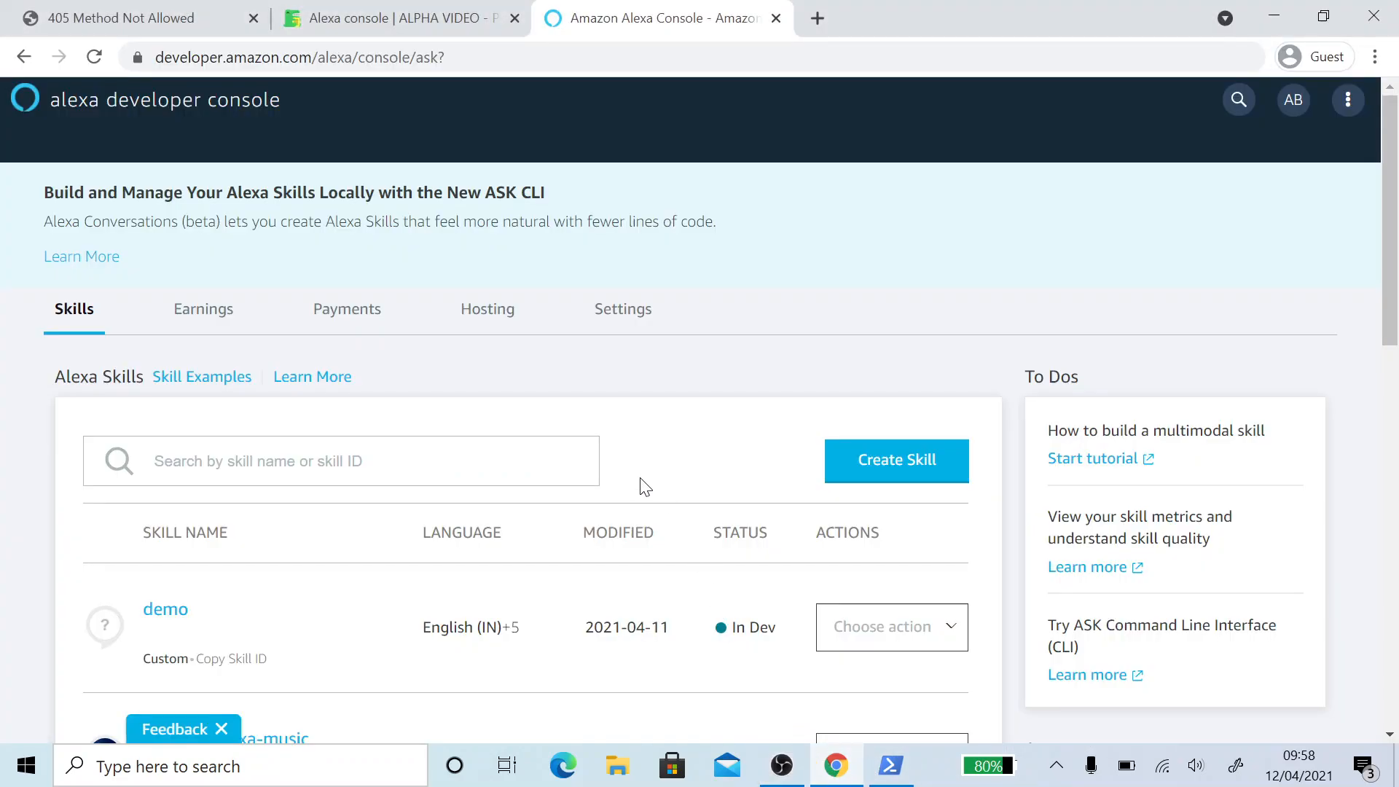
{"action": "mouse_move", "coordinate": [397, 18]}
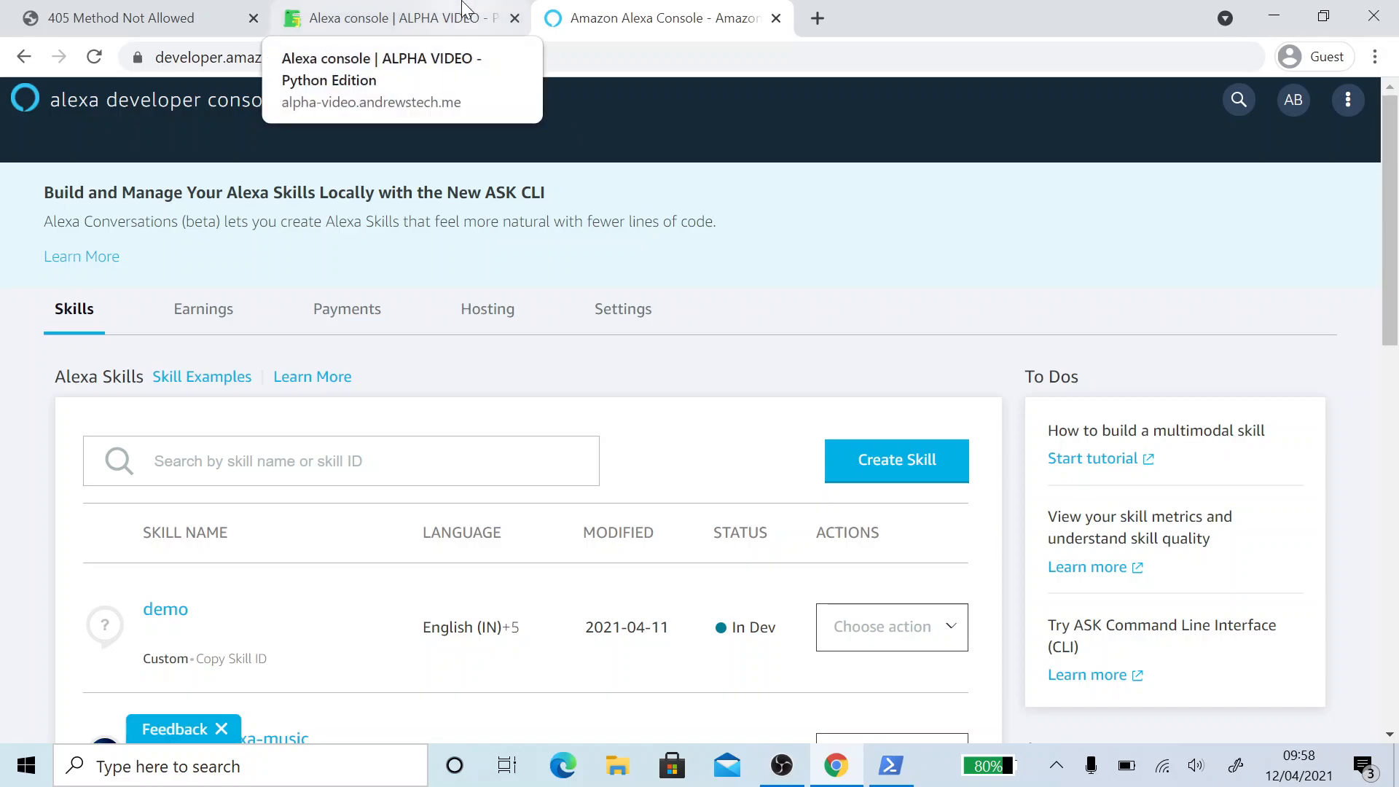
{"action": "left_click", "coordinate": [384, 17]}
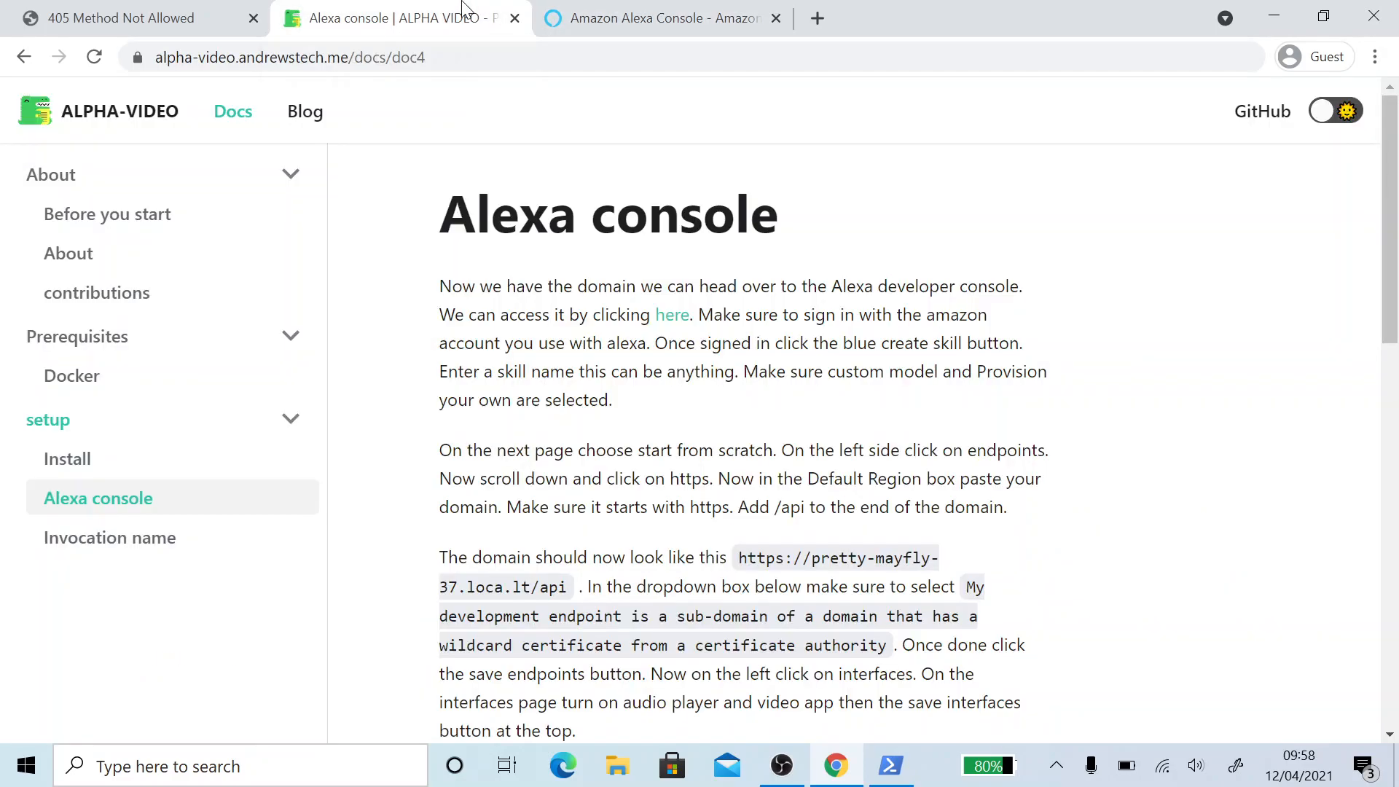
{"action": "mouse_move", "coordinate": [672, 315]}
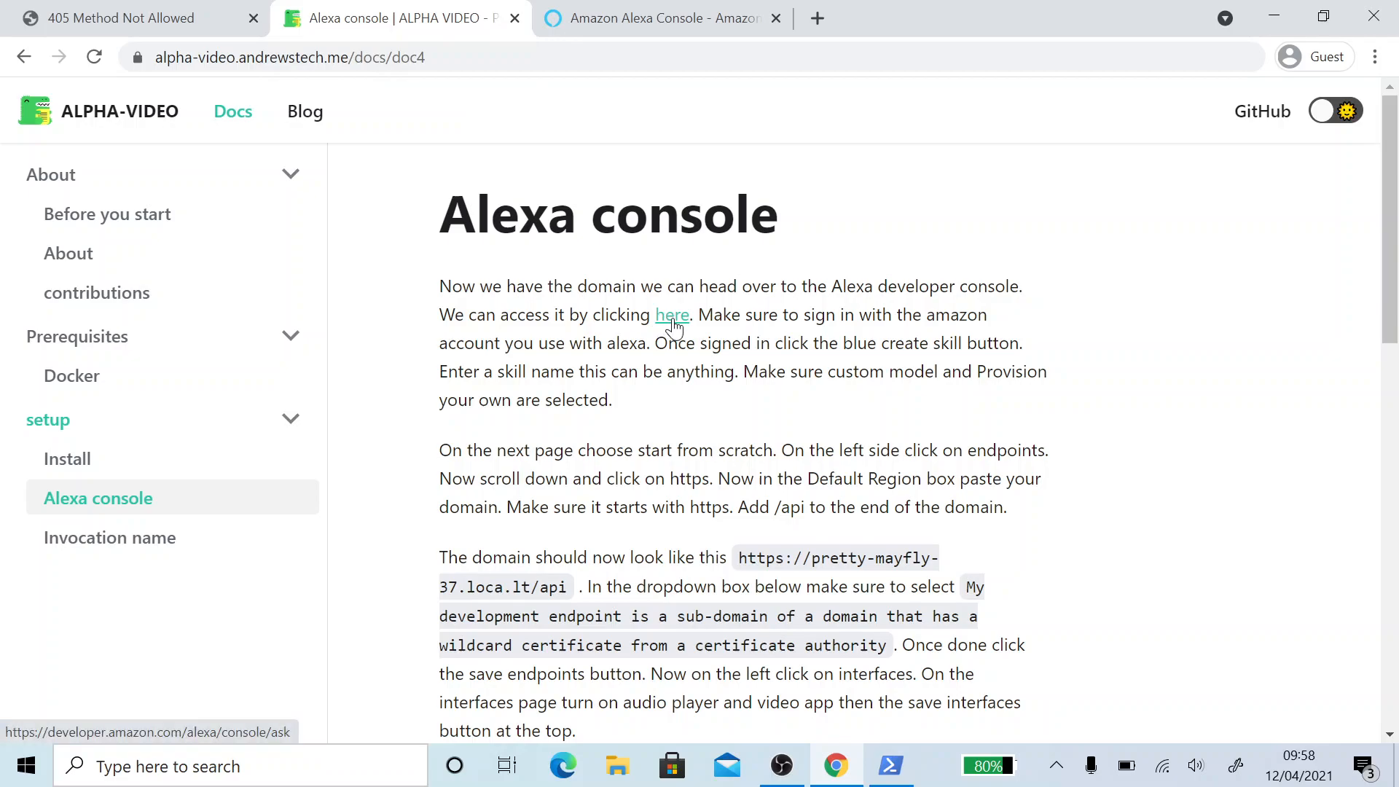
{"action": "left_click", "coordinate": [660, 17]}
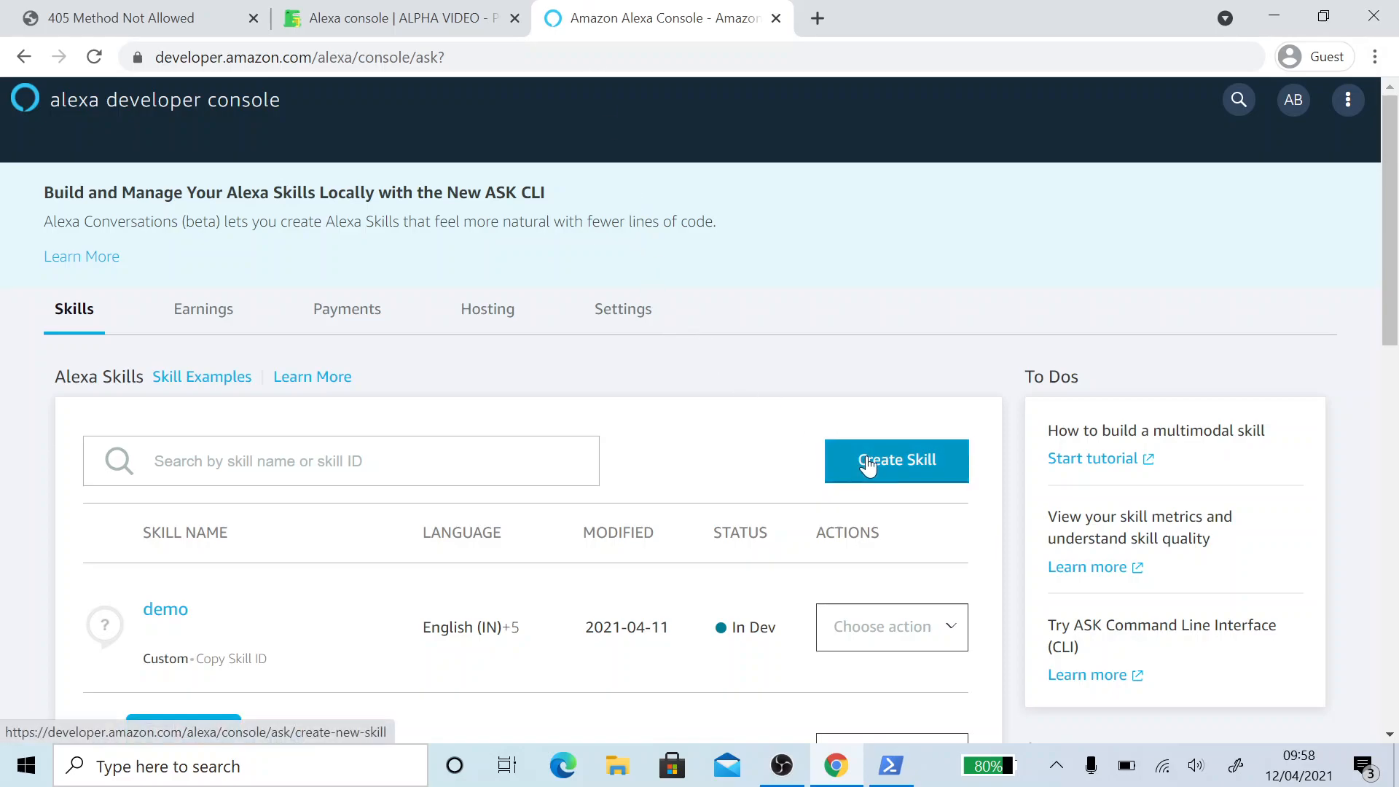
{"action": "left_click", "coordinate": [895, 460]}
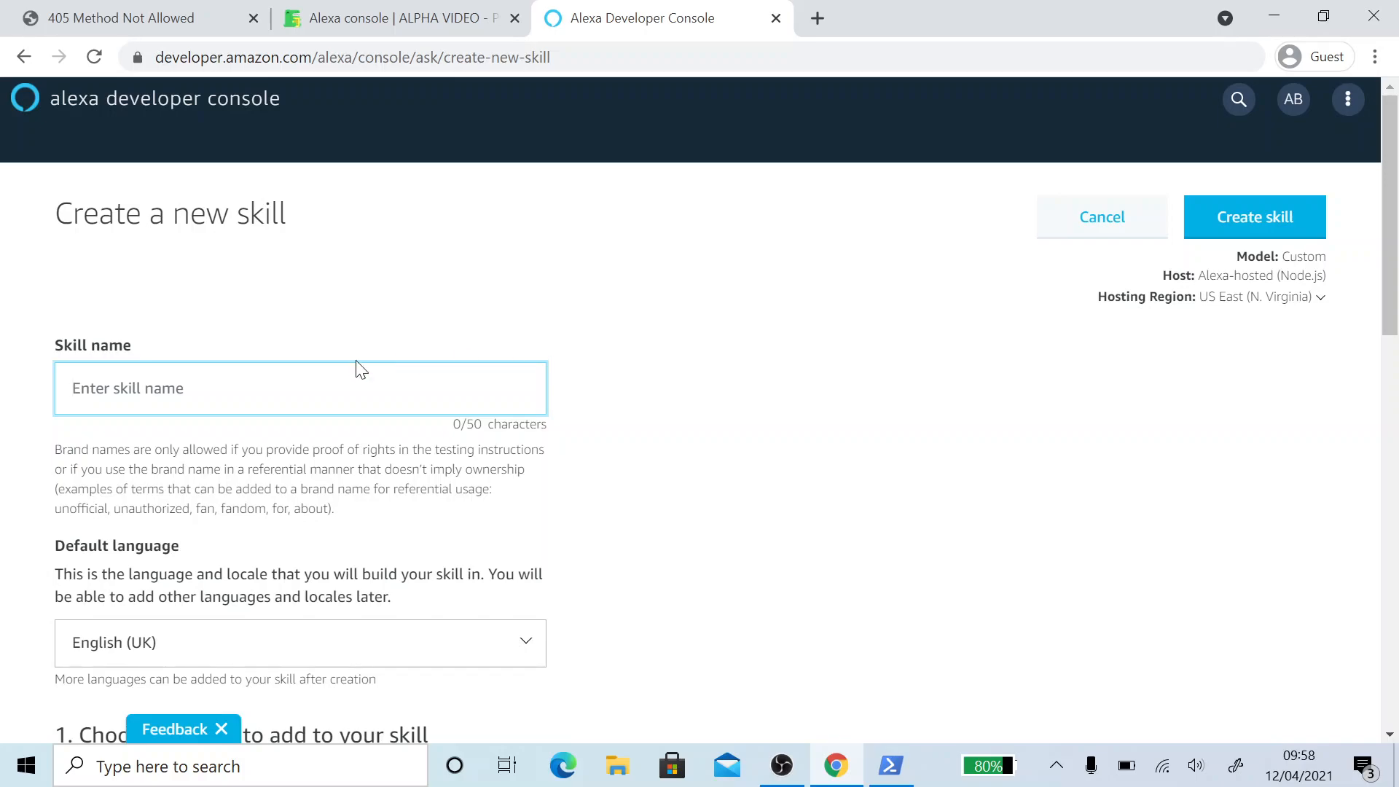
- Create skill 'alpha-video-for-youtube' in English (UK) with Custom model and self-provisioned hosting
{"action": "type", "text": "alpha-video-for"}
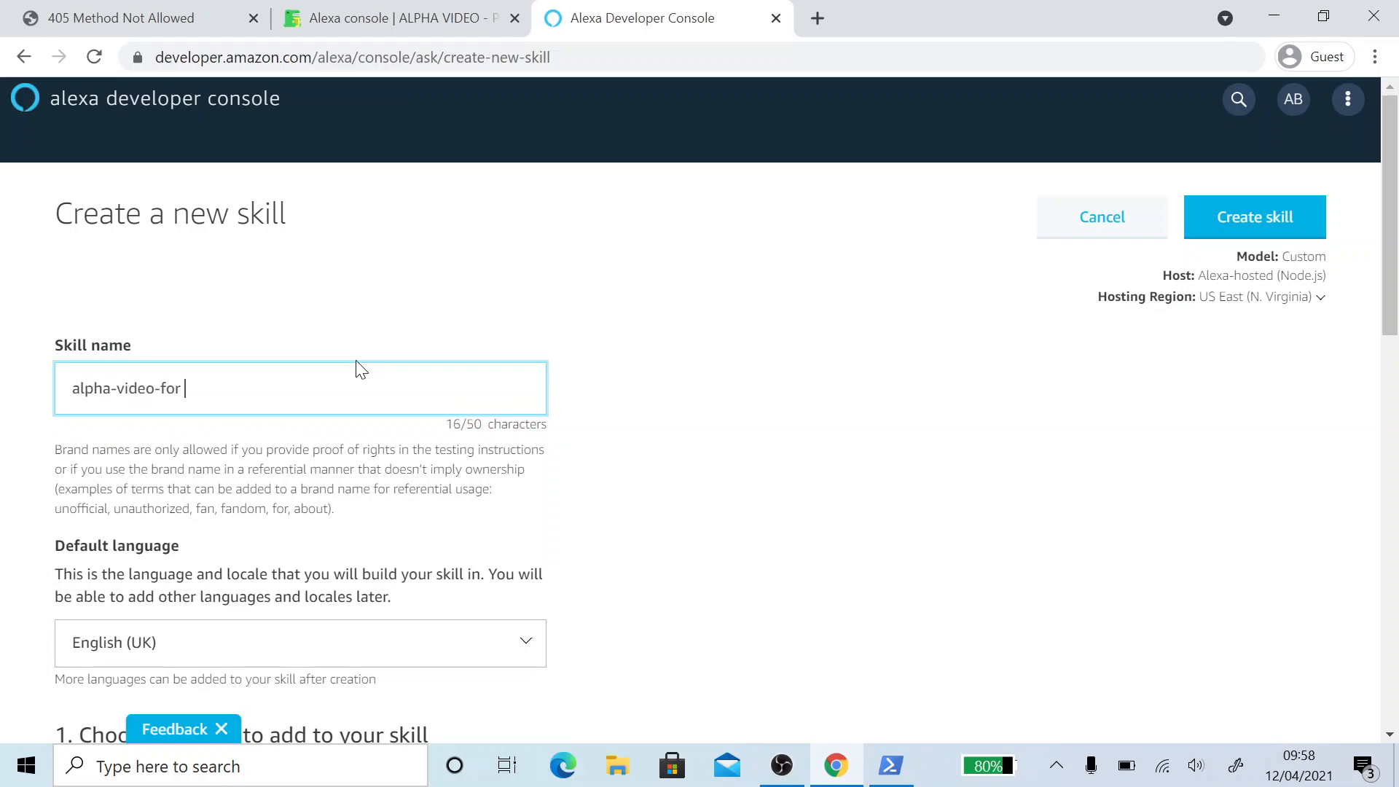
{"action": "type", "text": "youtube"}
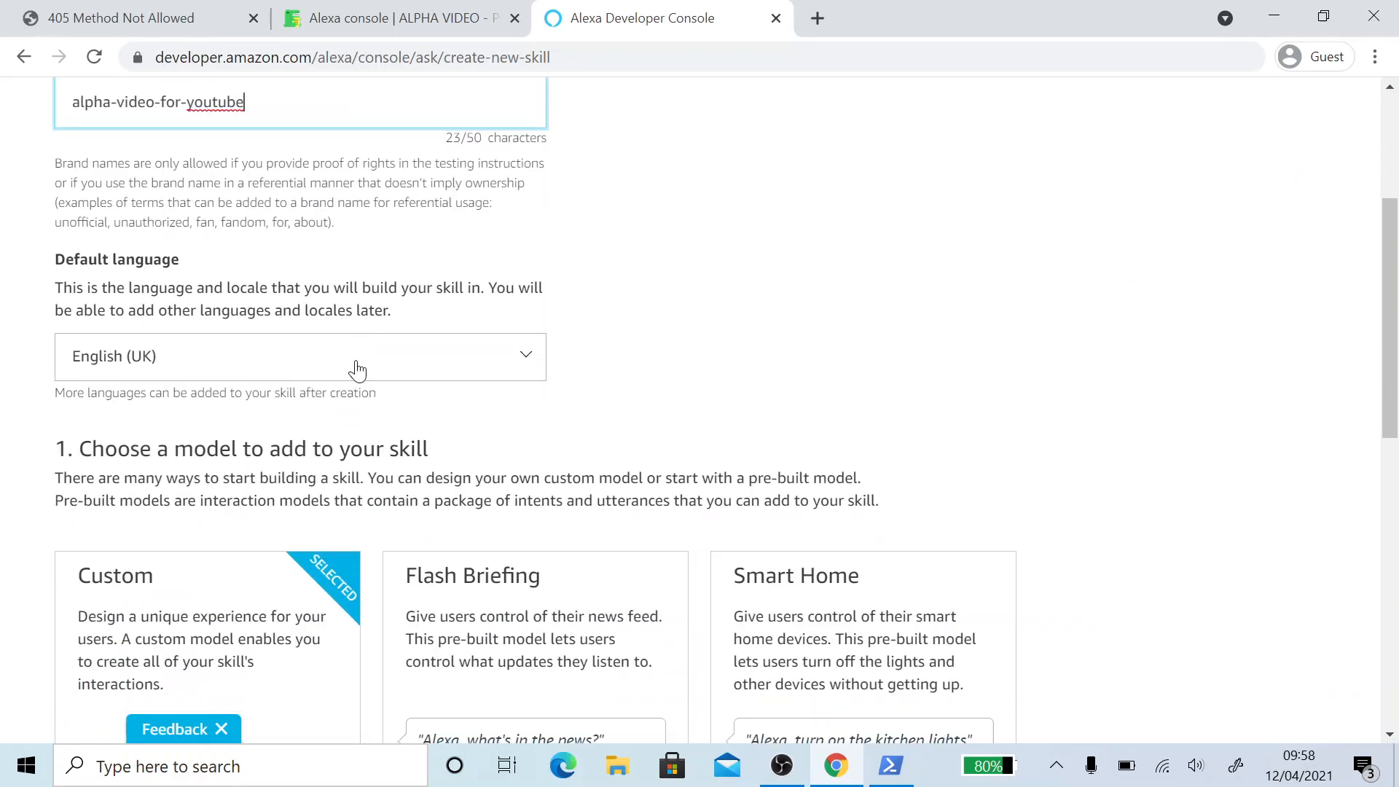
{"action": "scroll", "scroll_direction": "down", "scroll_amount": 3}
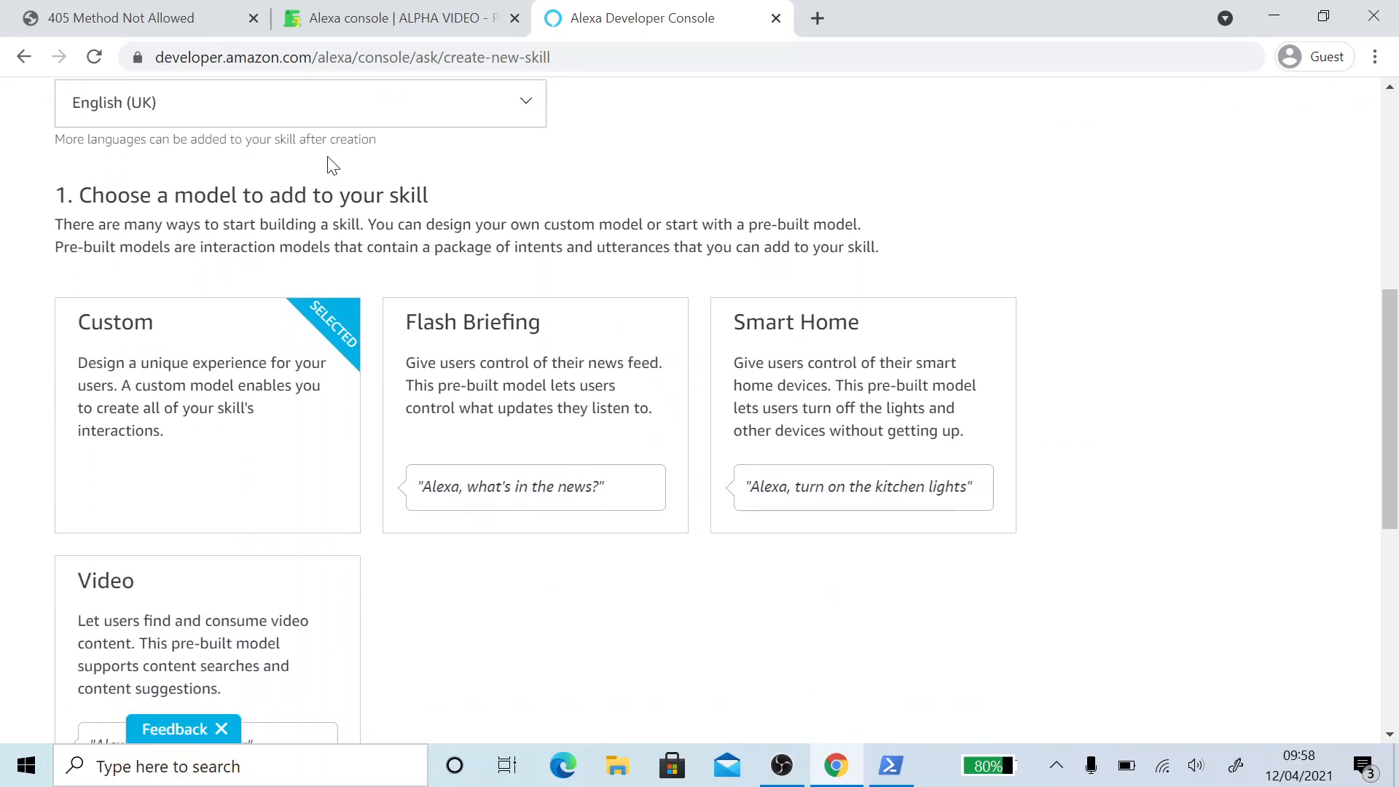
{"action": "scroll", "scroll_direction": "up", "scroll_amount": 3}
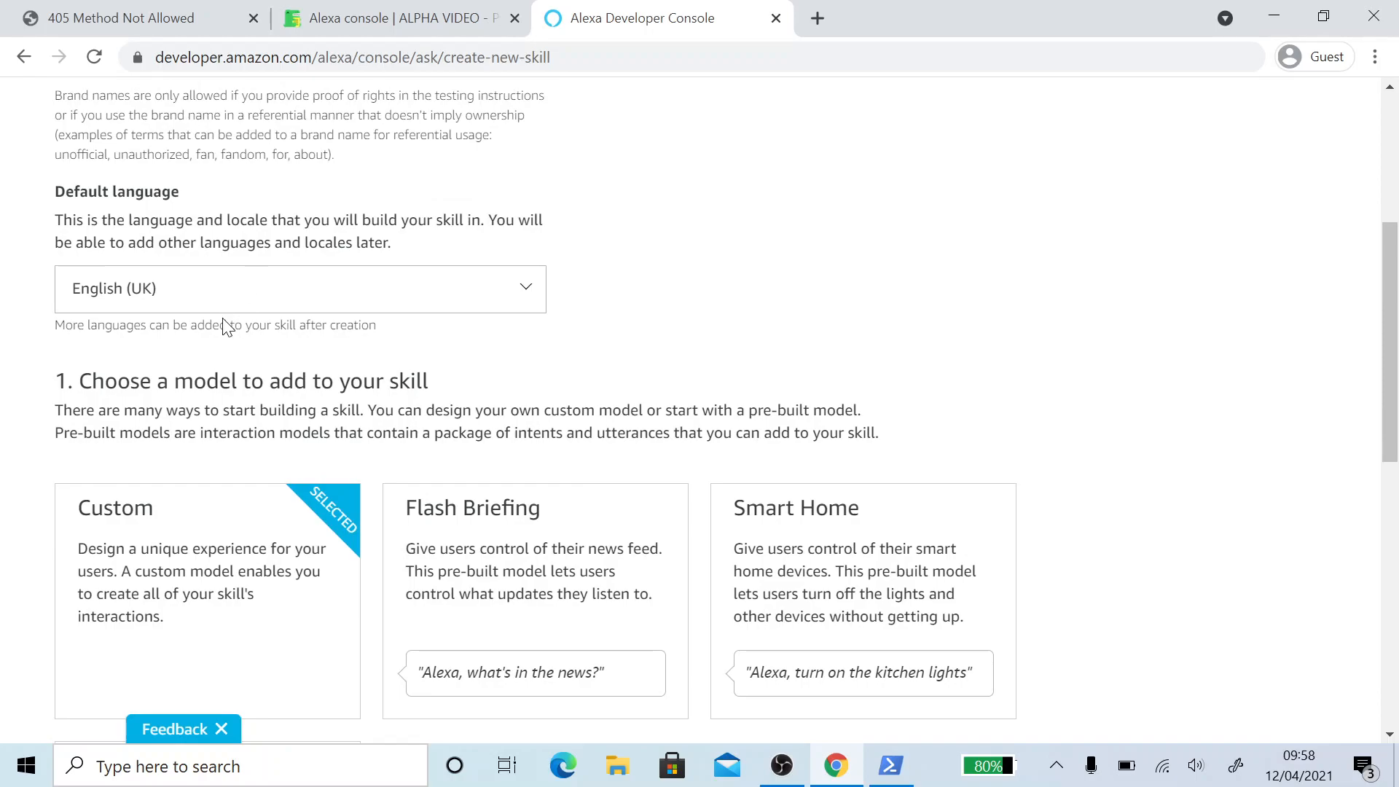
{"action": "left_click", "coordinate": [298, 288]}
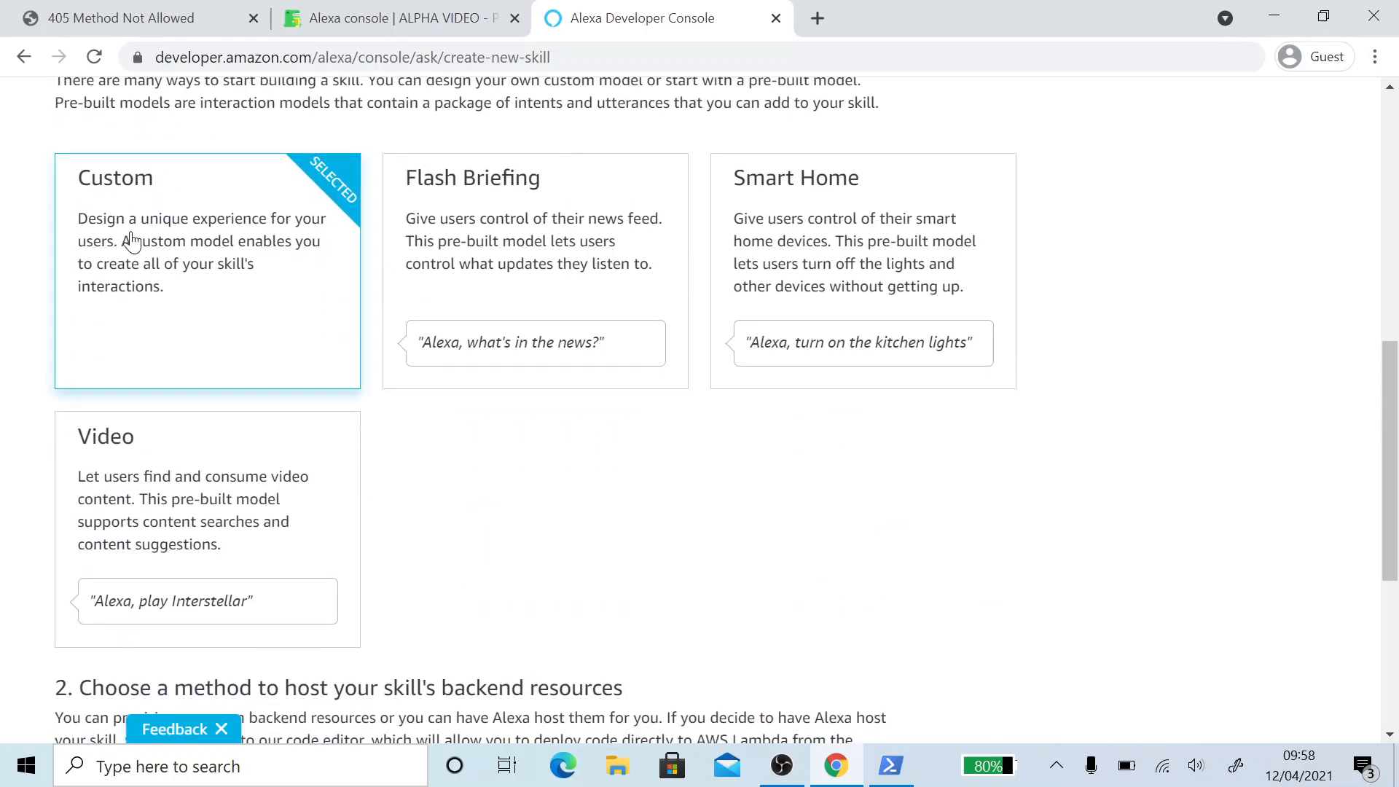
{"action": "scroll", "scroll_direction": "down", "scroll_amount": 3}
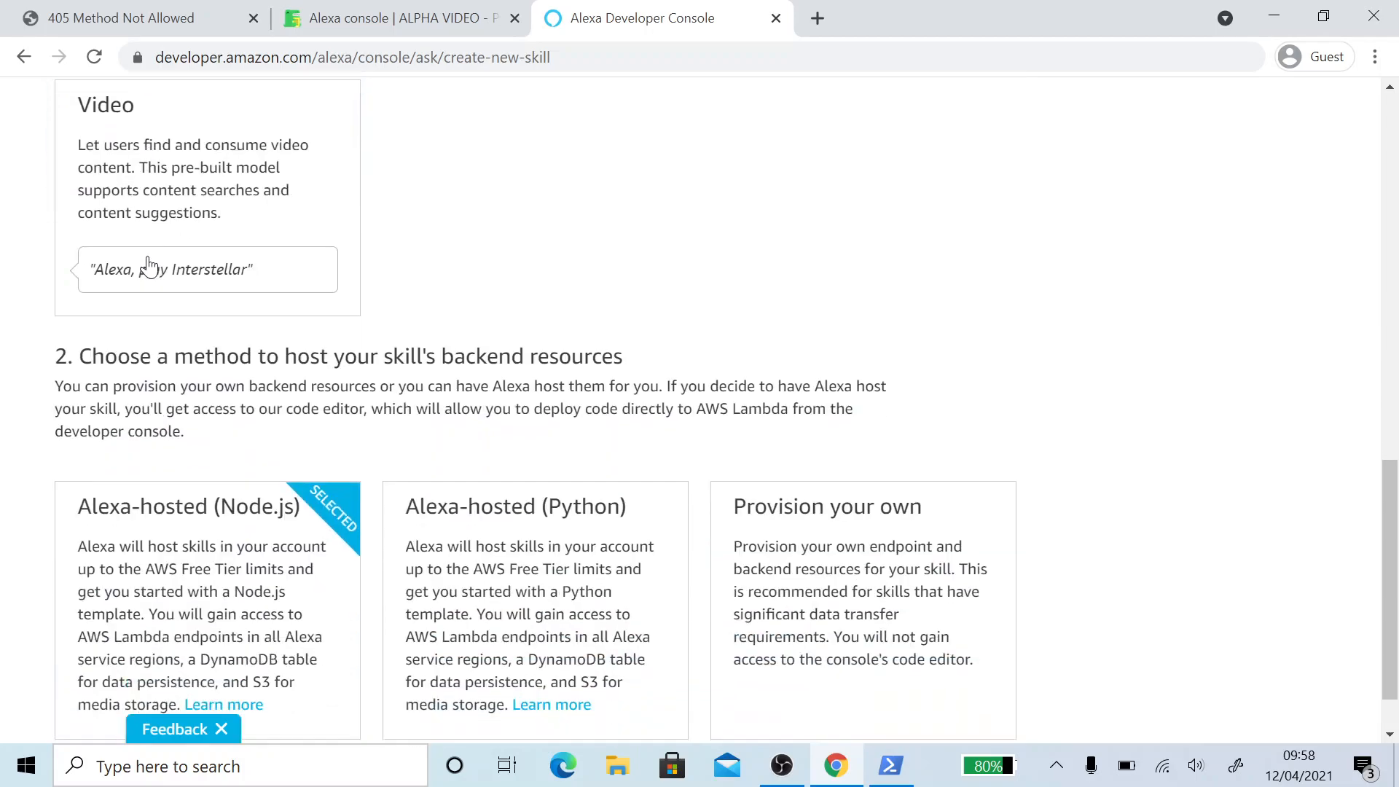
{"action": "left_click", "coordinate": [826, 506]}
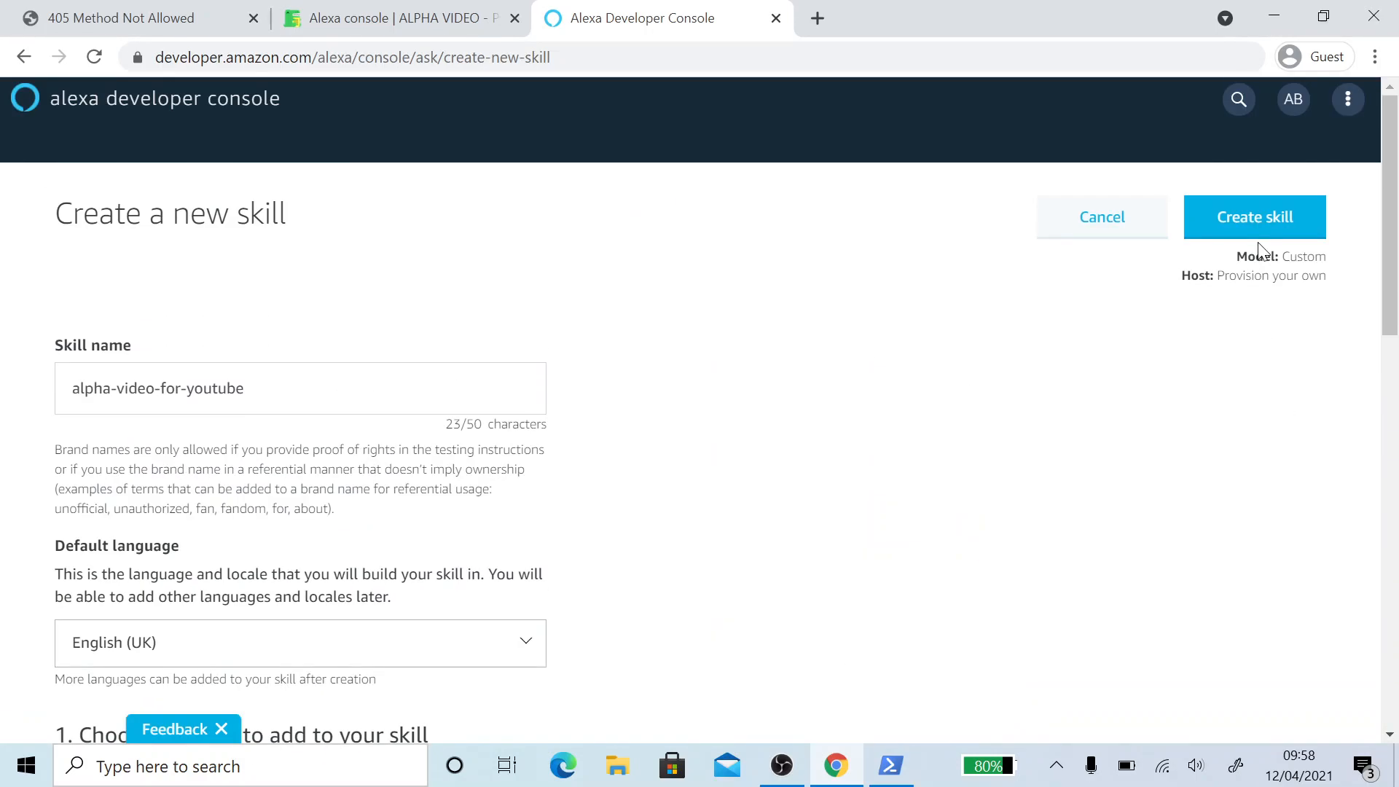
{"action": "left_click", "coordinate": [1253, 217]}
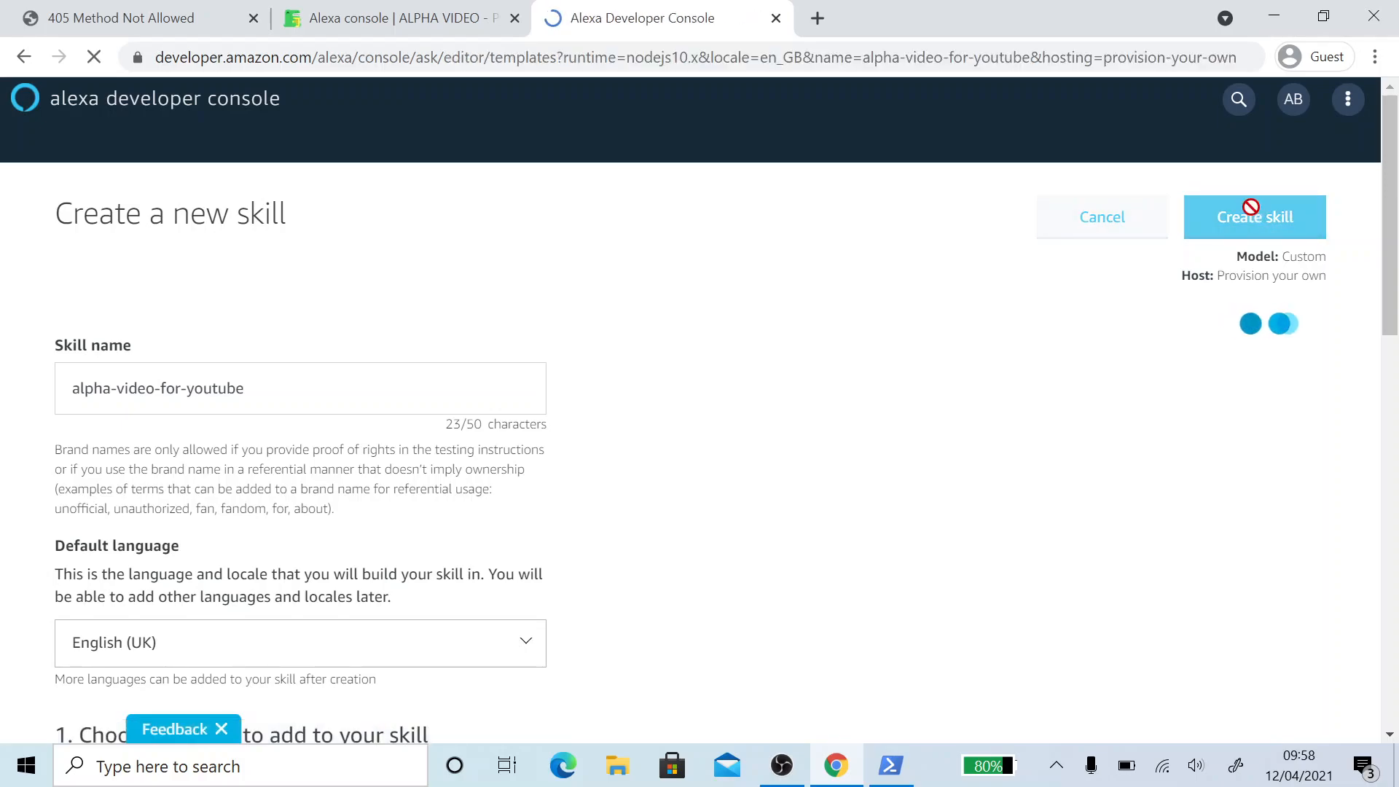
- Pick the Start from Scratch template and continue to the build dashboard
{"action": "left_click", "coordinate": [1253, 217]}
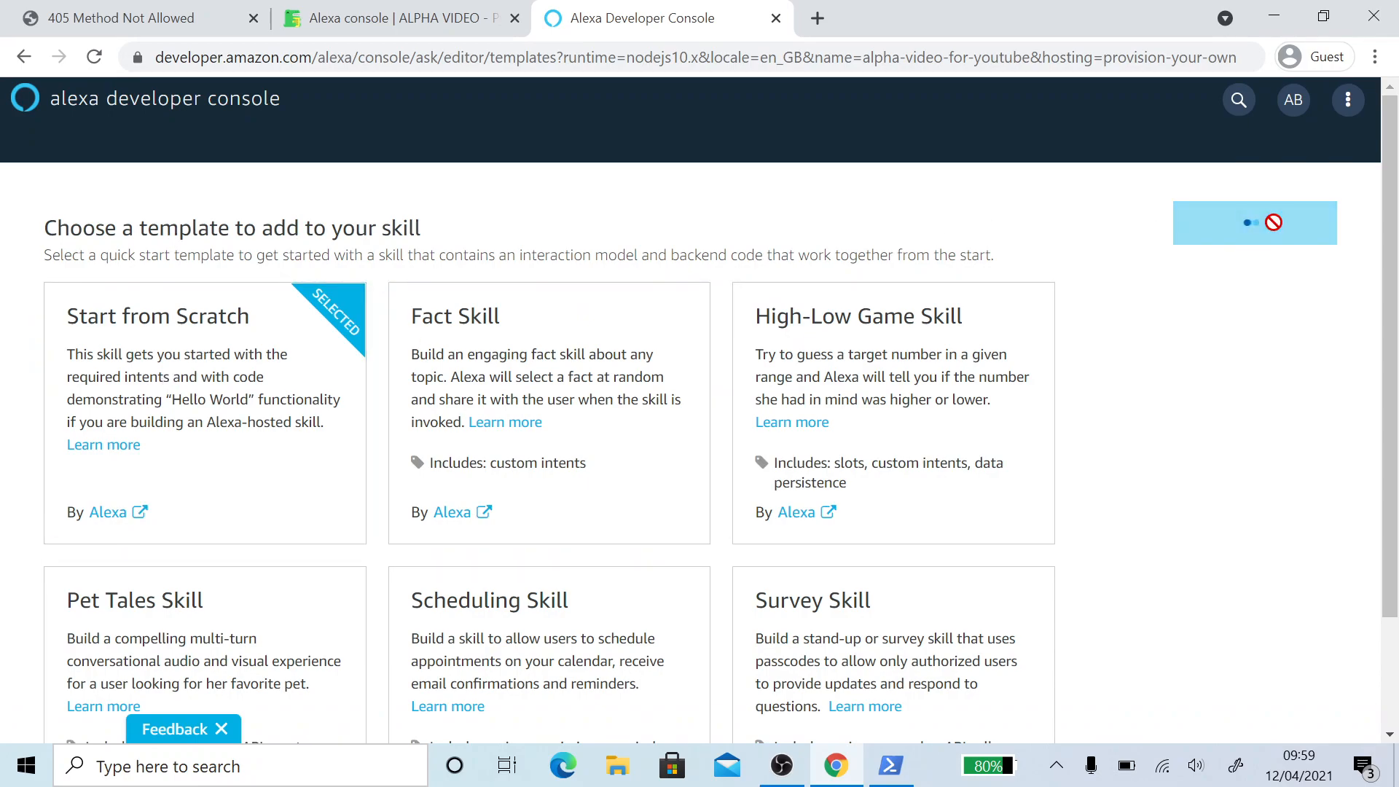
{"action": "left_click", "coordinate": [1253, 222]}
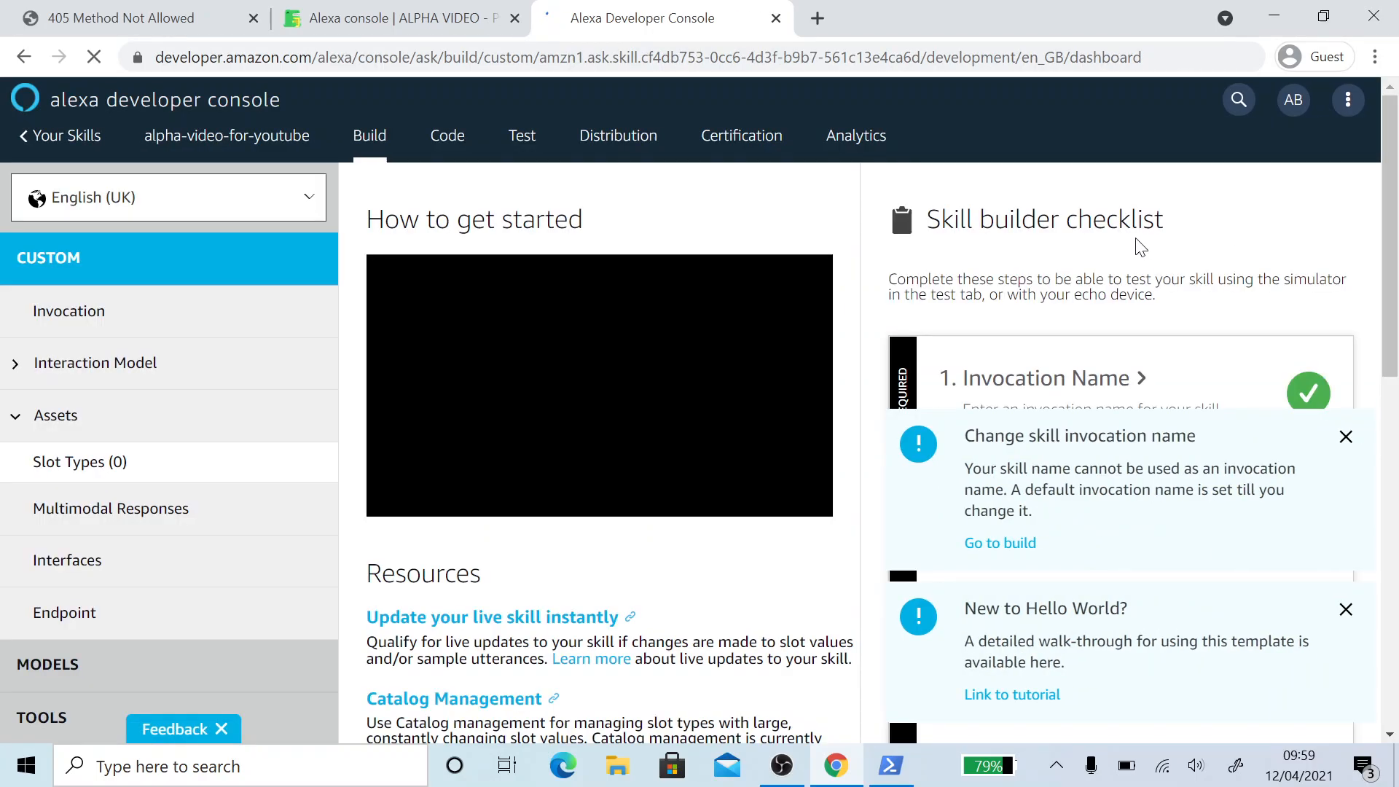
{"action": "left_click", "coordinate": [64, 612]}
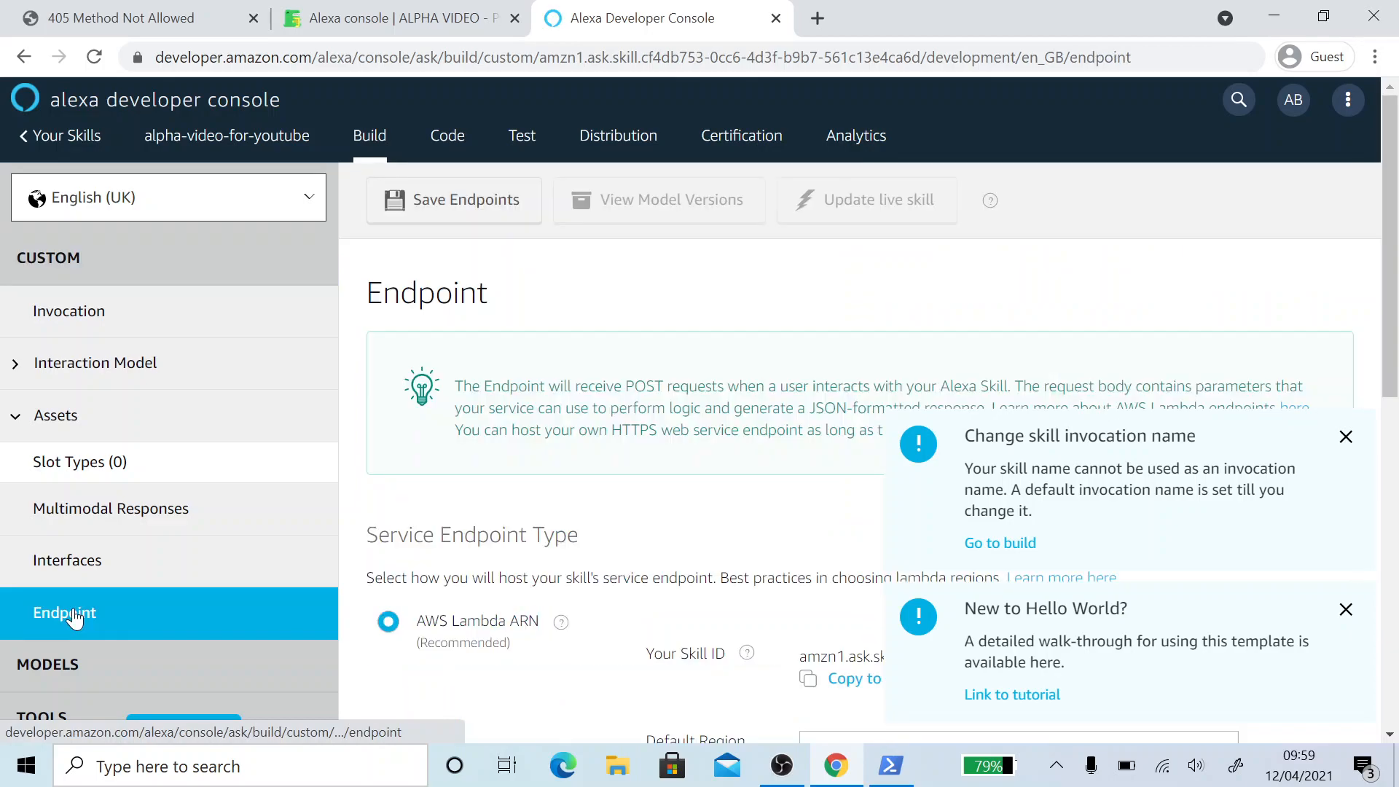
{"action": "scroll", "scroll_direction": "down", "scroll_amount": 3}
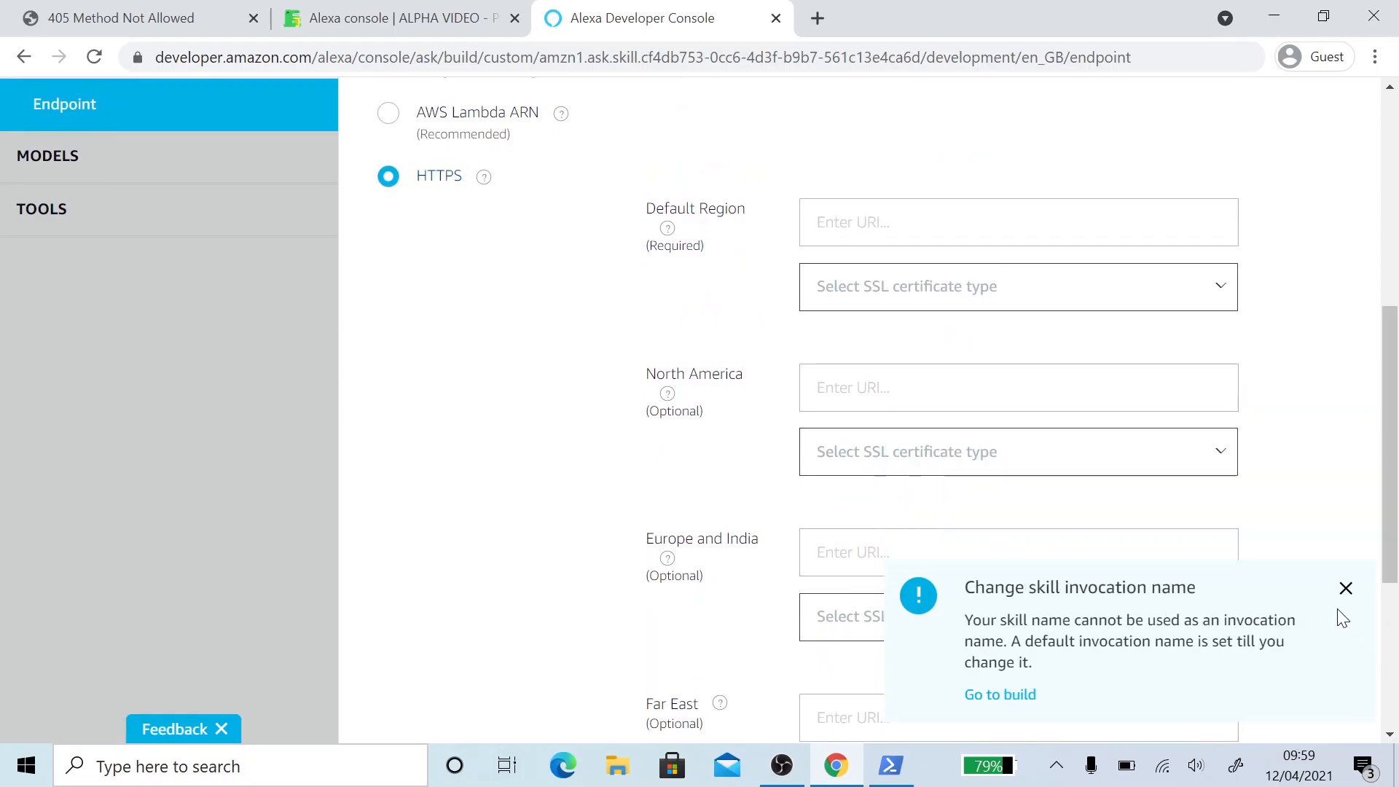
{"action": "left_click", "coordinate": [1017, 285]}
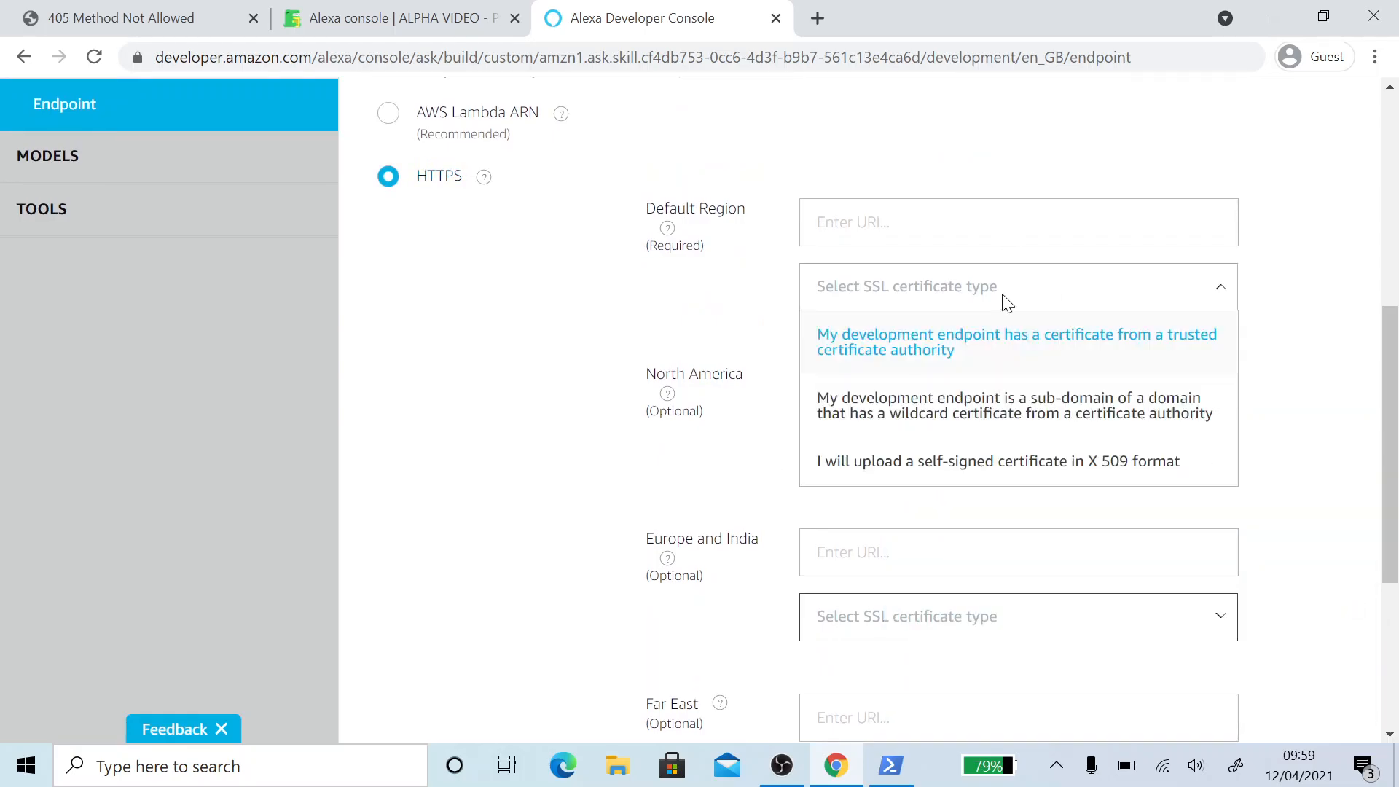
{"action": "mouse_move", "coordinate": [936, 405]}
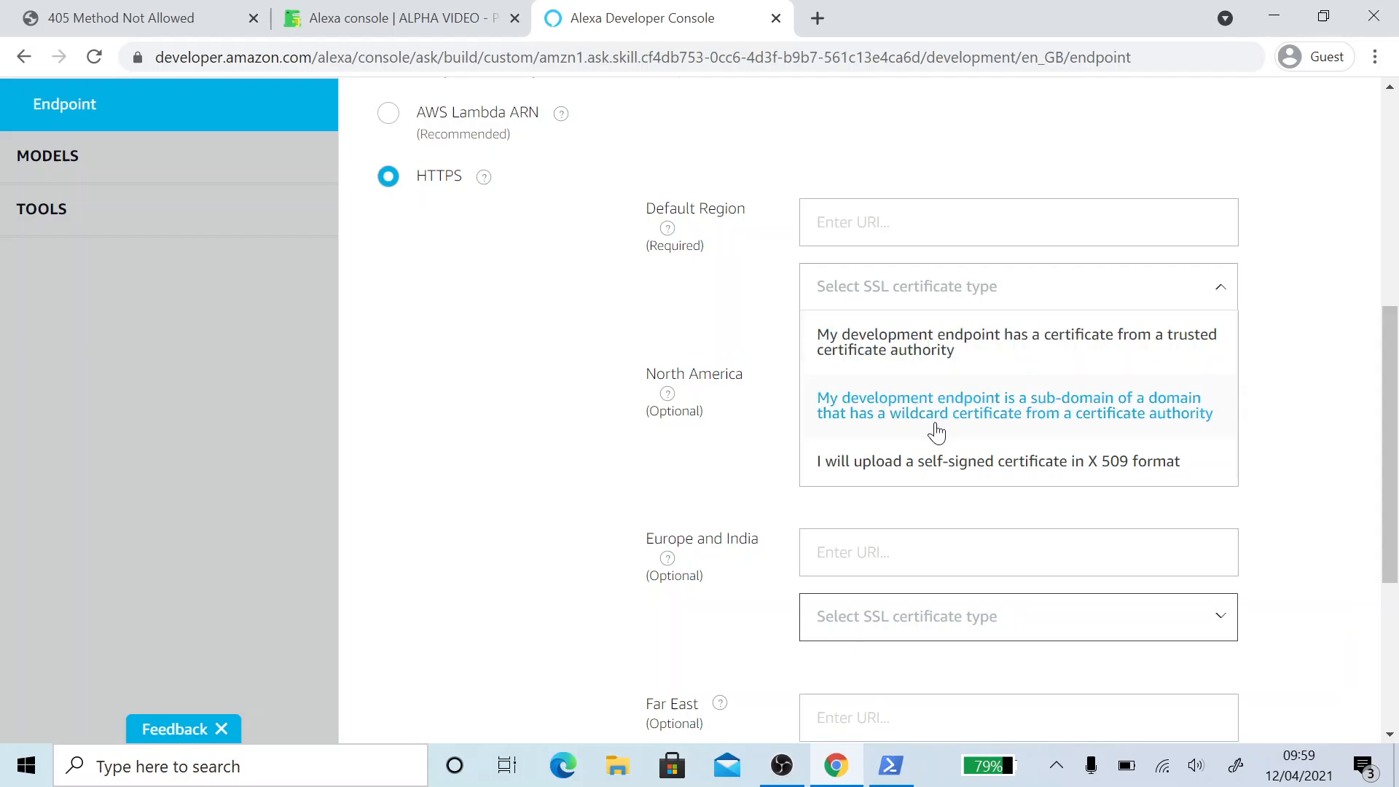
{"action": "mouse_move", "coordinate": [925, 430]}
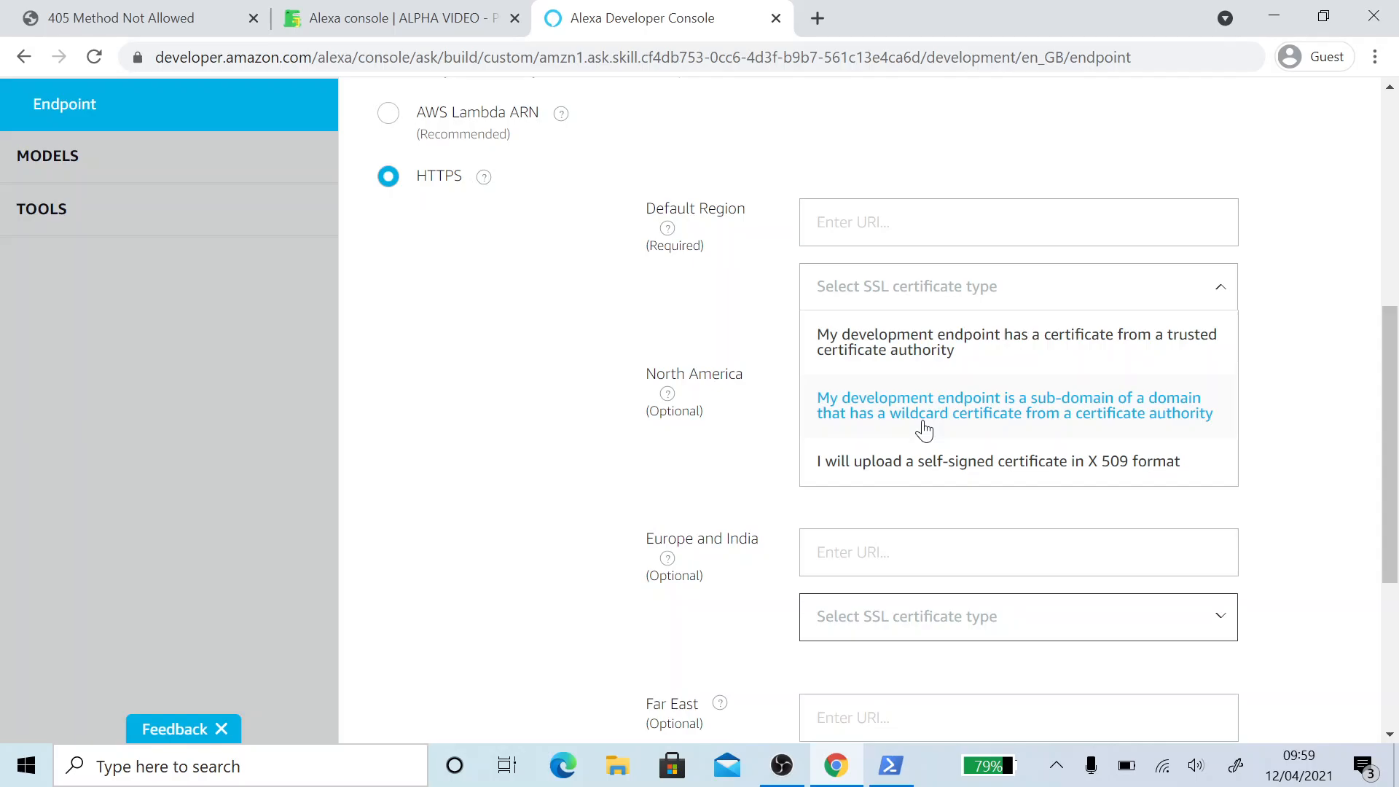
{"action": "left_click", "coordinate": [1014, 405]}
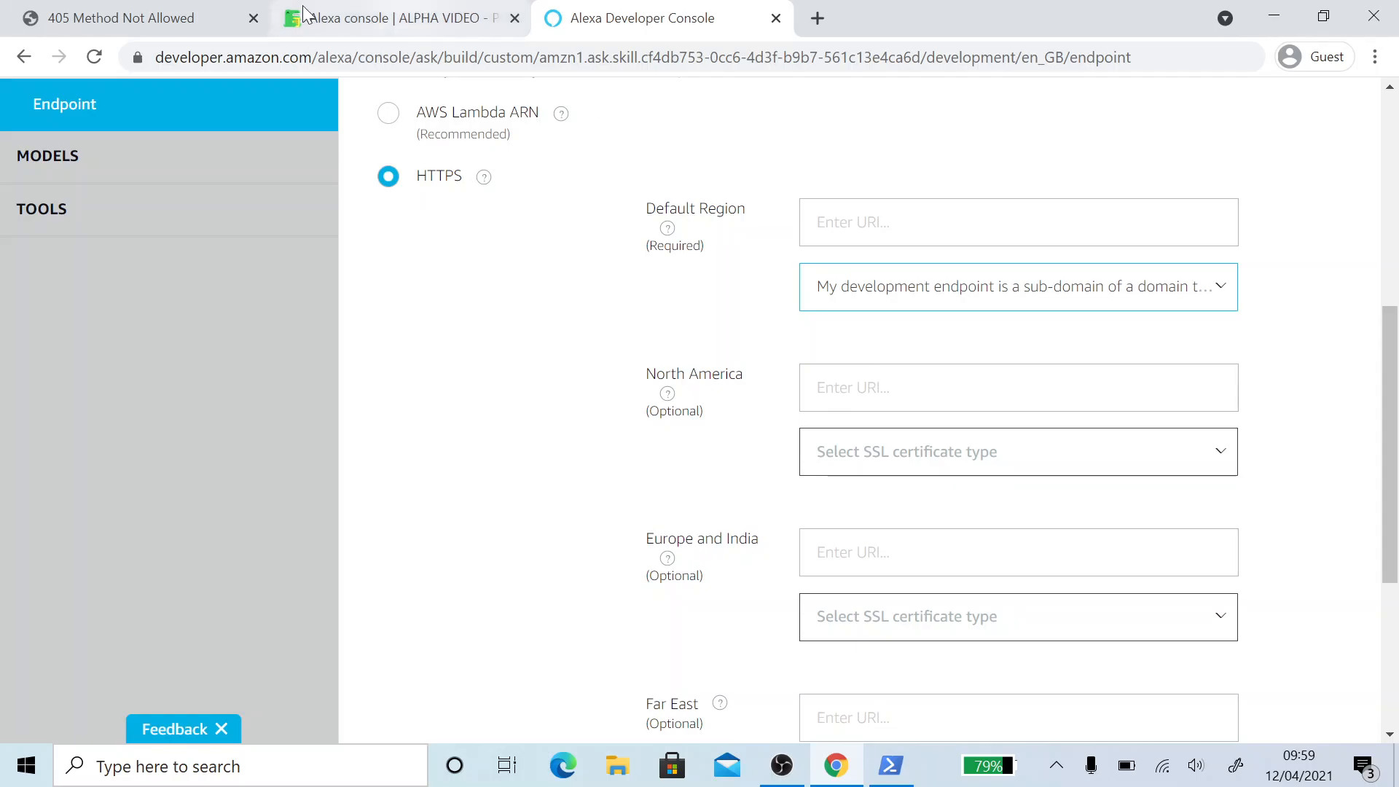
{"action": "left_click", "coordinate": [120, 18]}
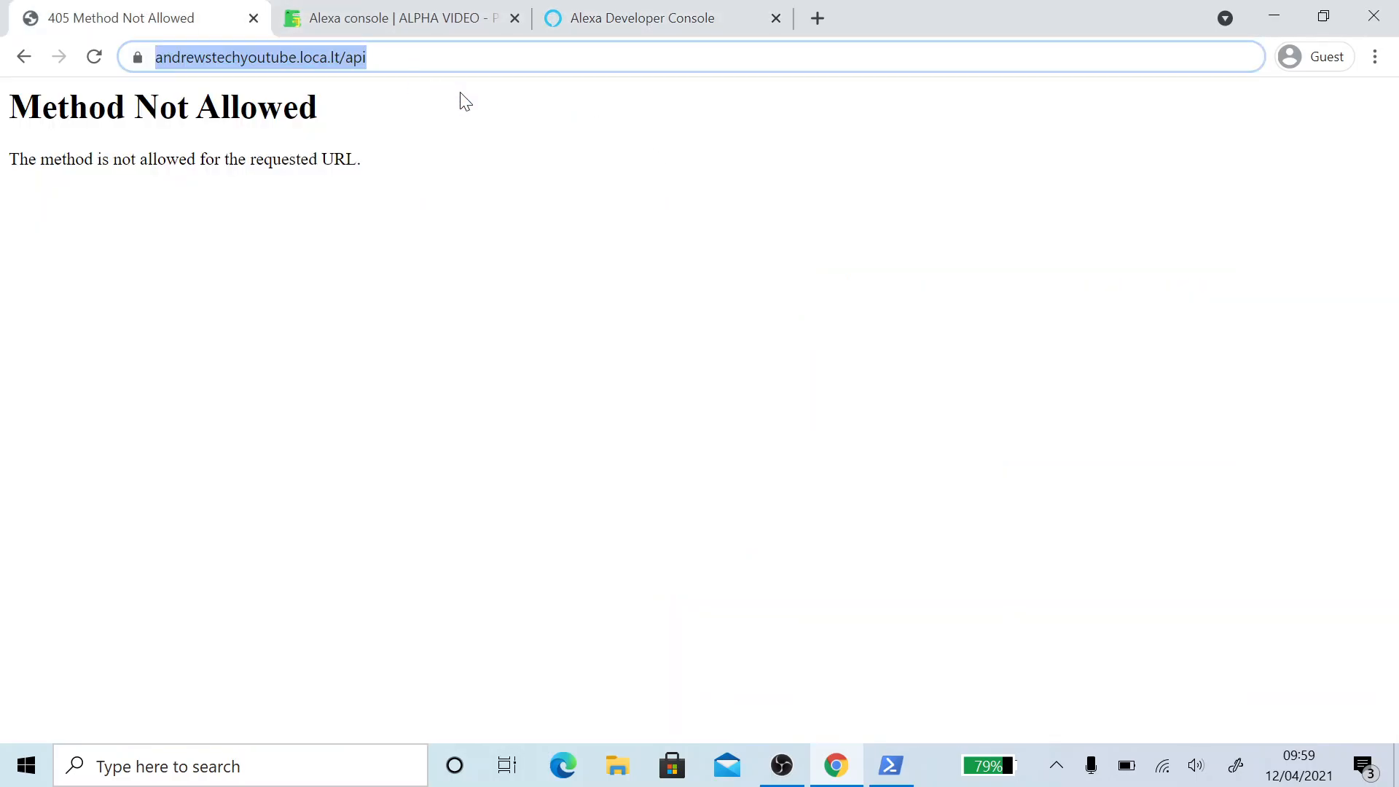
{"action": "mouse_move", "coordinate": [343, 86]}
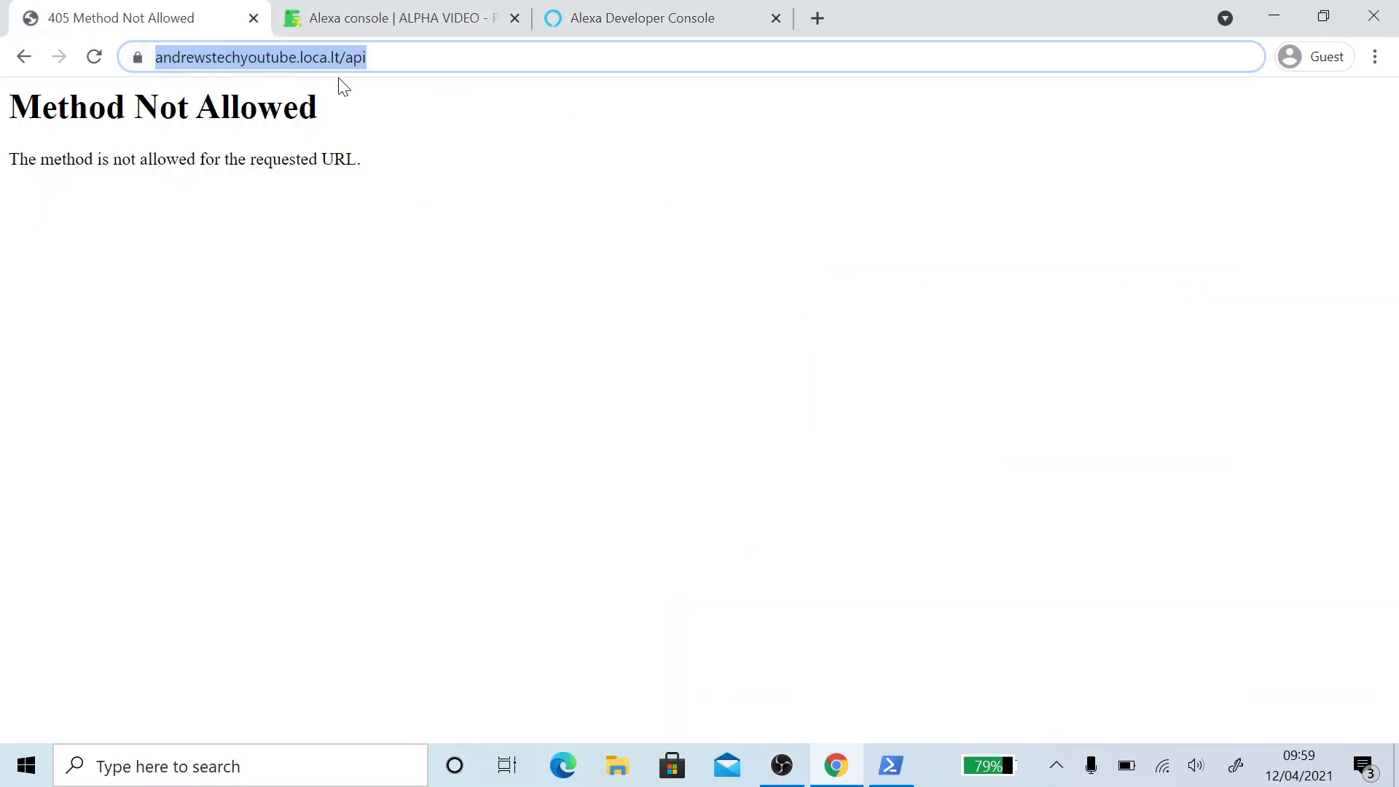
{"action": "left_click", "coordinate": [642, 17]}
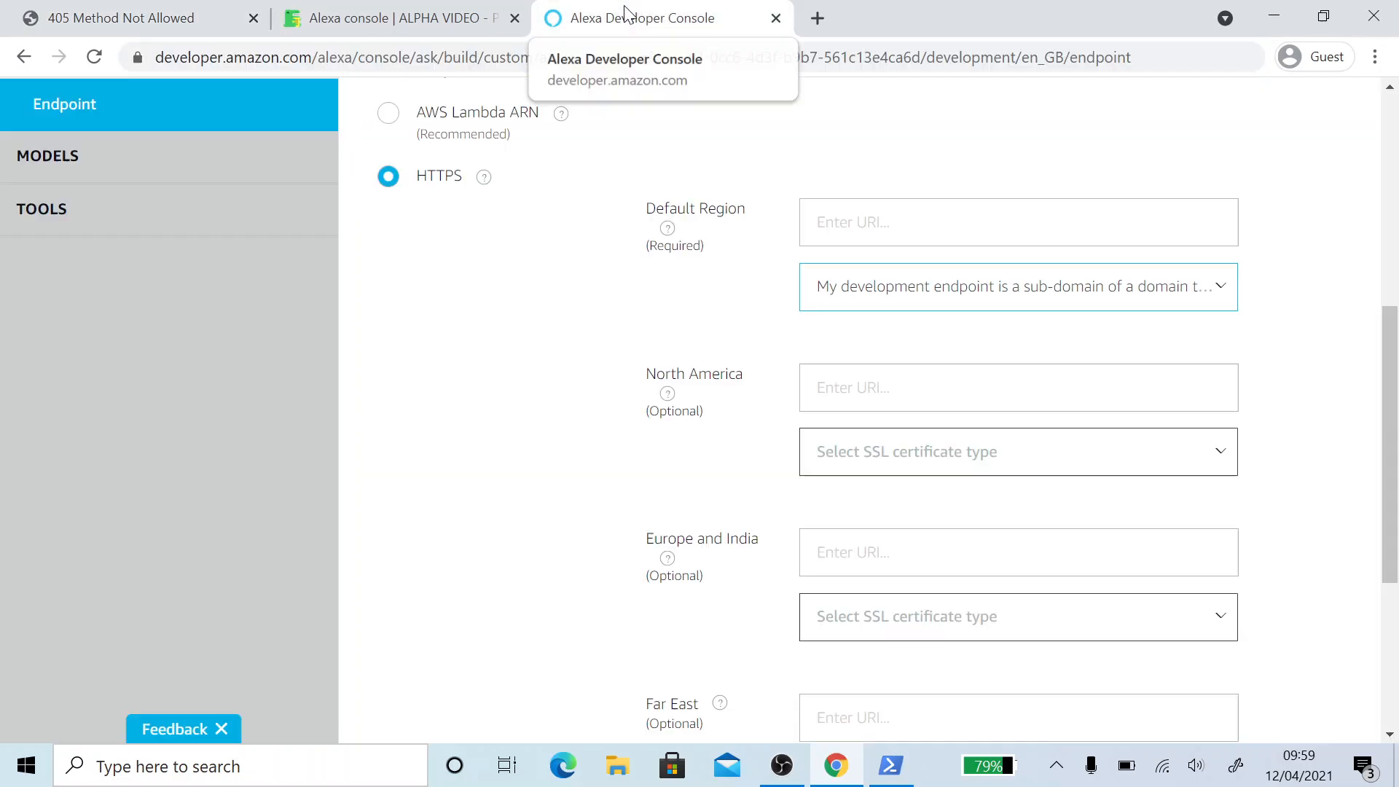
{"action": "type", "text": "https://andrewstechyoutube.loca.lt/api"}
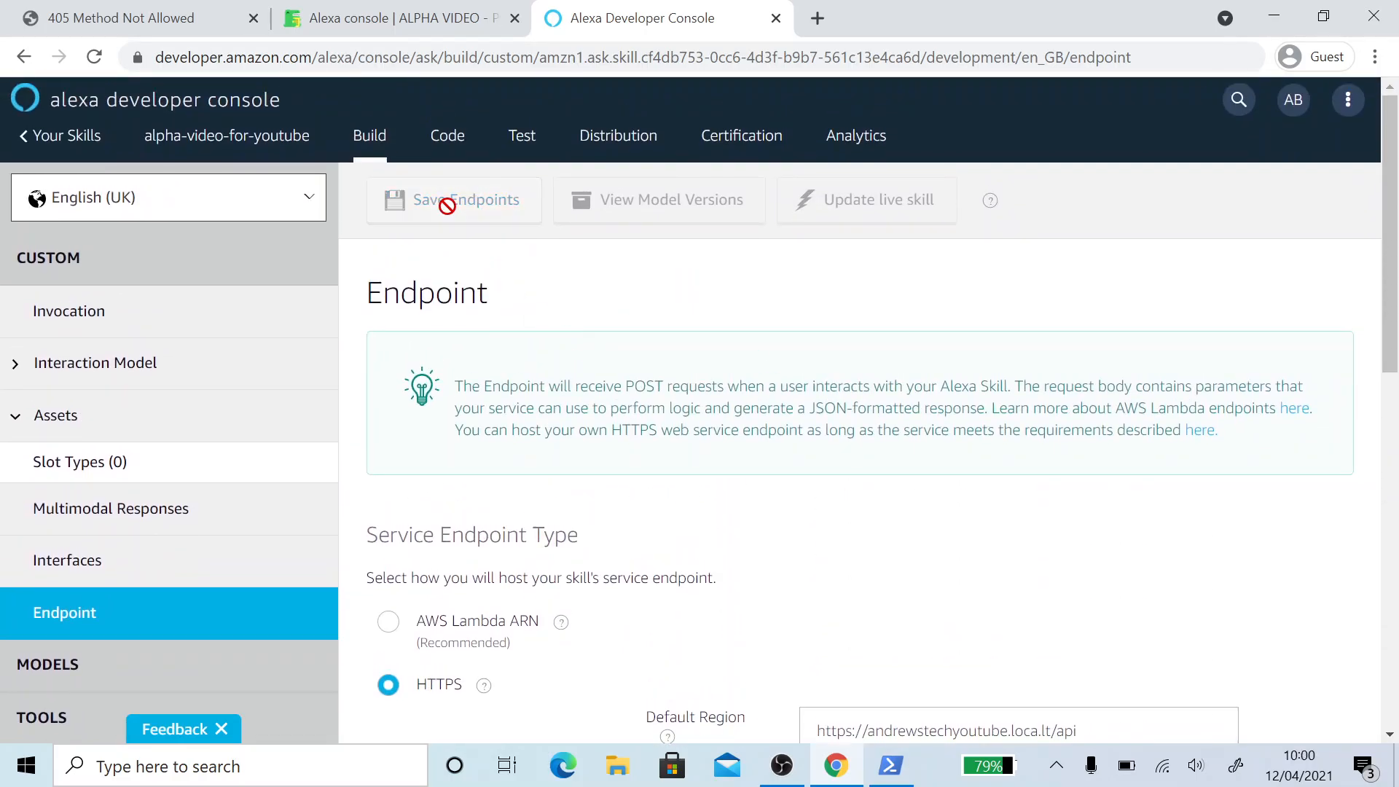
{"action": "left_click", "coordinate": [454, 199]}
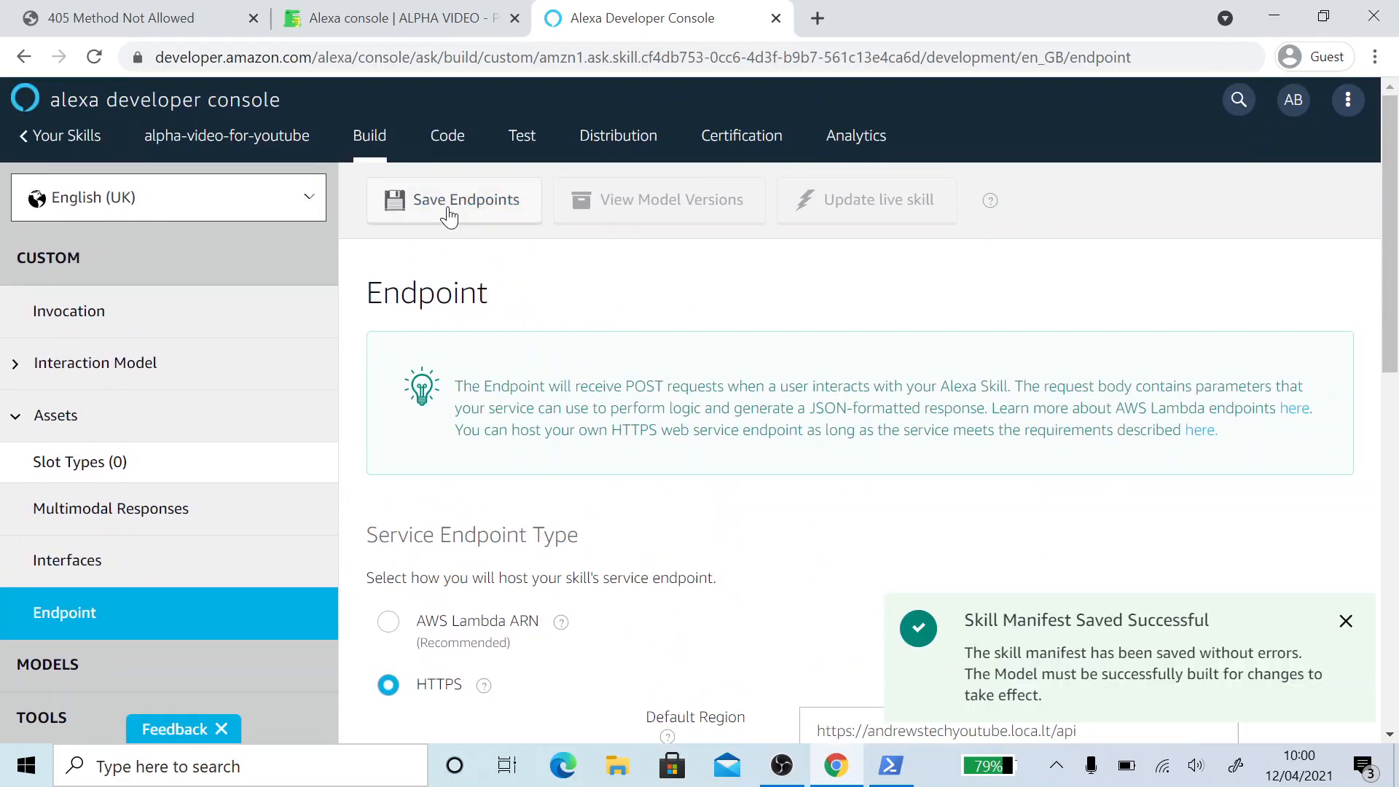
- Open the English interaction.json from the Alpha Video download page, then return to the console
{"action": "left_click", "coordinate": [397, 17]}
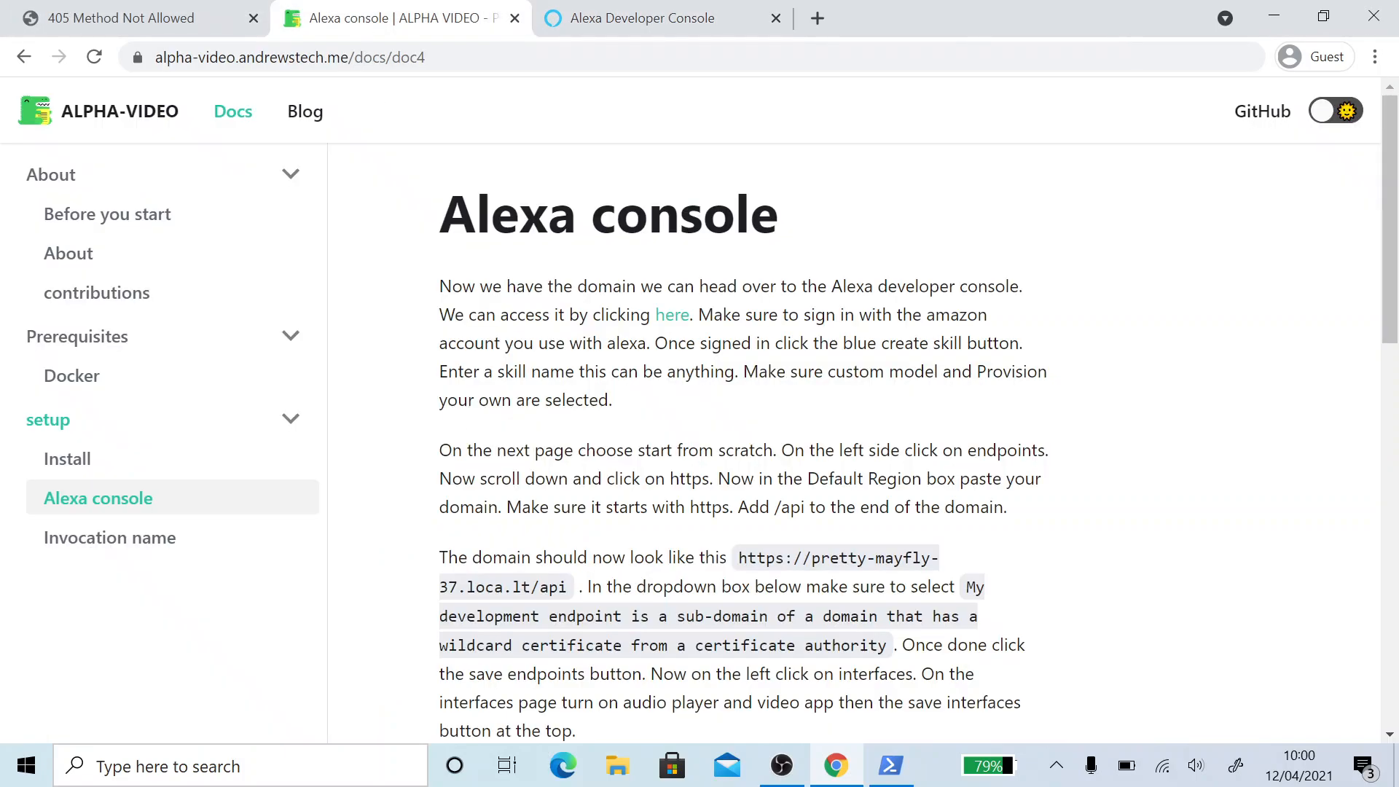
{"action": "scroll", "scroll_direction": "down", "scroll_amount": 3}
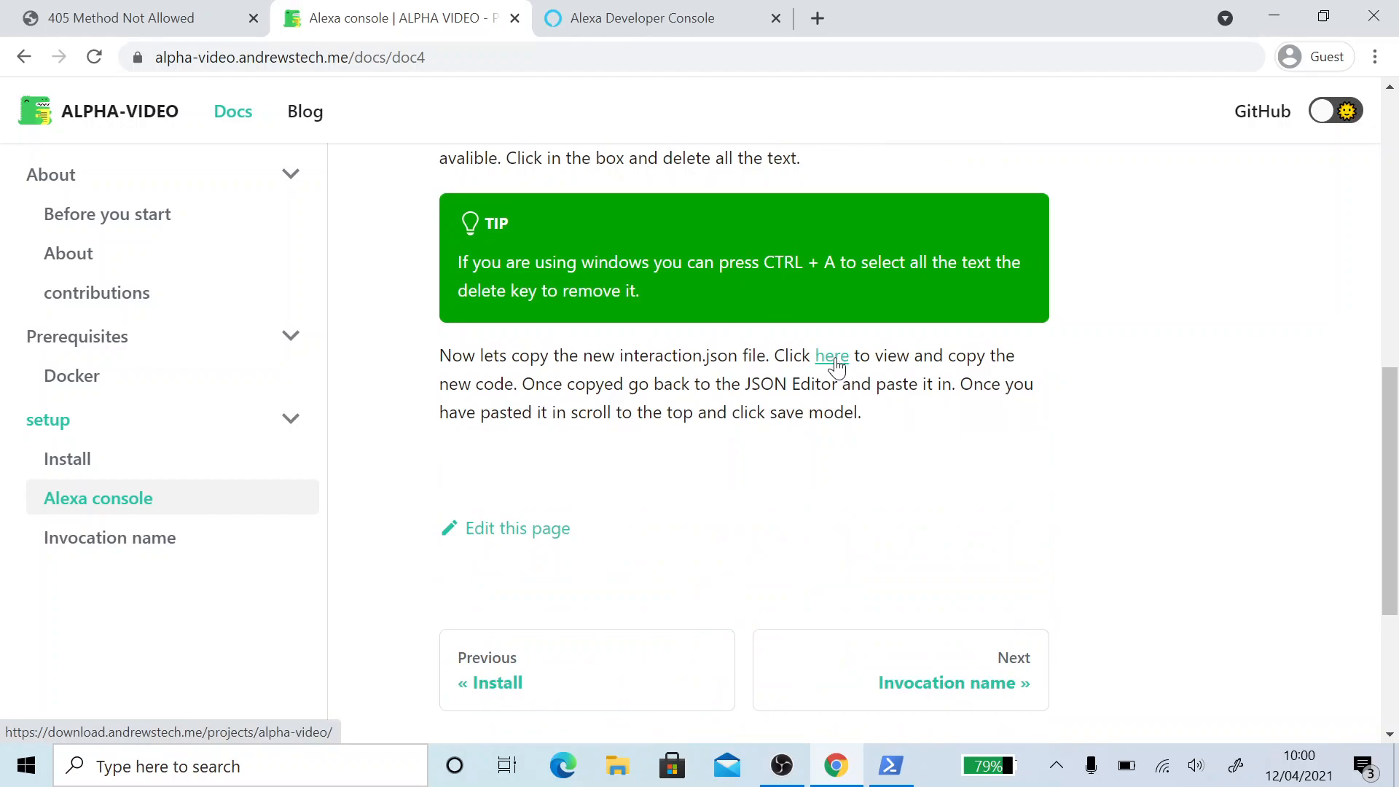
{"action": "left_click", "coordinate": [830, 355]}
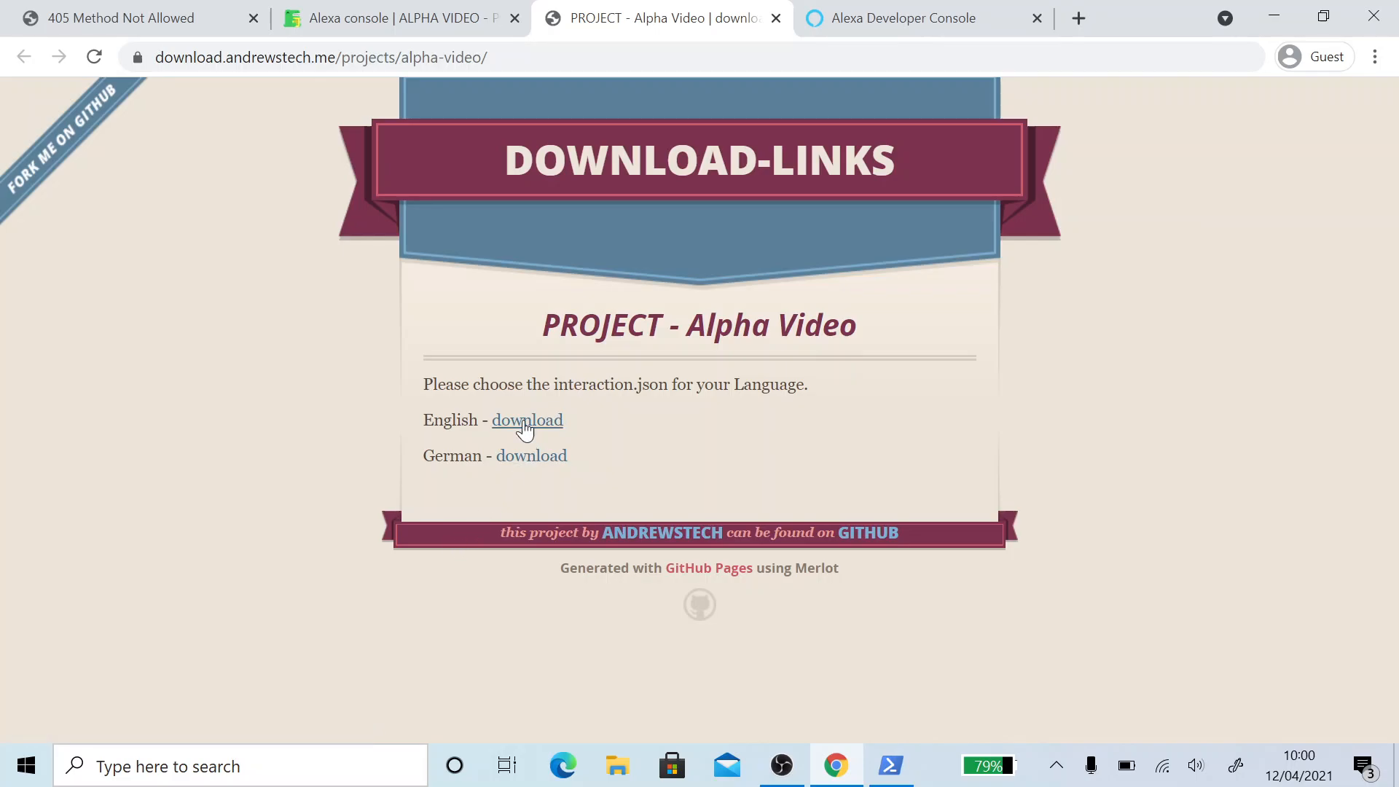
{"action": "left_click", "coordinate": [526, 421]}
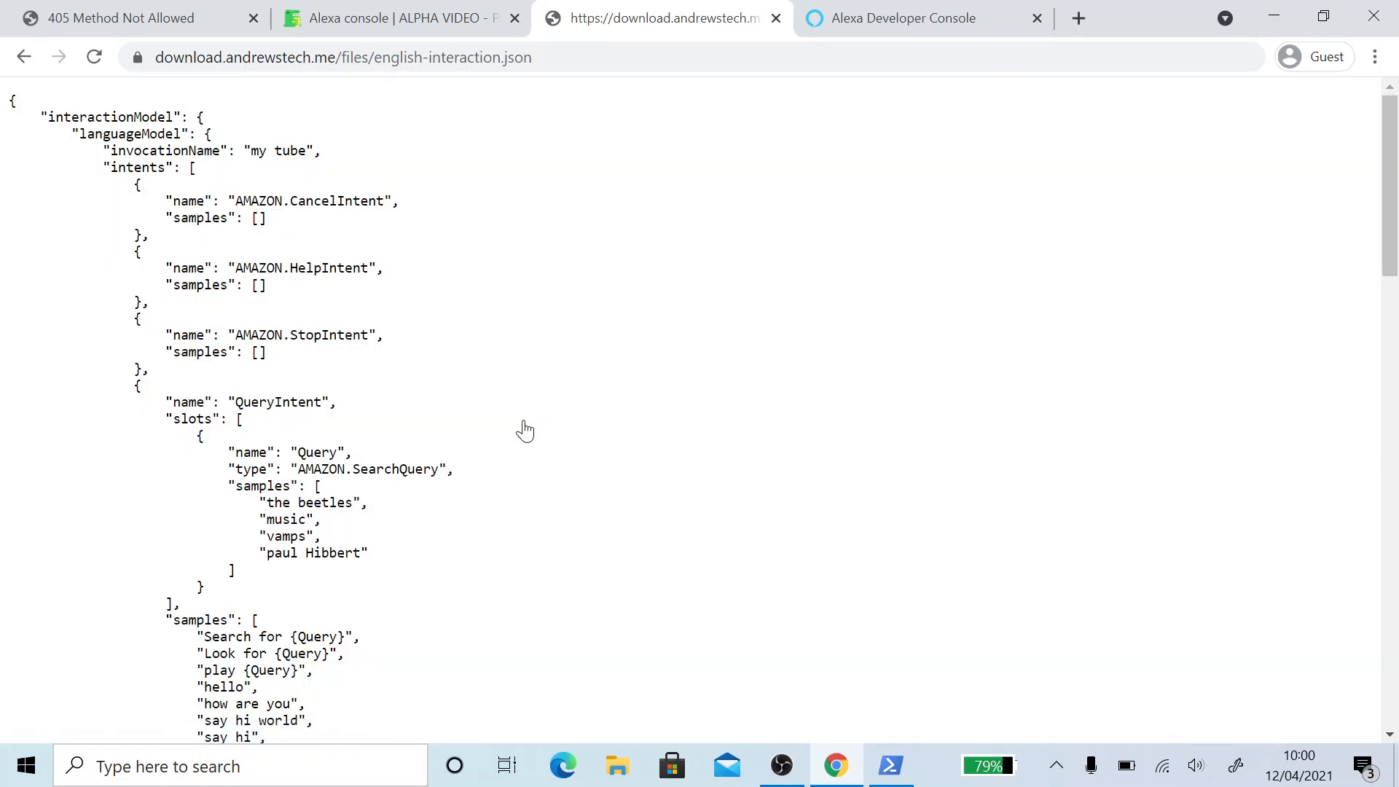
{"action": "left_click", "coordinate": [903, 17]}
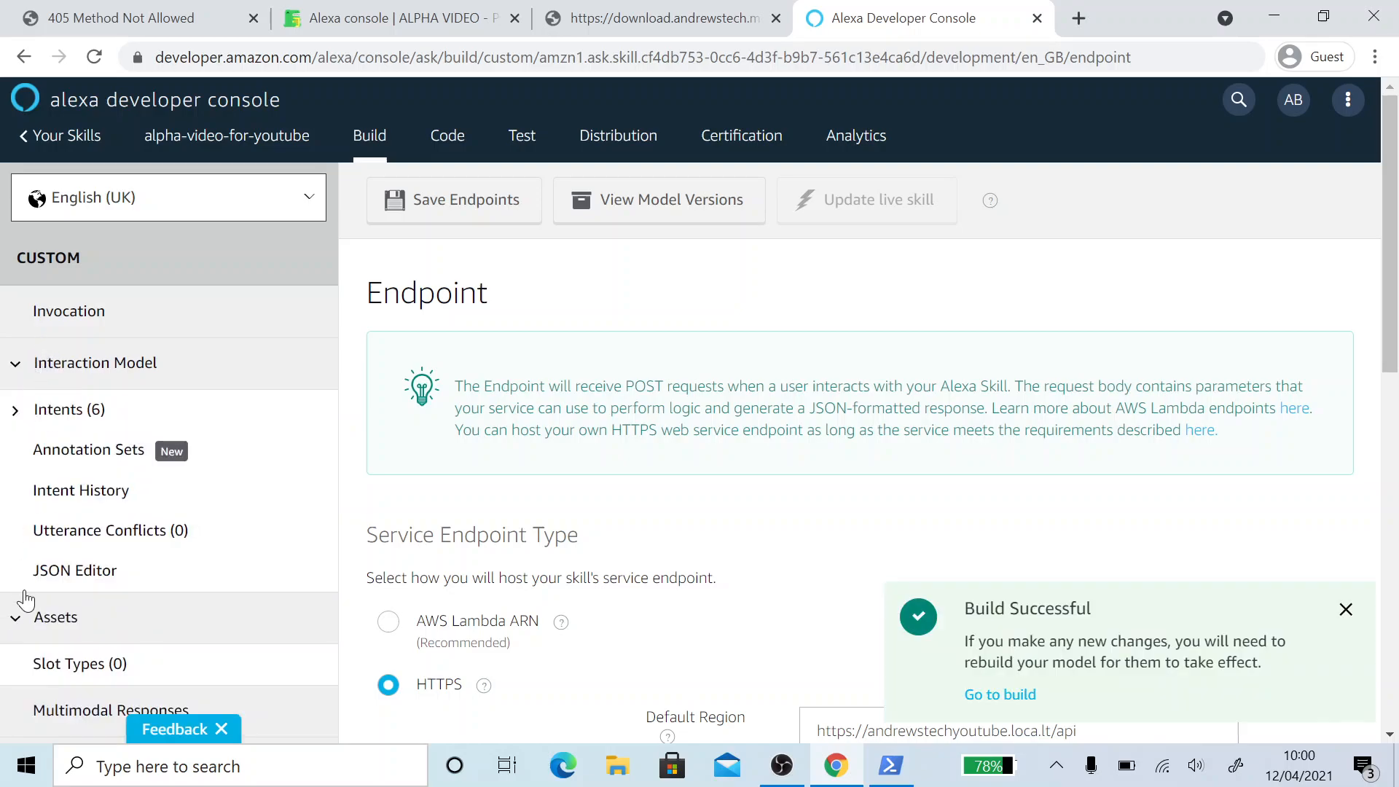
- Save the pasted English interaction model in the JSON Editor
{"action": "left_click", "coordinate": [75, 570]}
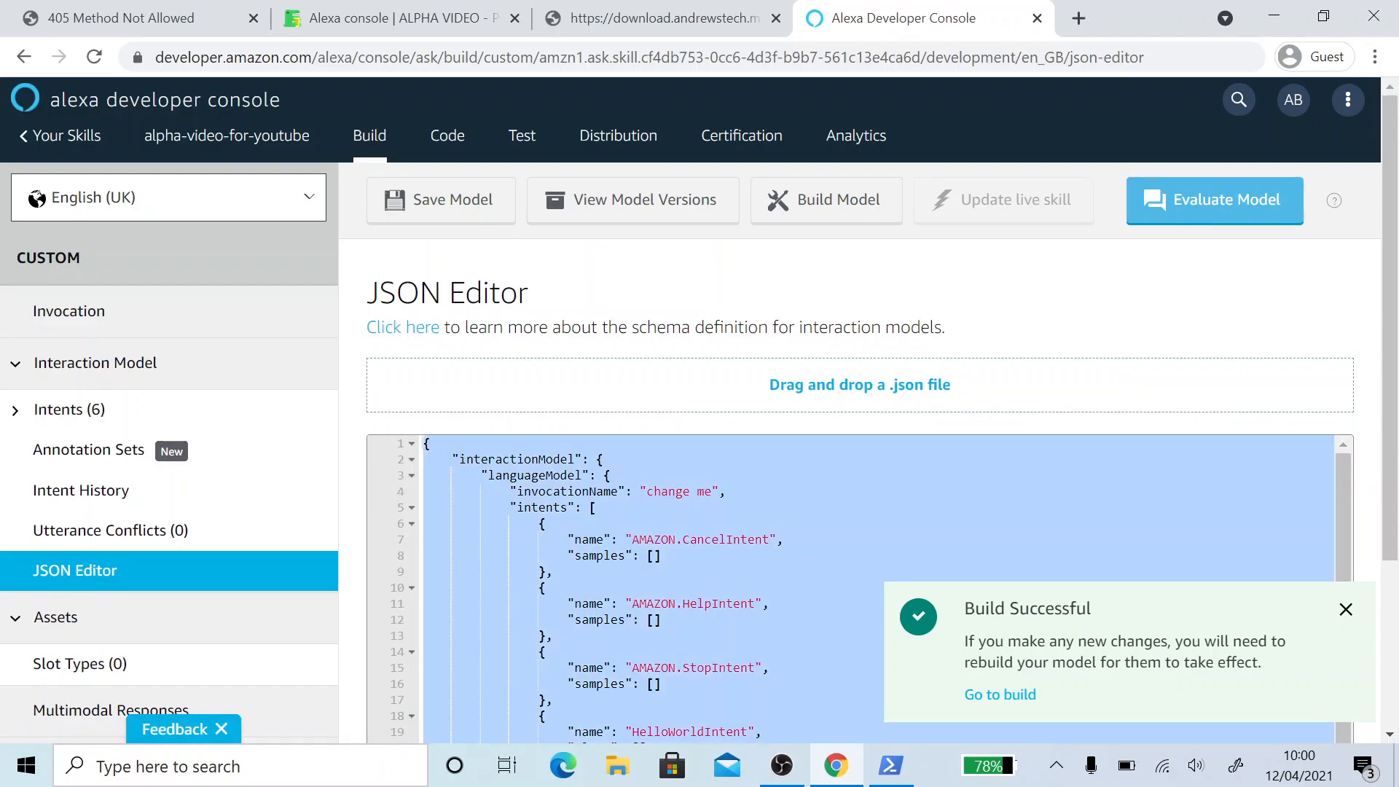
{"action": "scroll", "scroll_direction": "down", "scroll_amount": 3}
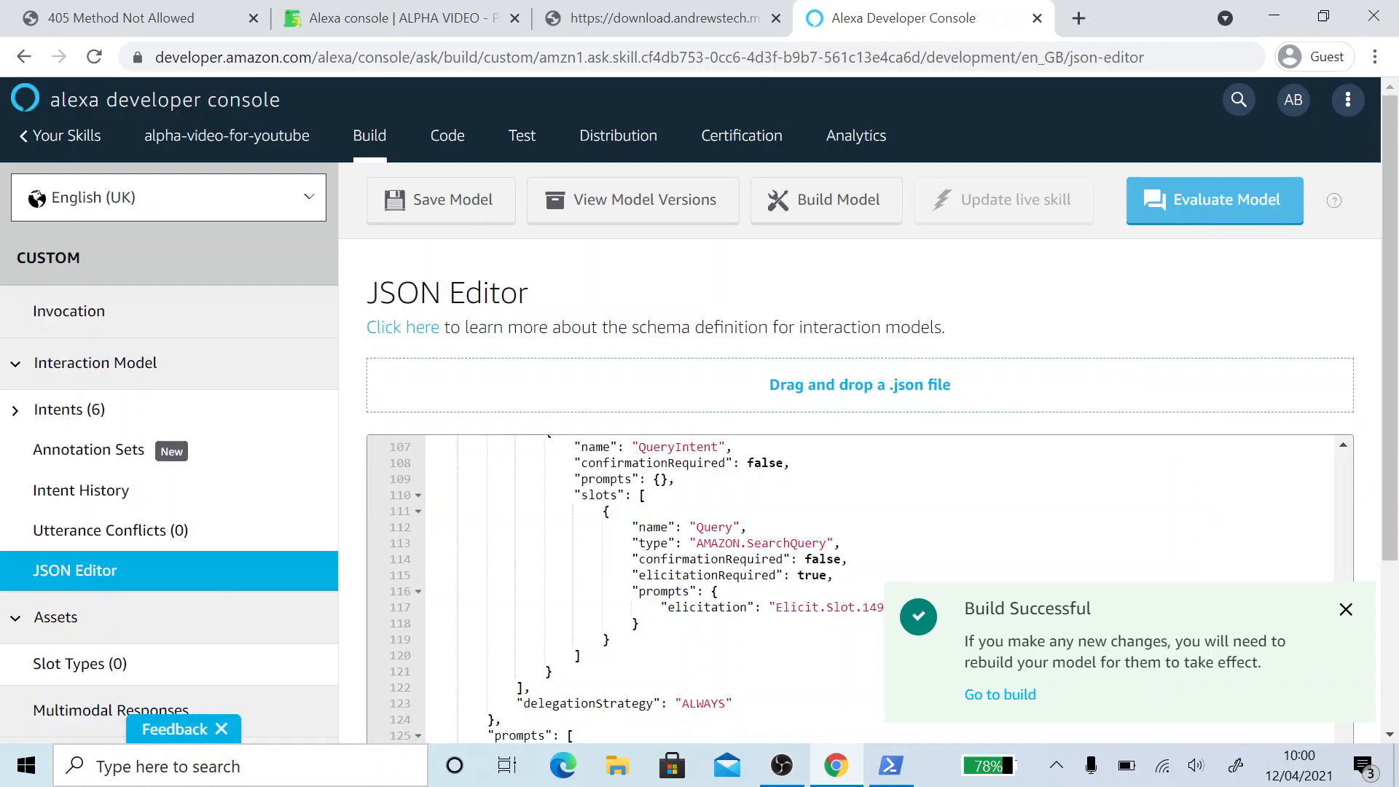
{"action": "scroll", "scroll_direction": "up", "scroll_amount": 3}
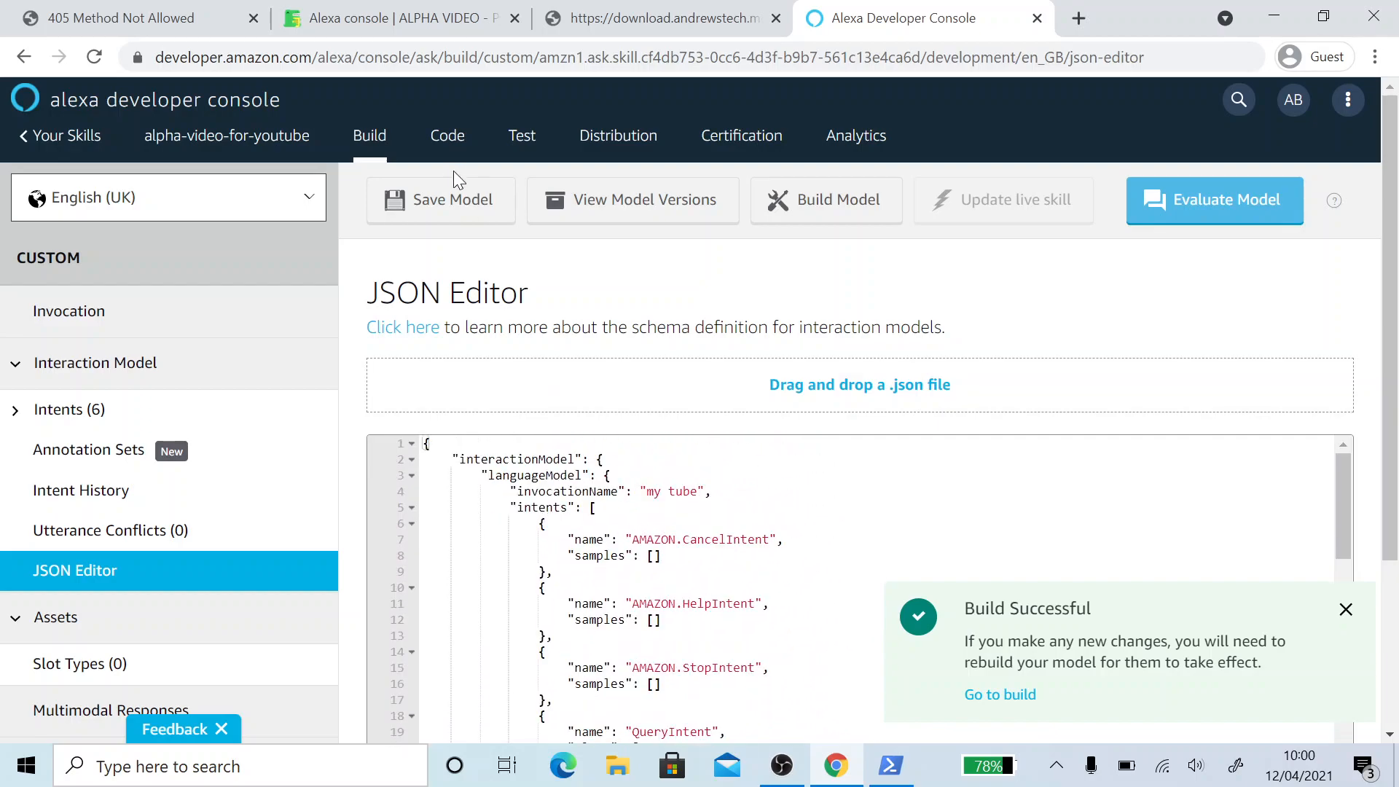
{"action": "left_click", "coordinate": [441, 199]}
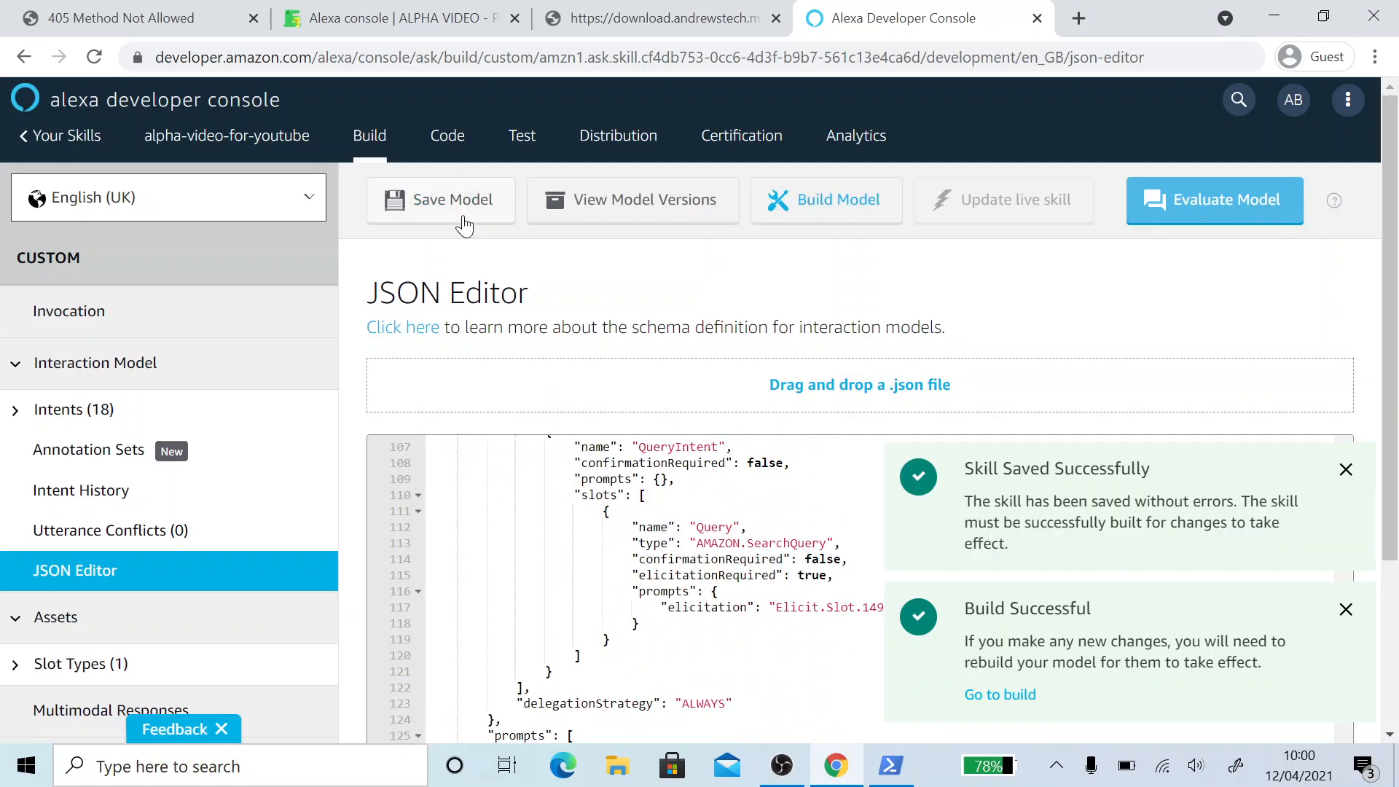
{"action": "scroll", "scroll_direction": "down", "scroll_amount": 3}
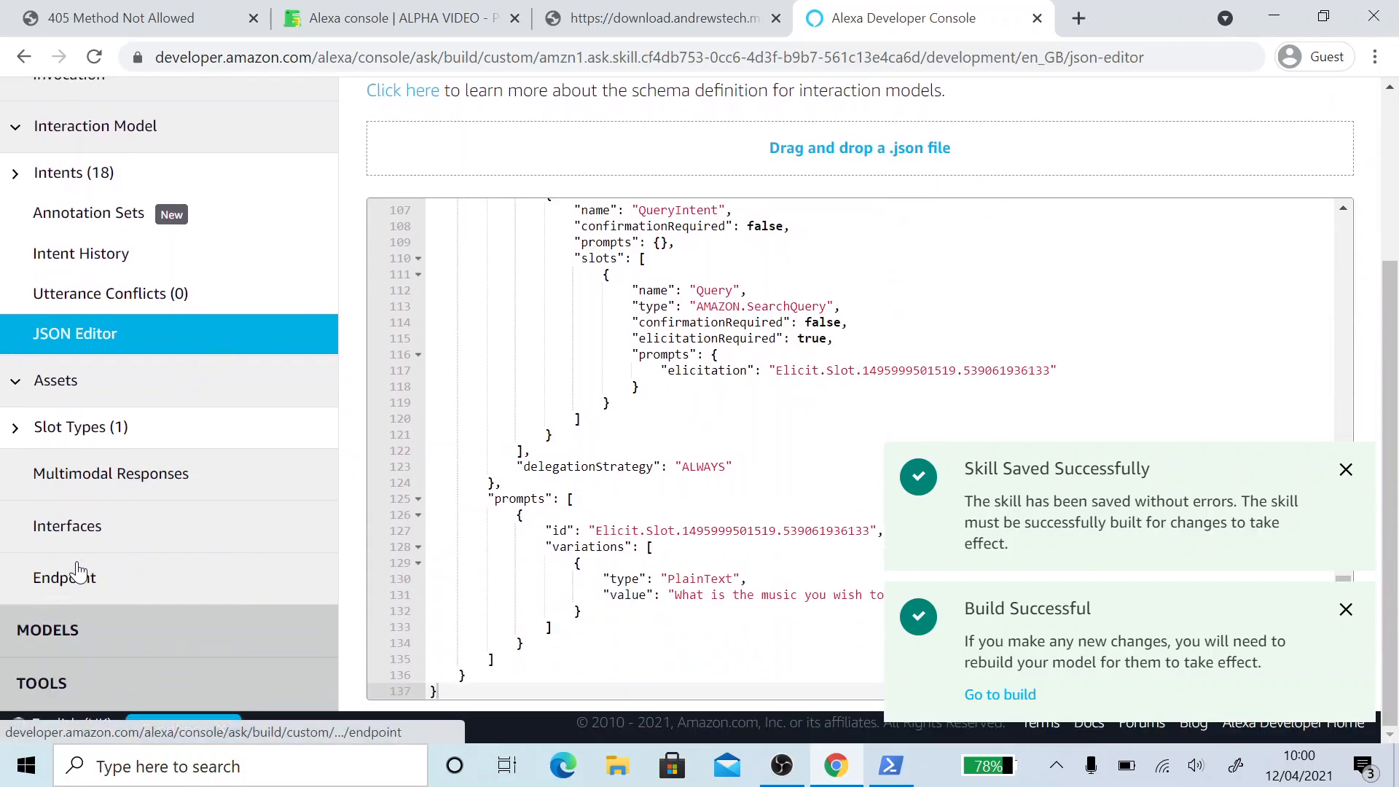
- Turn on the Audio Player and Video App interfaces and save the interfaces
{"action": "left_click", "coordinate": [67, 525]}
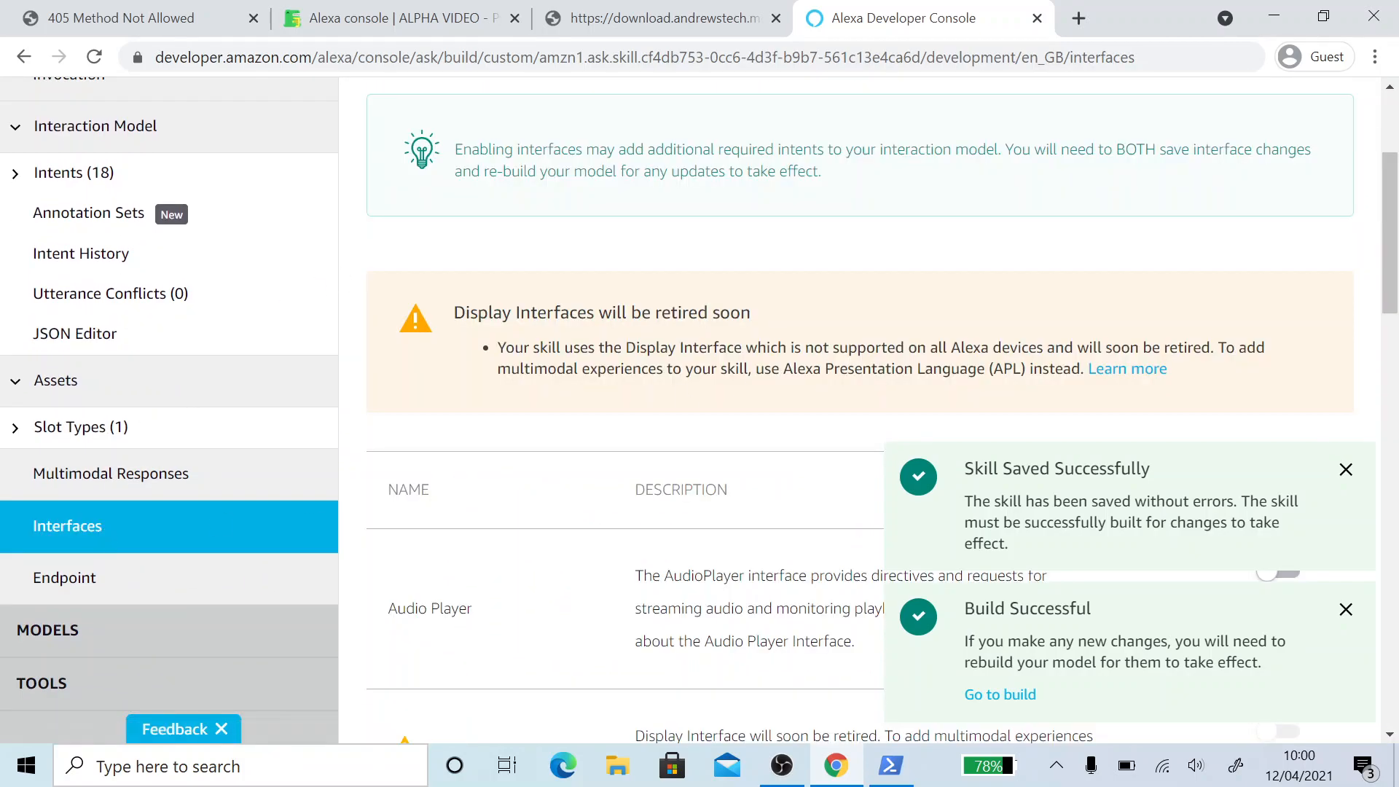
{"action": "scroll", "scroll_direction": "down", "scroll_amount": 3}
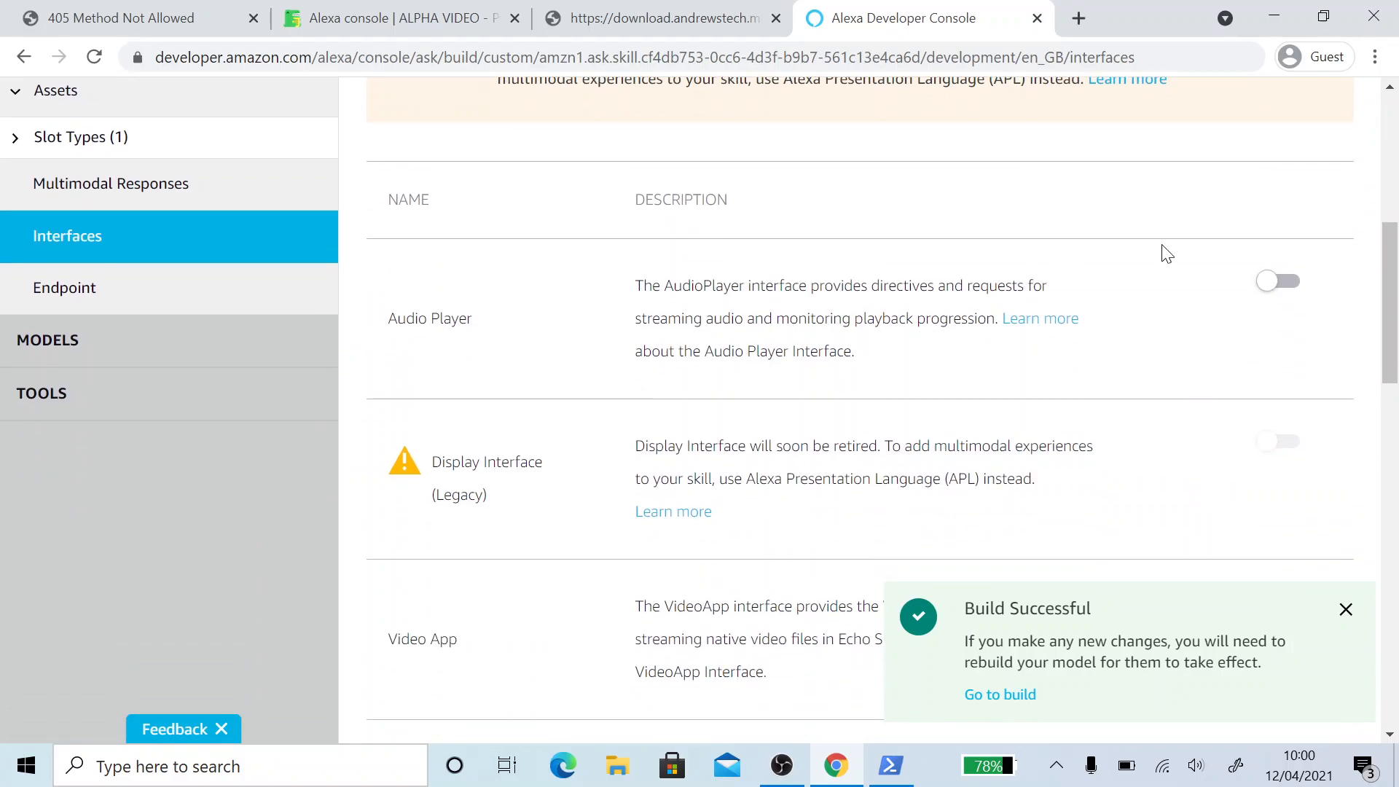
{"action": "left_click", "coordinate": [1276, 282]}
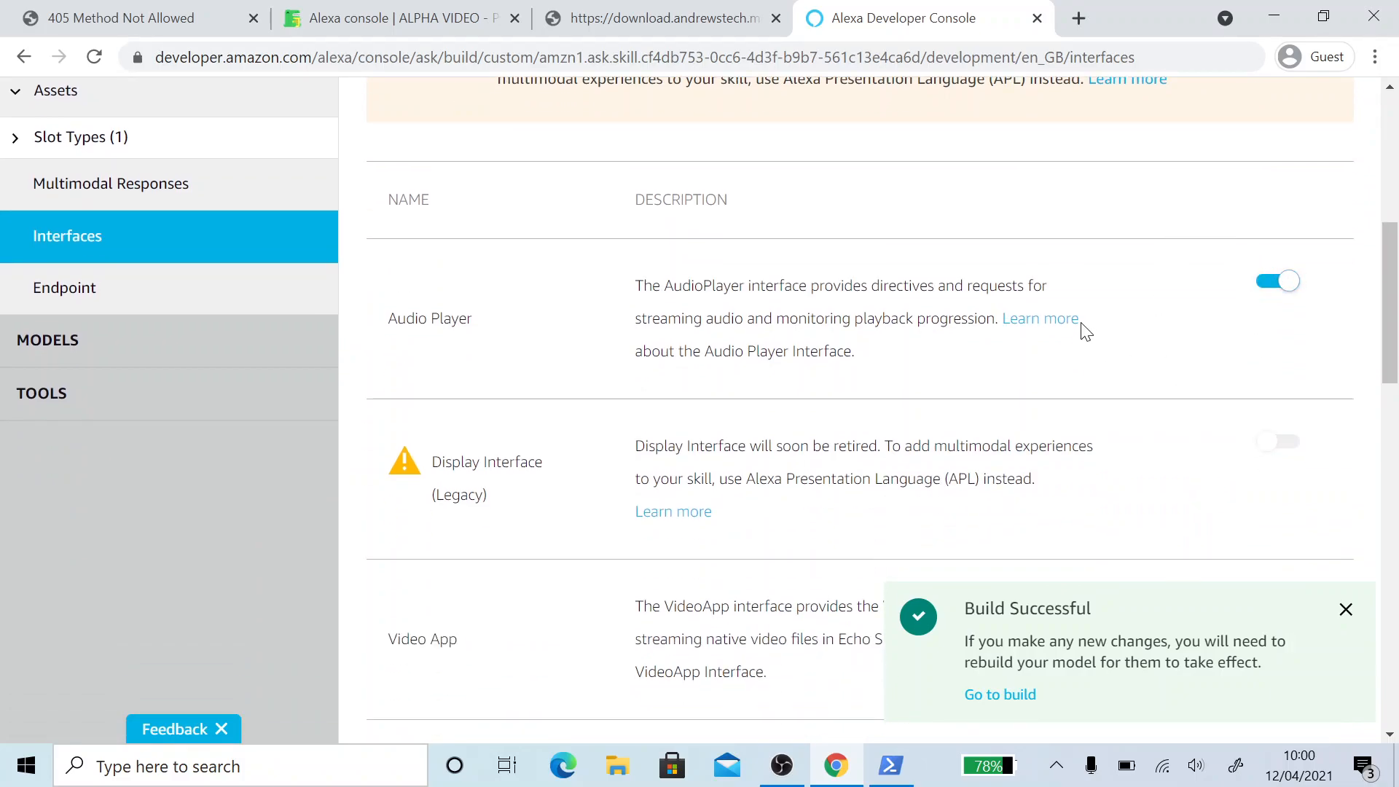
{"action": "scroll", "scroll_direction": "down", "scroll_amount": 3}
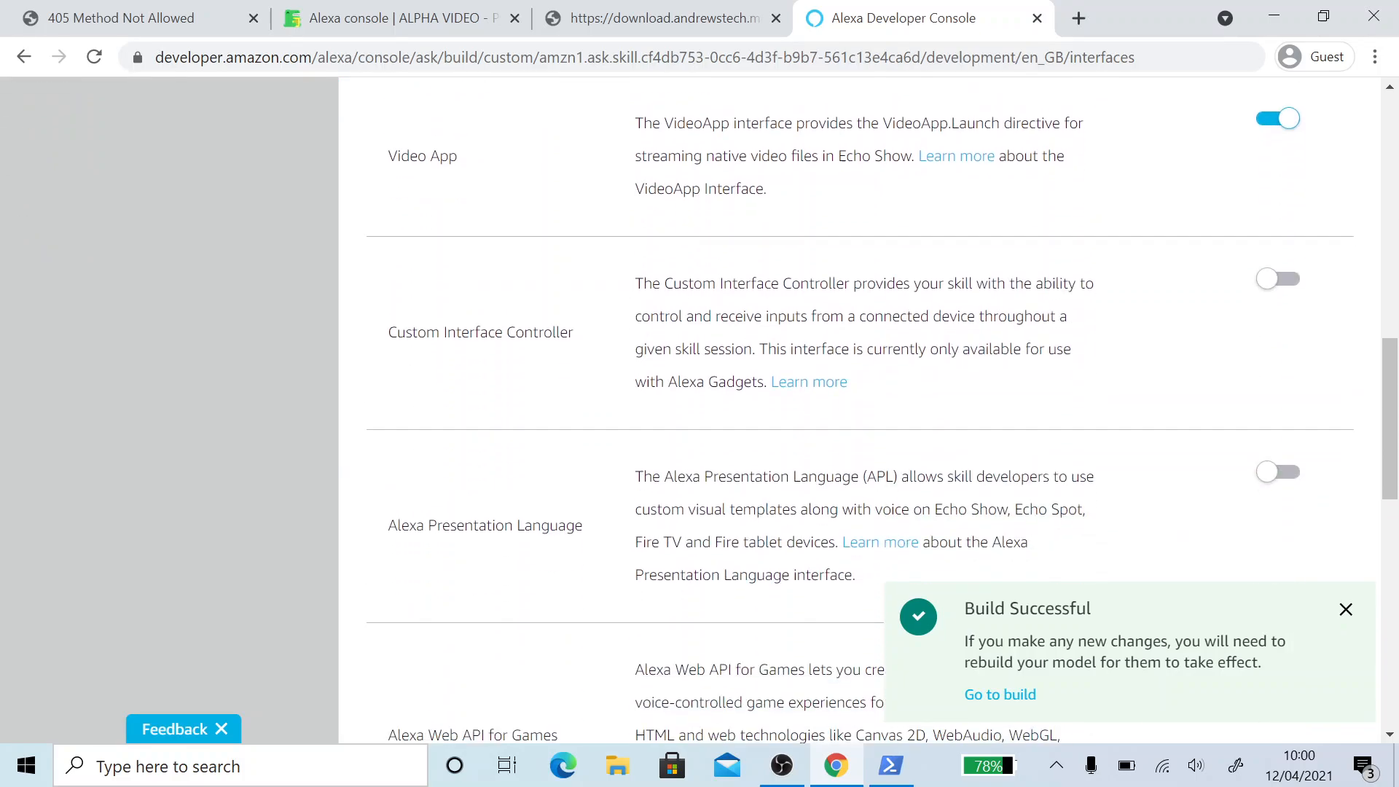
{"action": "scroll", "scroll_direction": "up", "scroll_amount": 3}
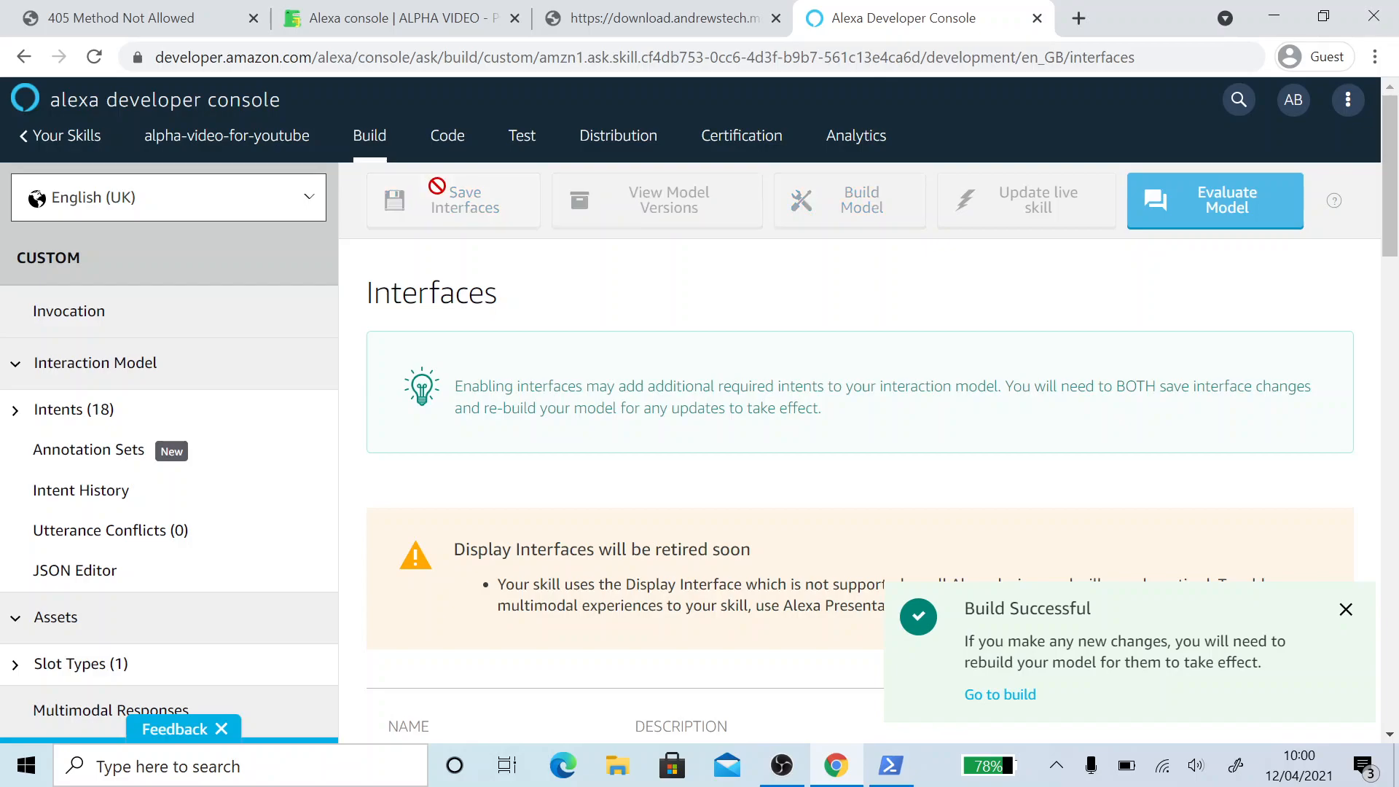
{"action": "left_click", "coordinate": [453, 200]}
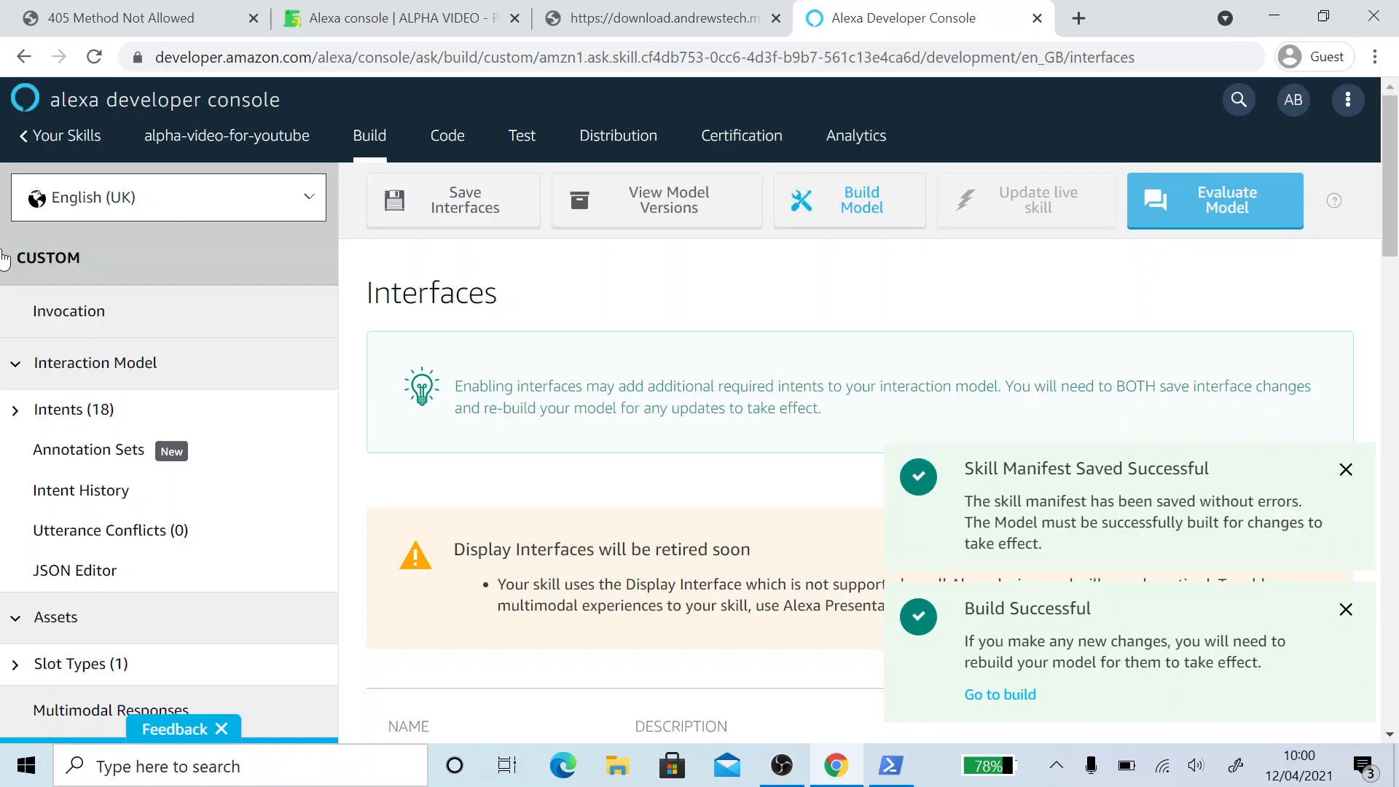
{"action": "left_click", "coordinate": [68, 310]}
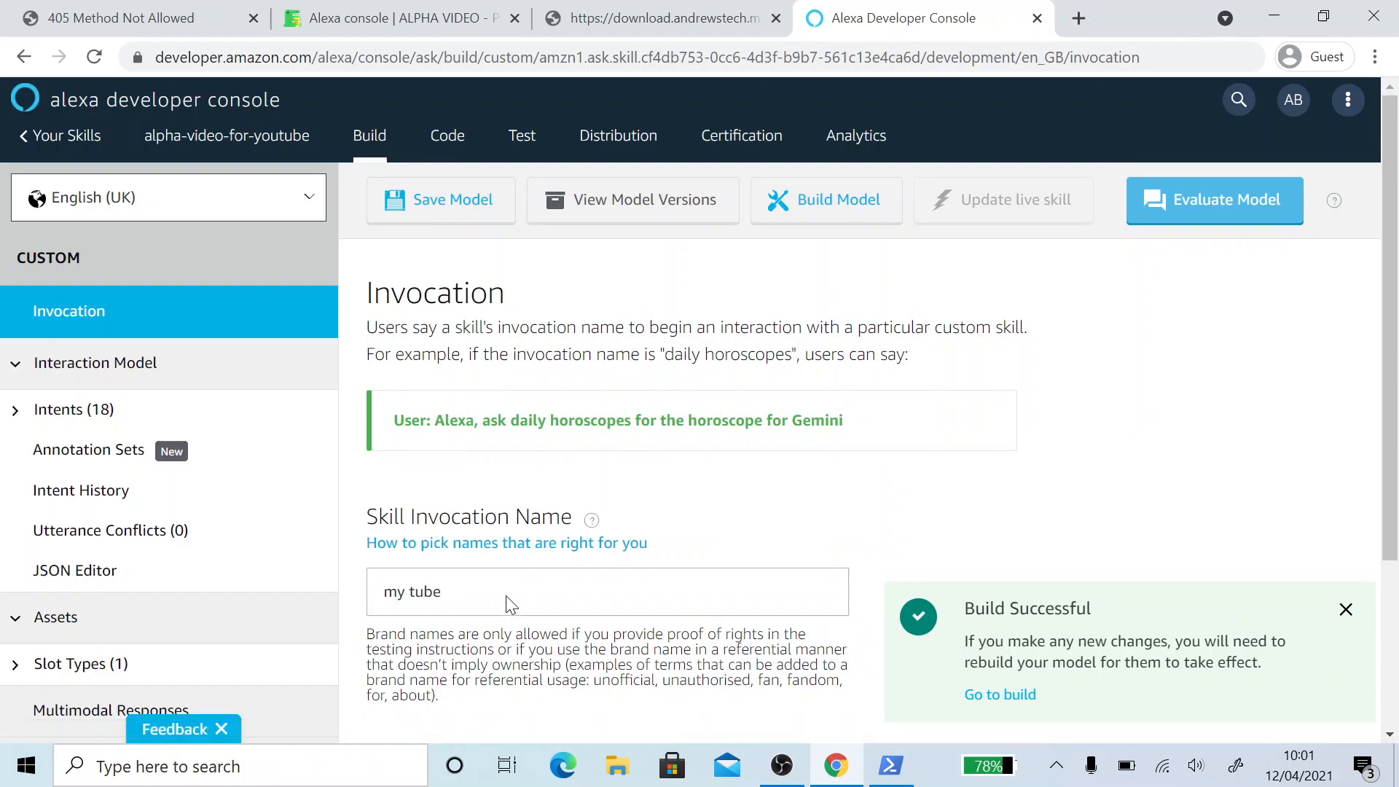
- Replace the invocation name with 'alpha video' and save the model
{"action": "left_click", "coordinate": [607, 590]}
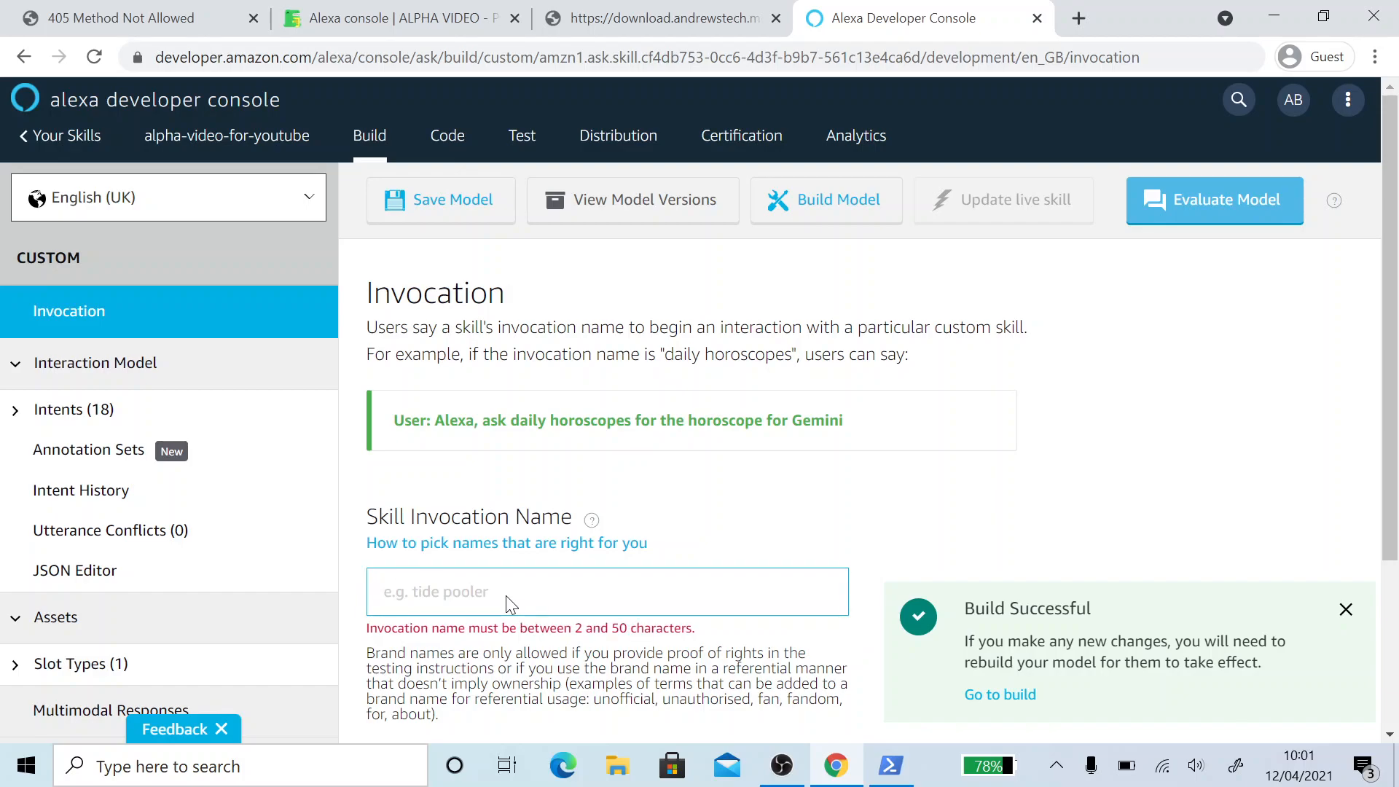
{"action": "type", "text": "a"}
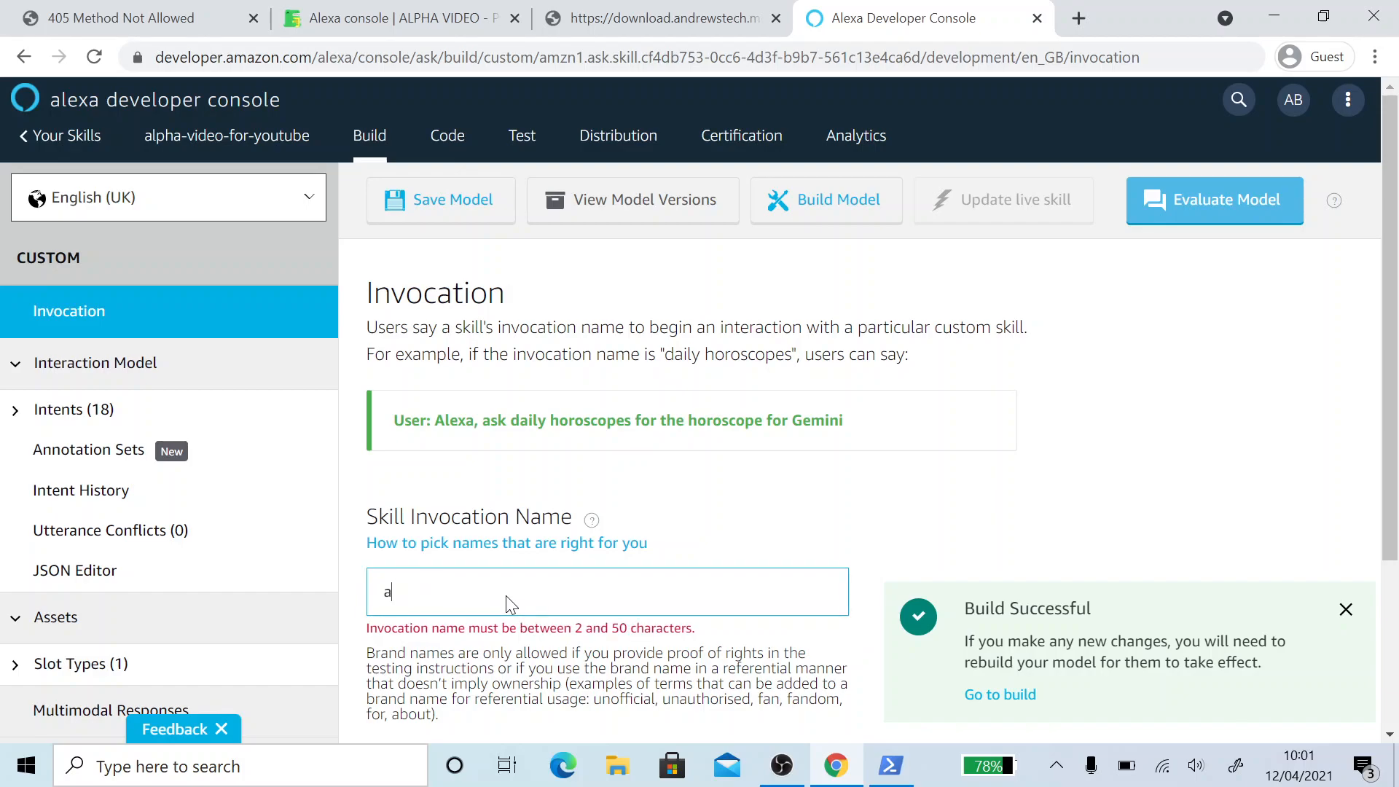
{"action": "type", "text": "lpha"}
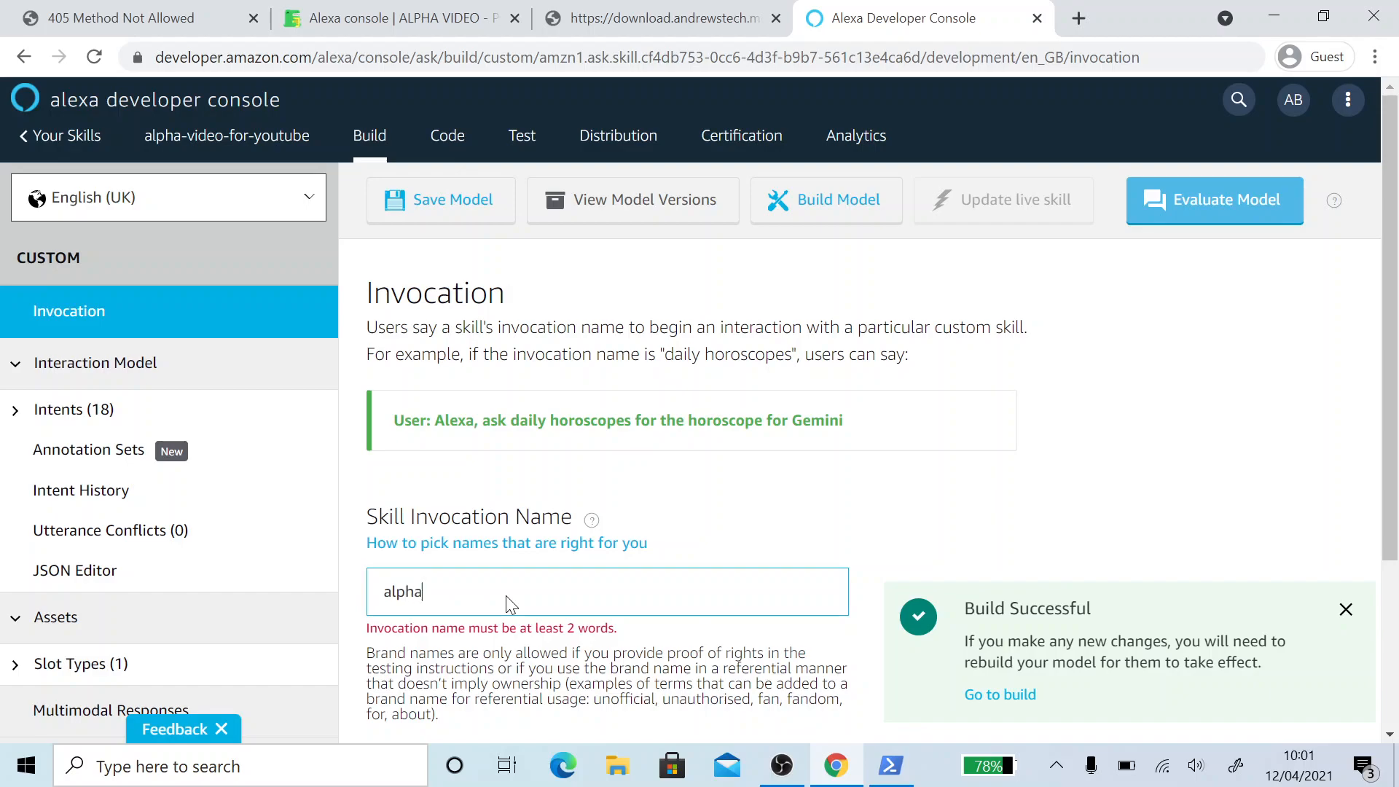
{"action": "type", "text": "video"}
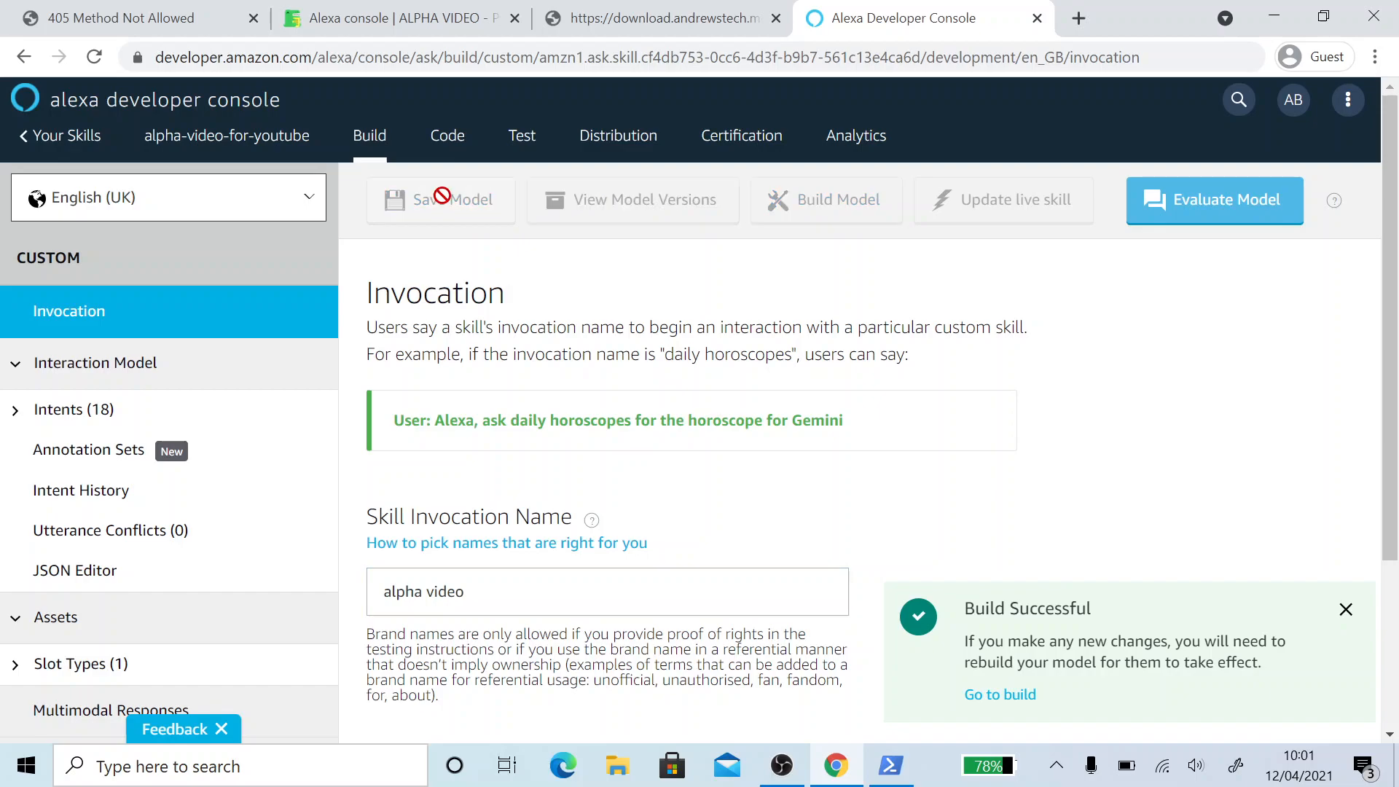
{"action": "left_click", "coordinate": [440, 199]}
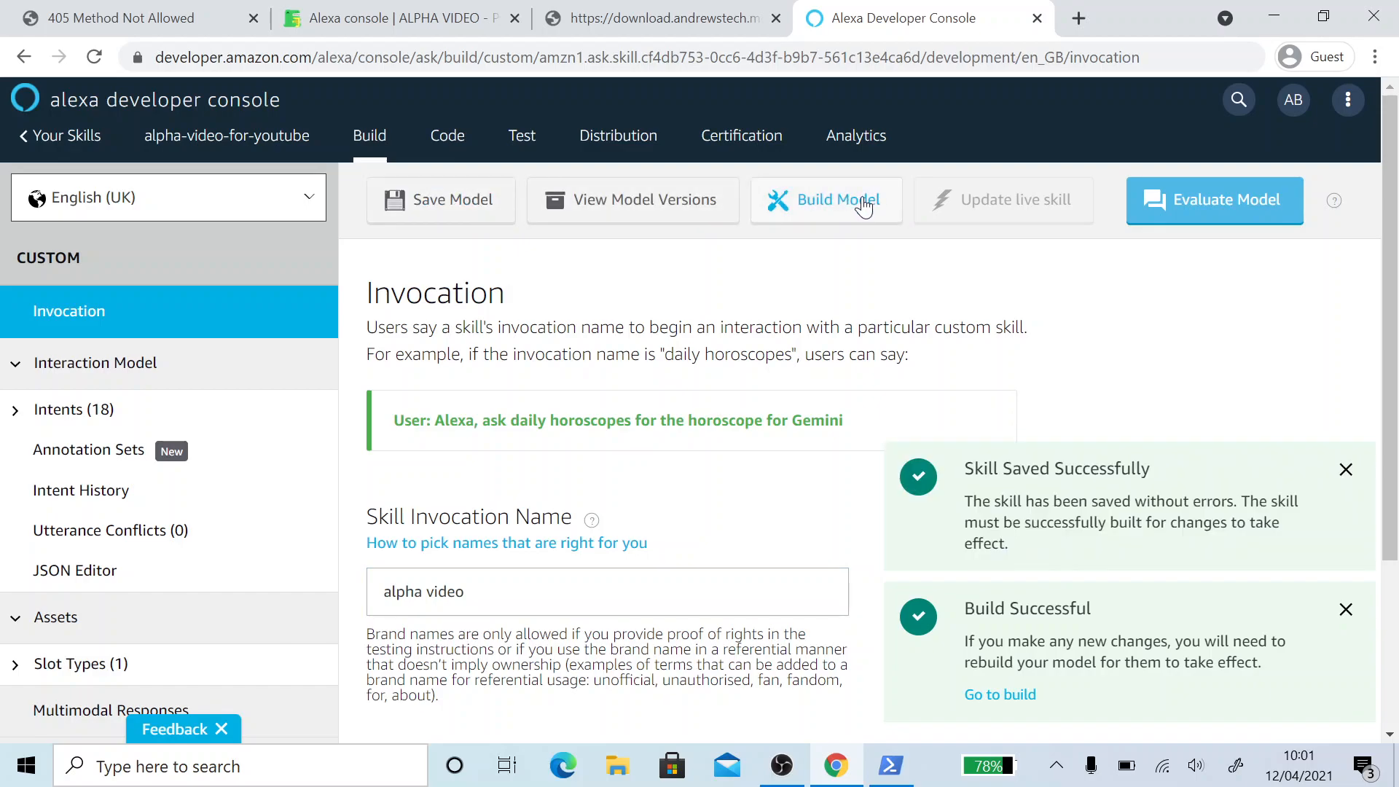
- Build the skill model and check the build progress notices
{"action": "left_click", "coordinate": [826, 199]}
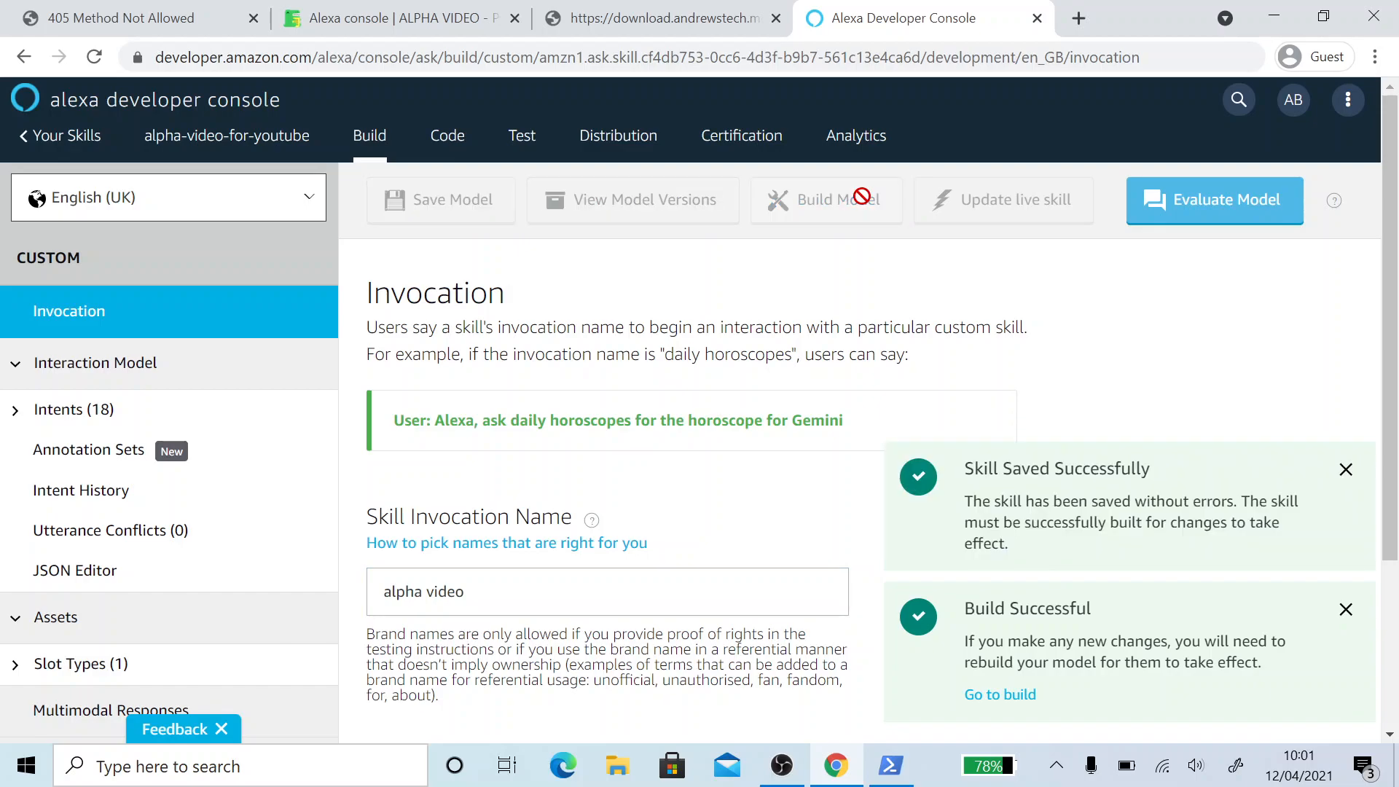
{"action": "left_click", "coordinate": [824, 199]}
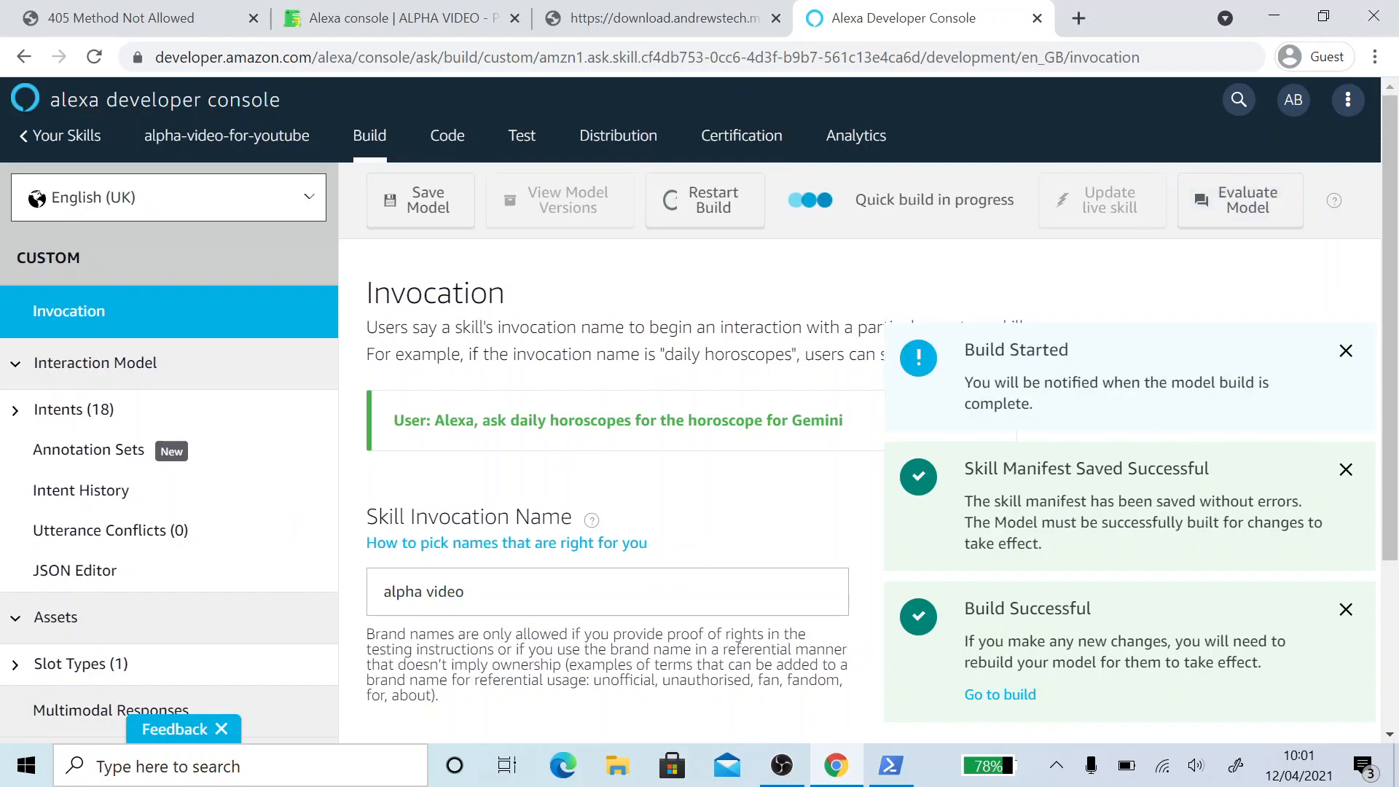
{"action": "left_click", "coordinate": [1346, 469]}
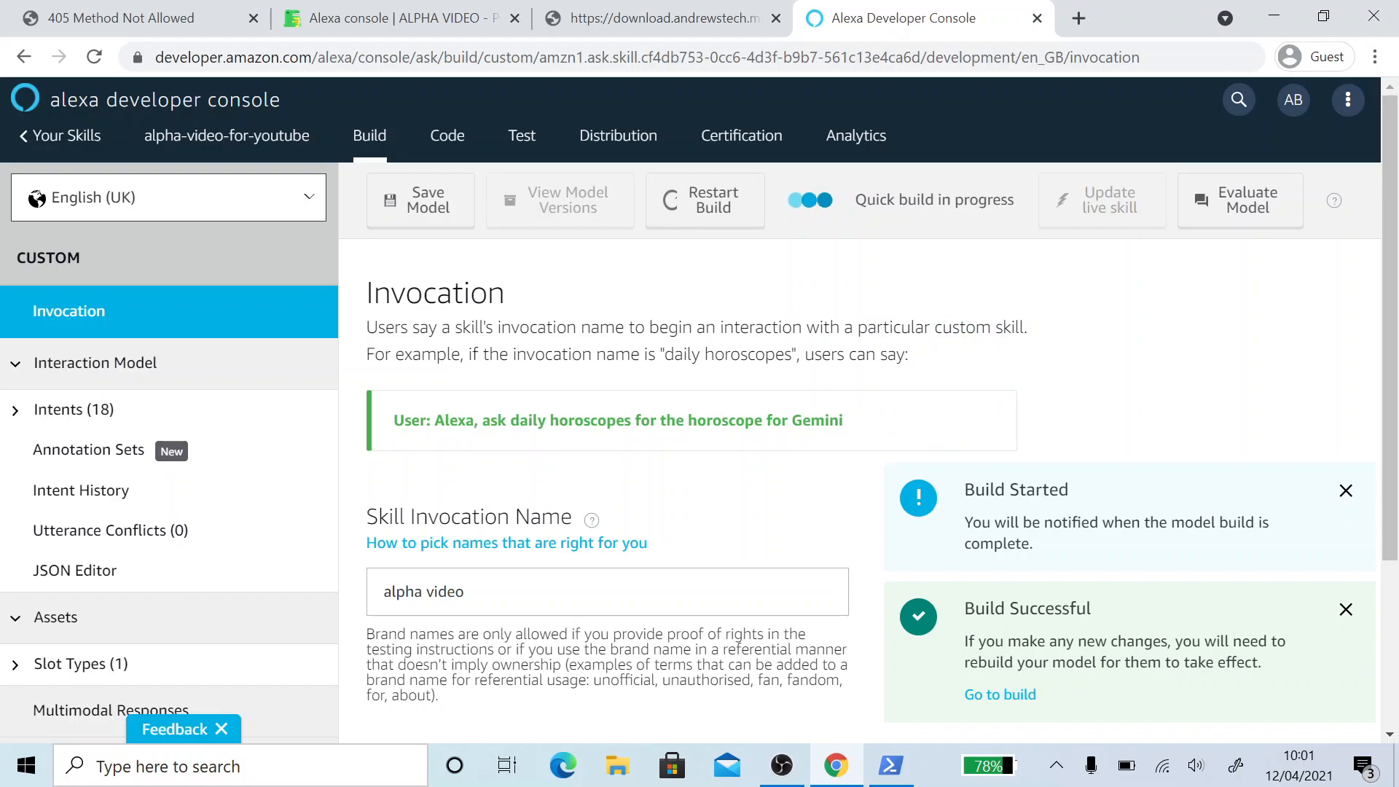
{"action": "left_click", "coordinate": [1347, 490]}
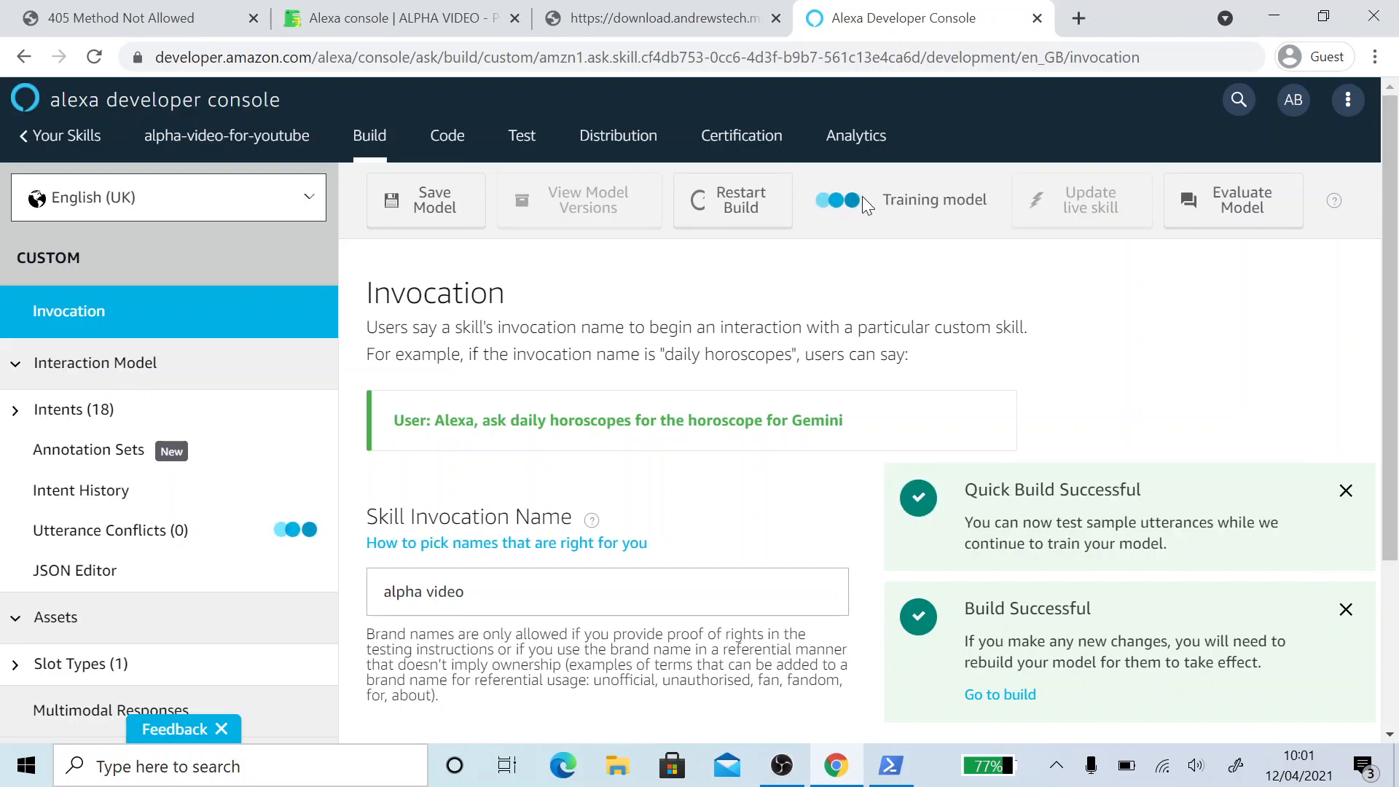
{"action": "left_click", "coordinate": [1345, 609]}
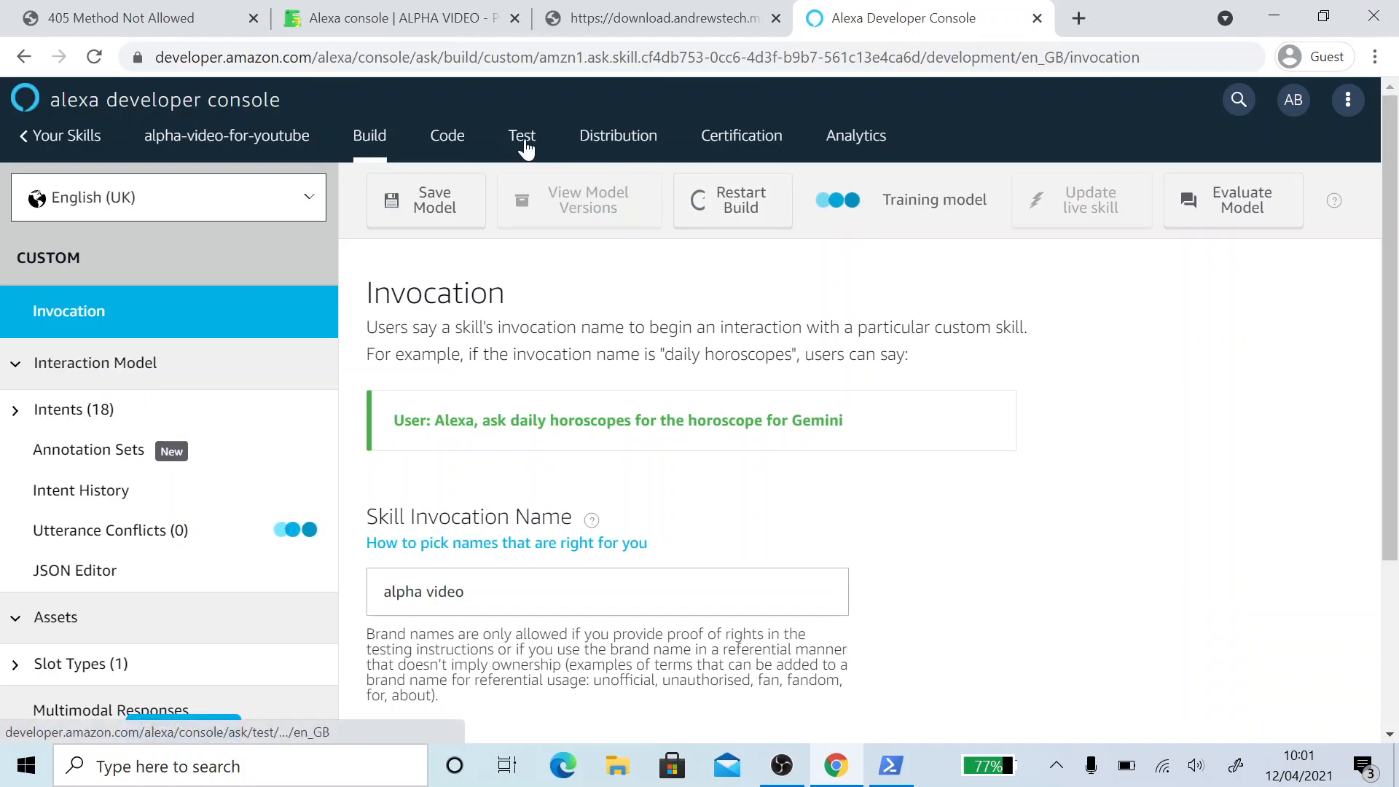
- On the Test page, switch testing from disabled to Development
{"action": "left_click", "coordinate": [525, 135]}
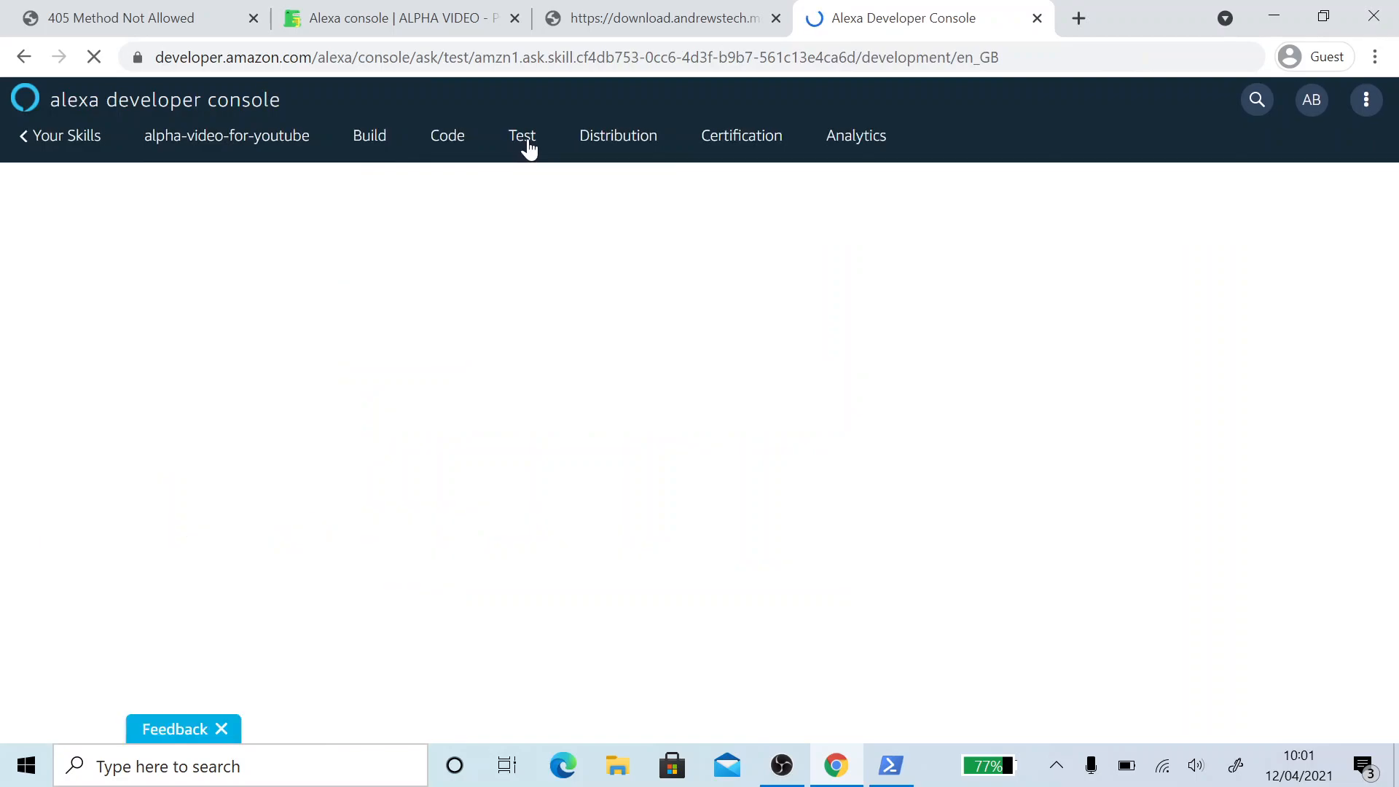
{"action": "left_click", "coordinate": [521, 136]}
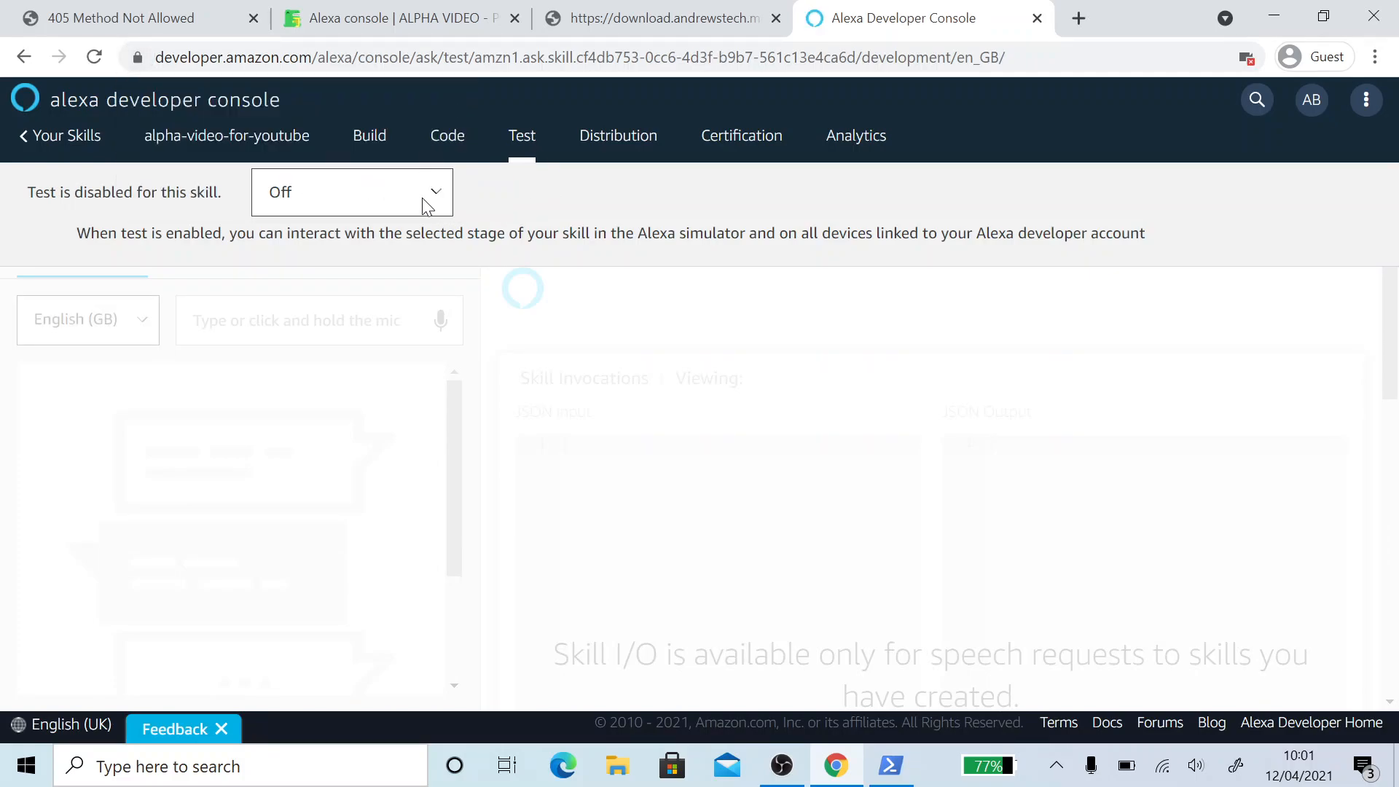
{"action": "left_click", "coordinate": [352, 192]}
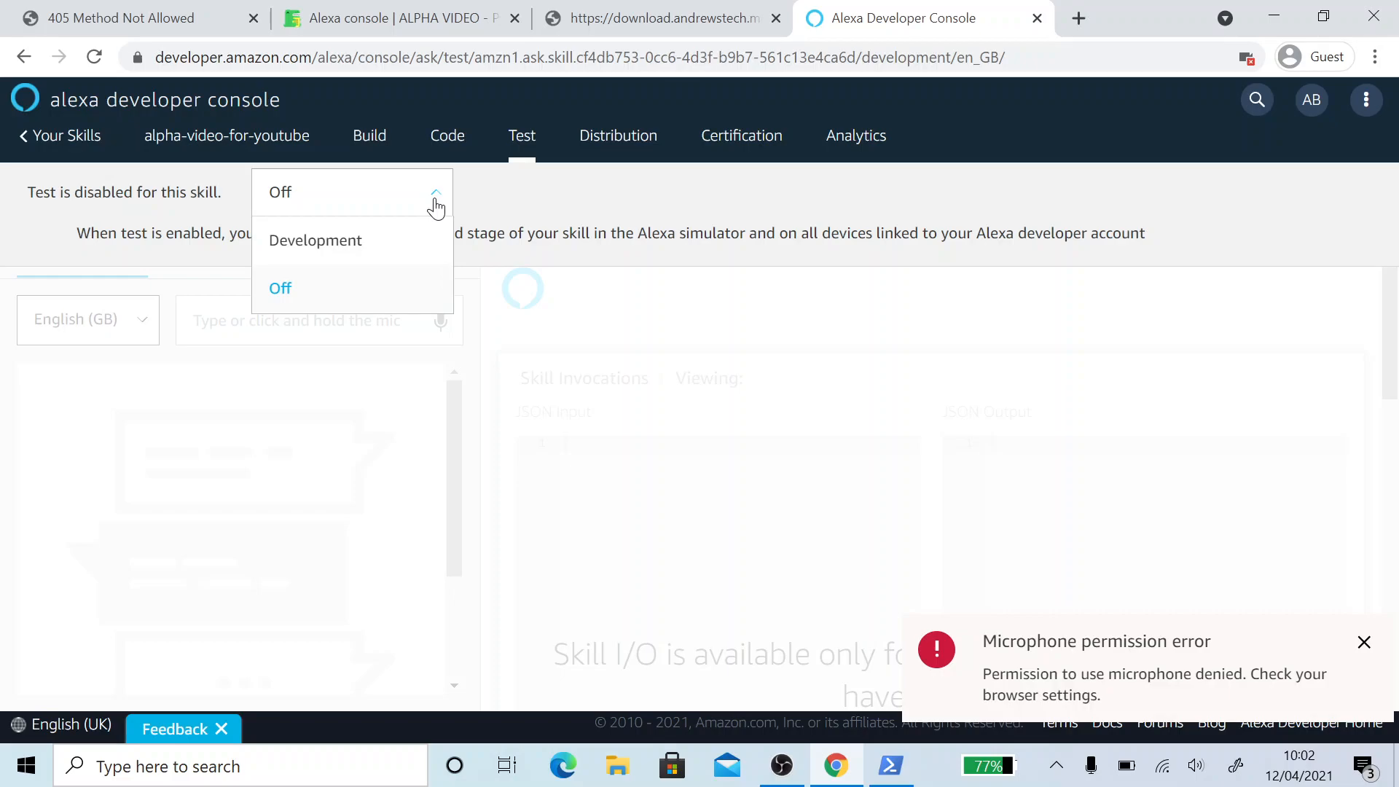
{"action": "left_click", "coordinate": [315, 240]}
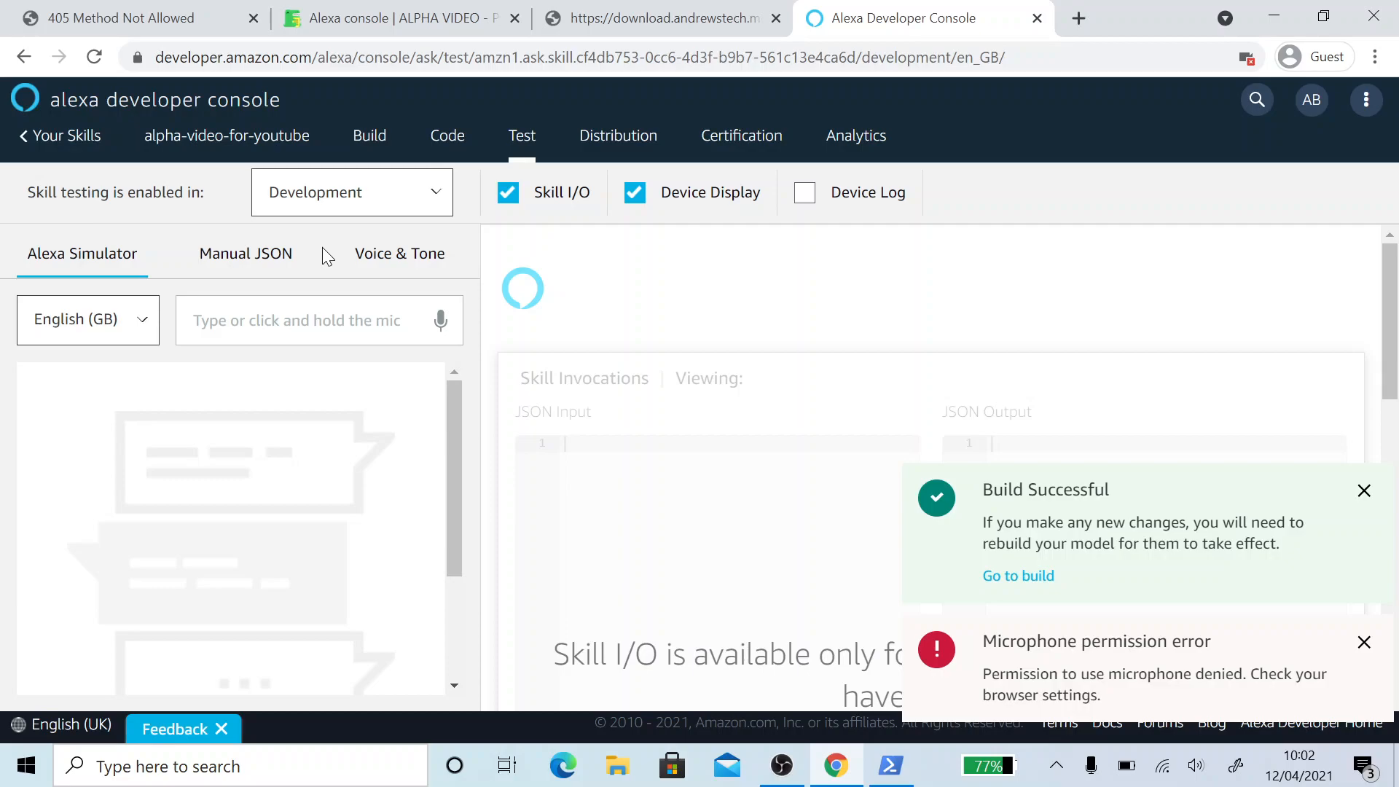
{"action": "mouse_move", "coordinate": [355, 143]}
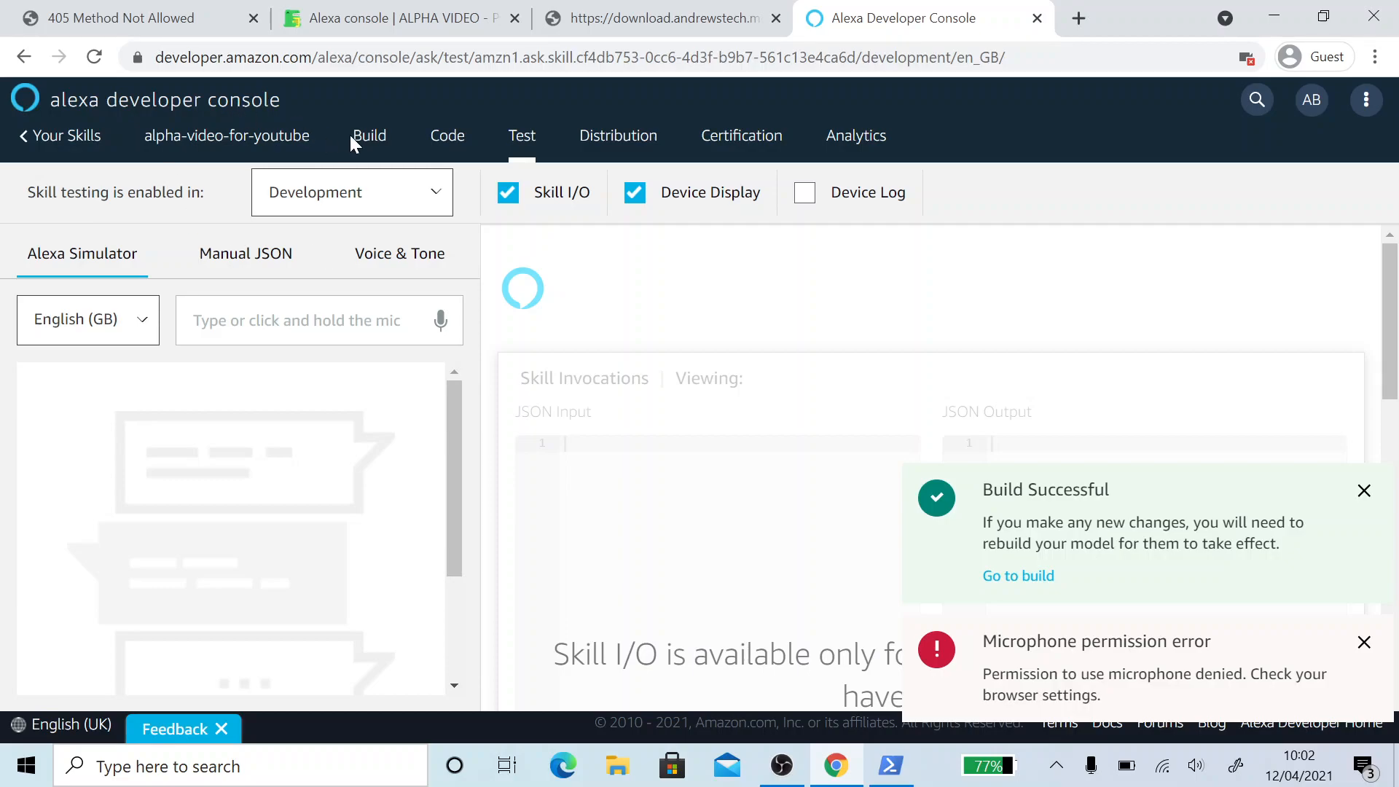
- Go back to the Build dashboard showing the completed checklist
{"action": "left_click", "coordinate": [372, 135]}
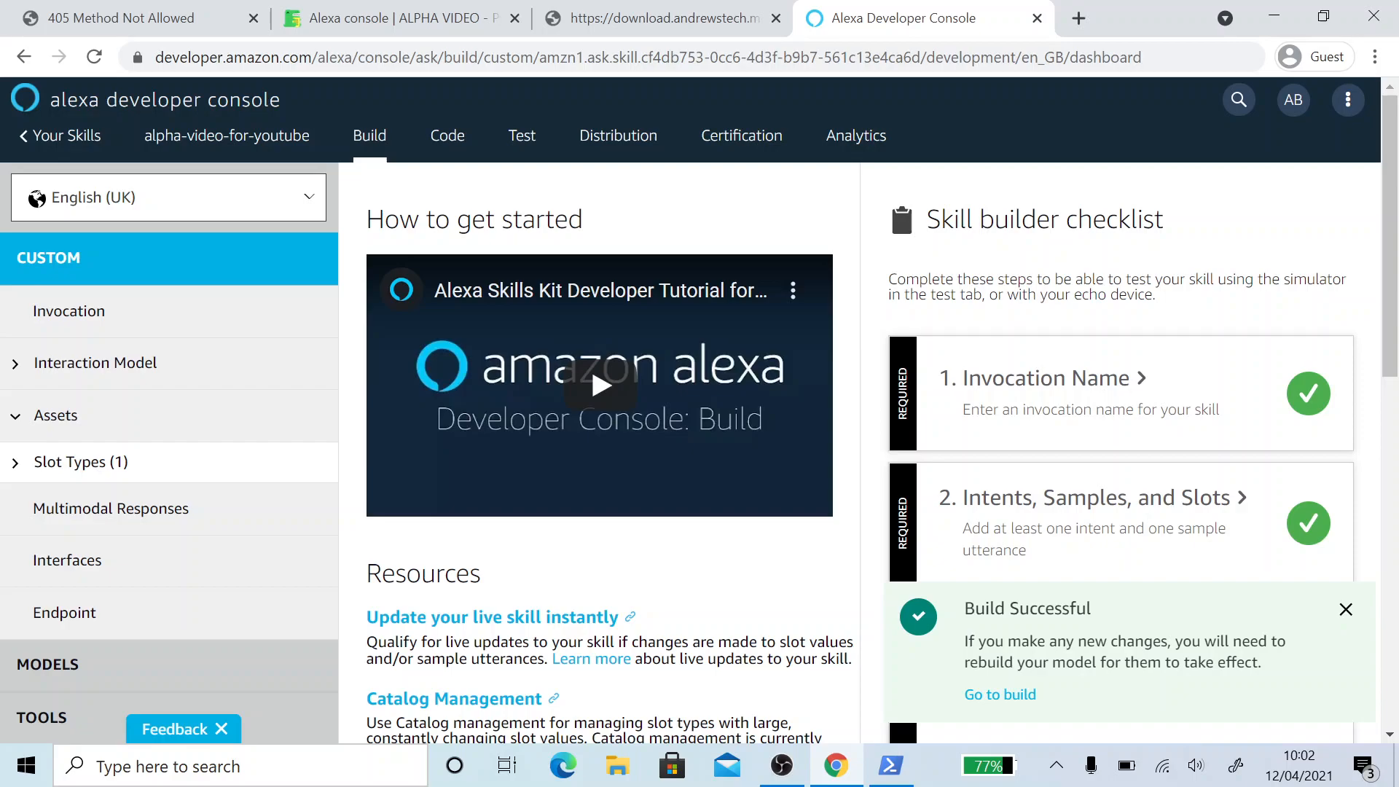
{"action": "mouse_move", "coordinate": [781, 765]}
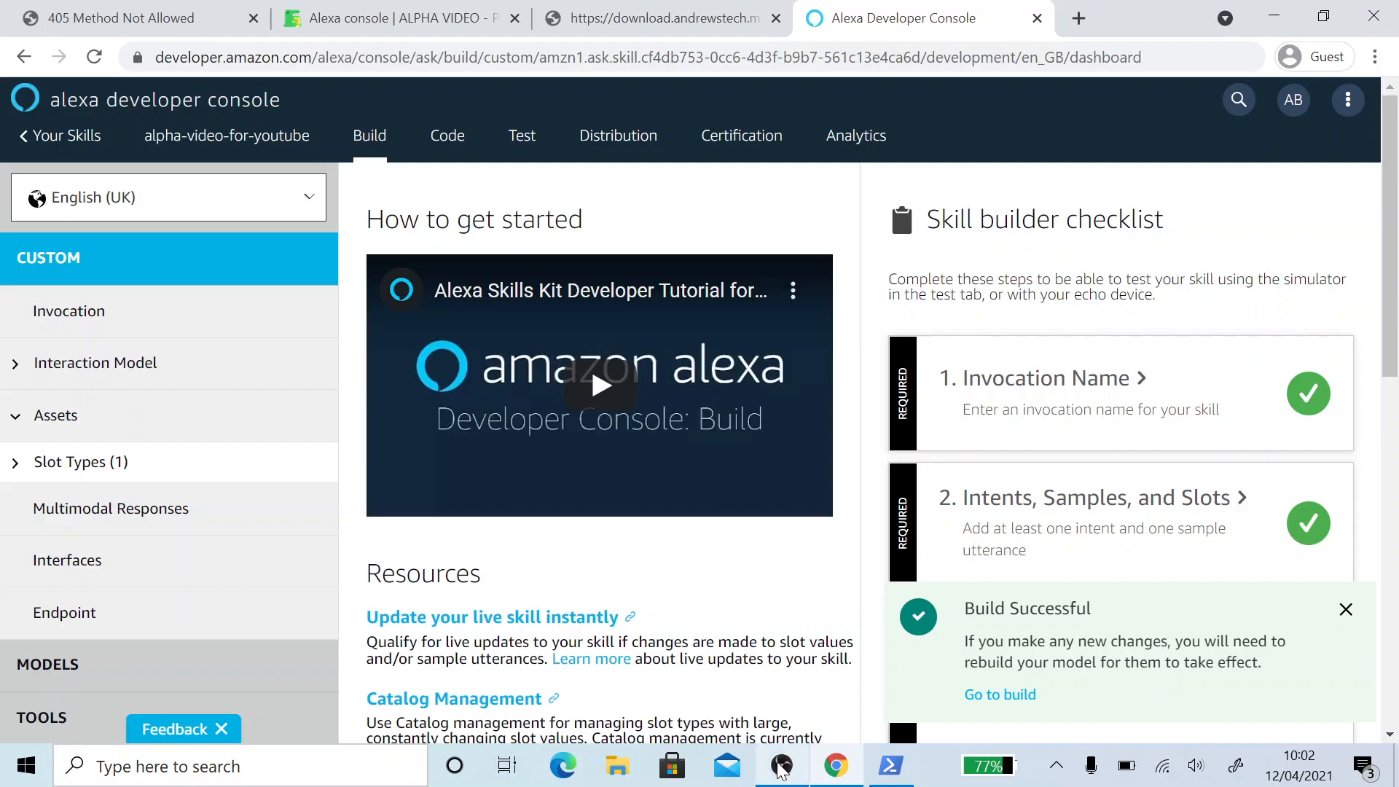